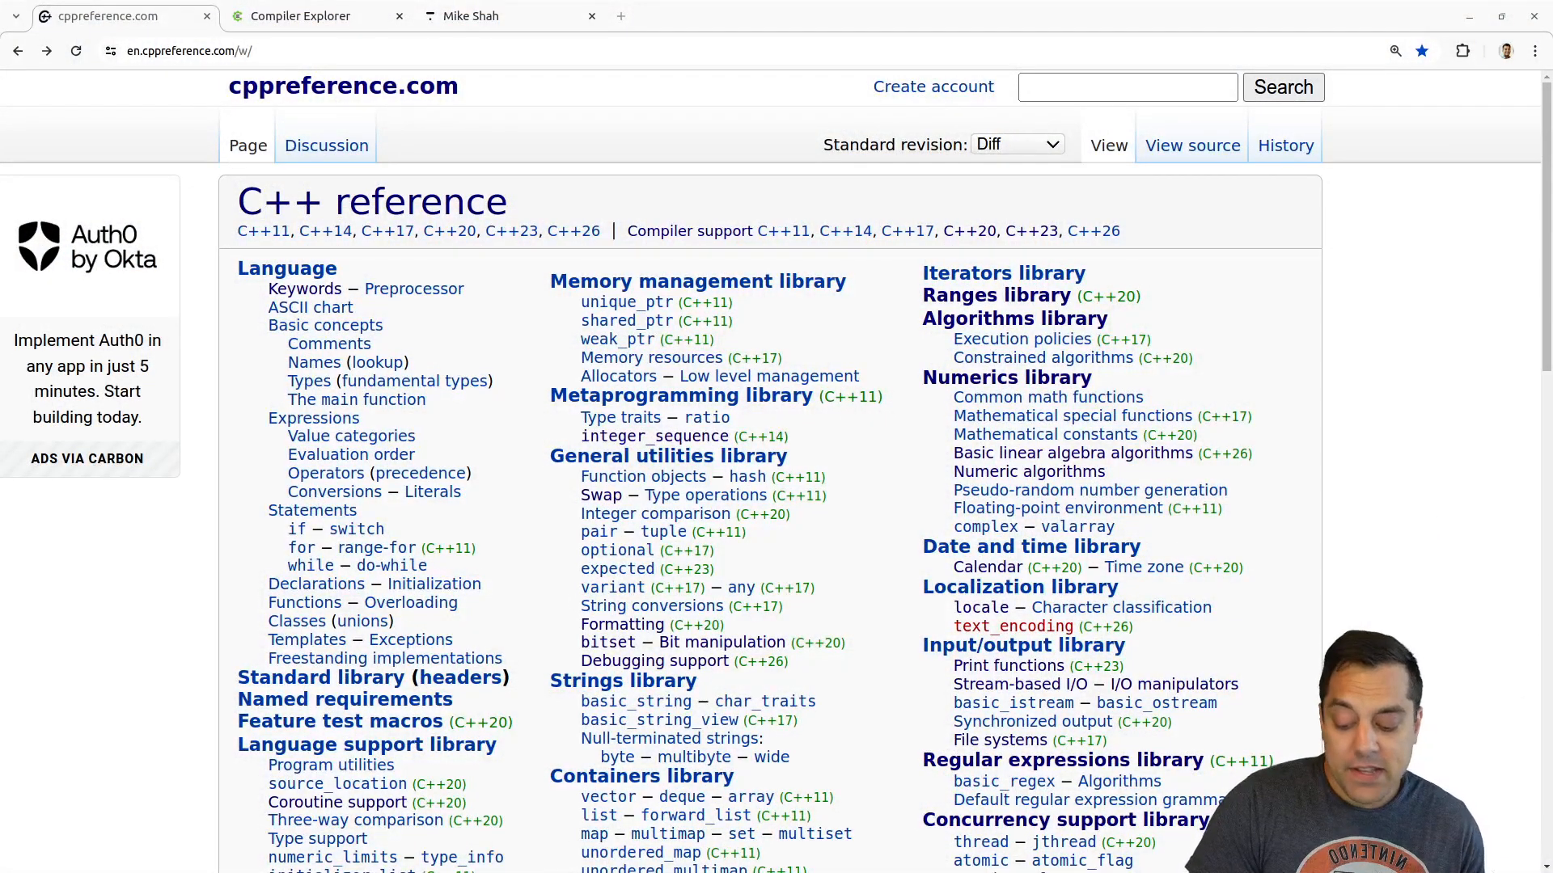
{"action": "mouse_move", "coordinate": [846, 612]}
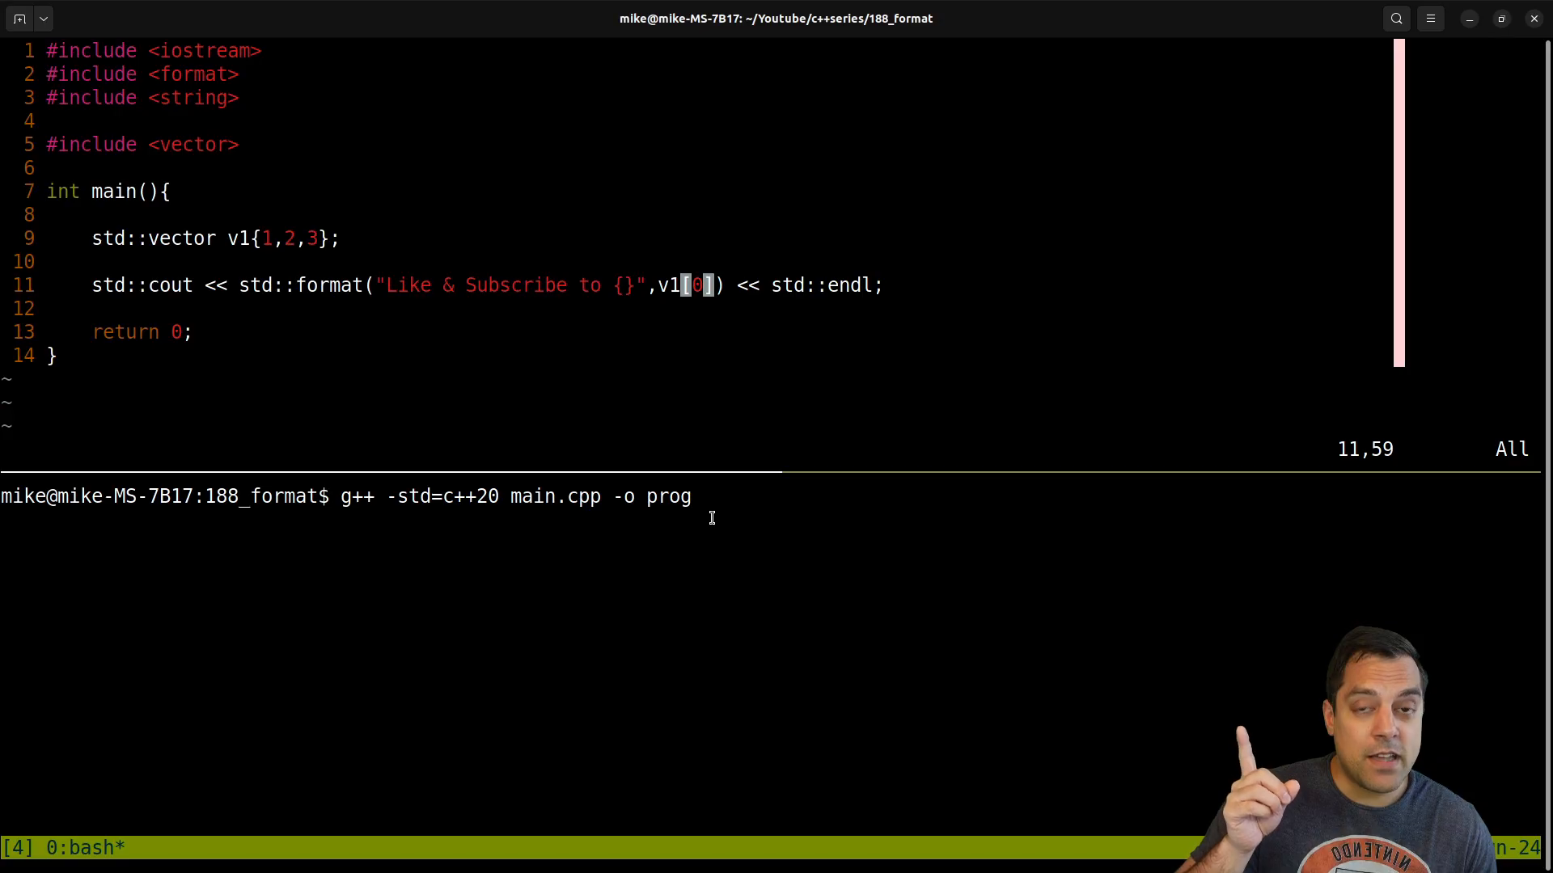
- Try compiling main.cpp with -std=c++20 and check the g++ --version
{"action": "key", "text": "Return"}
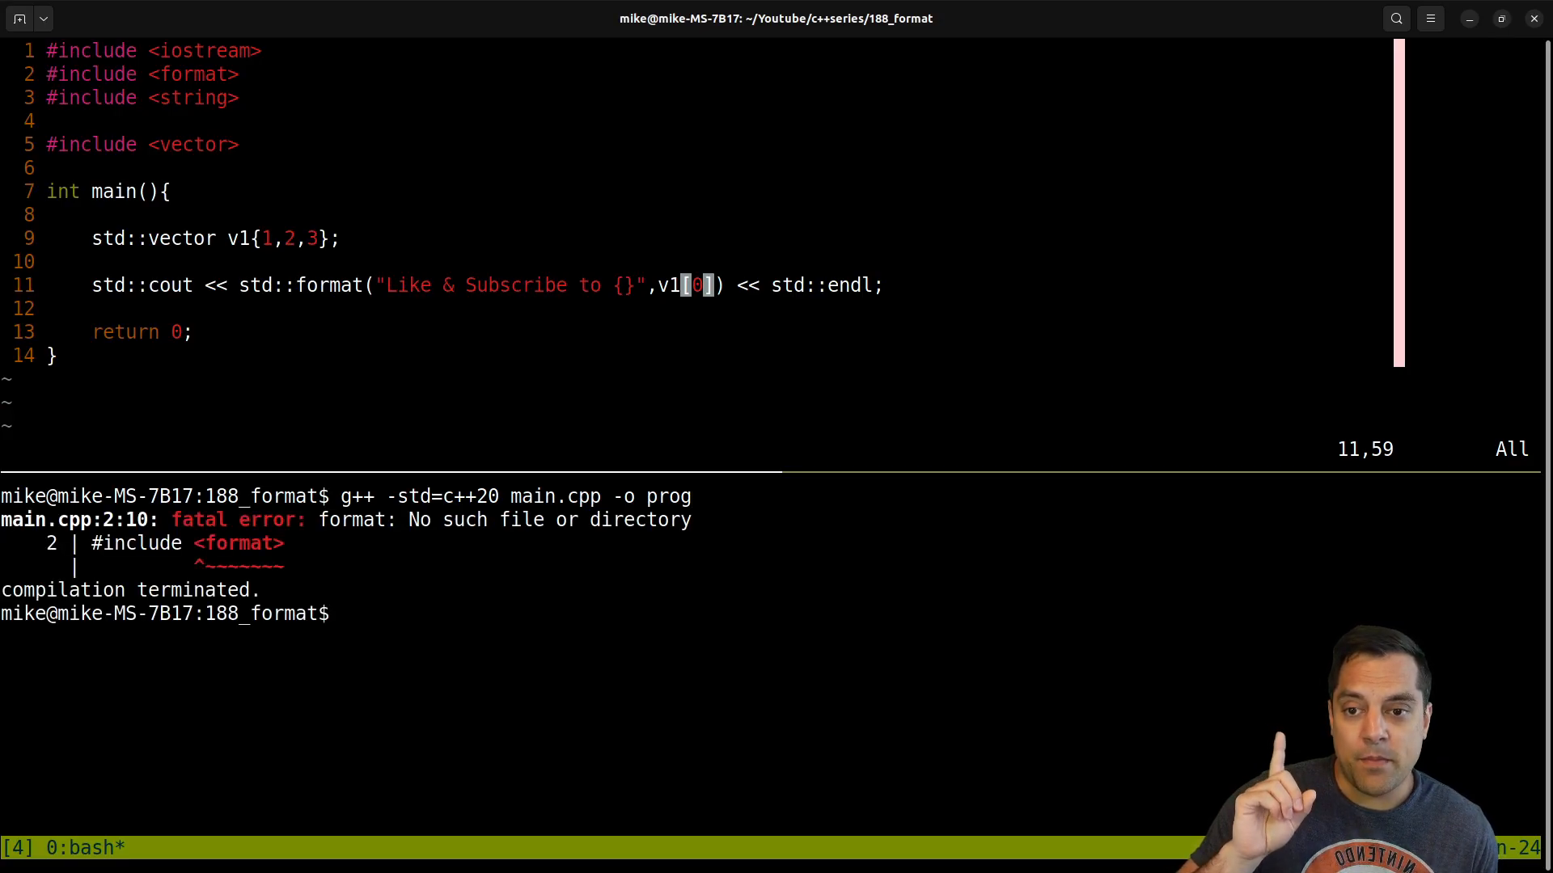
{"action": "type", "text": "g++ --vers"}
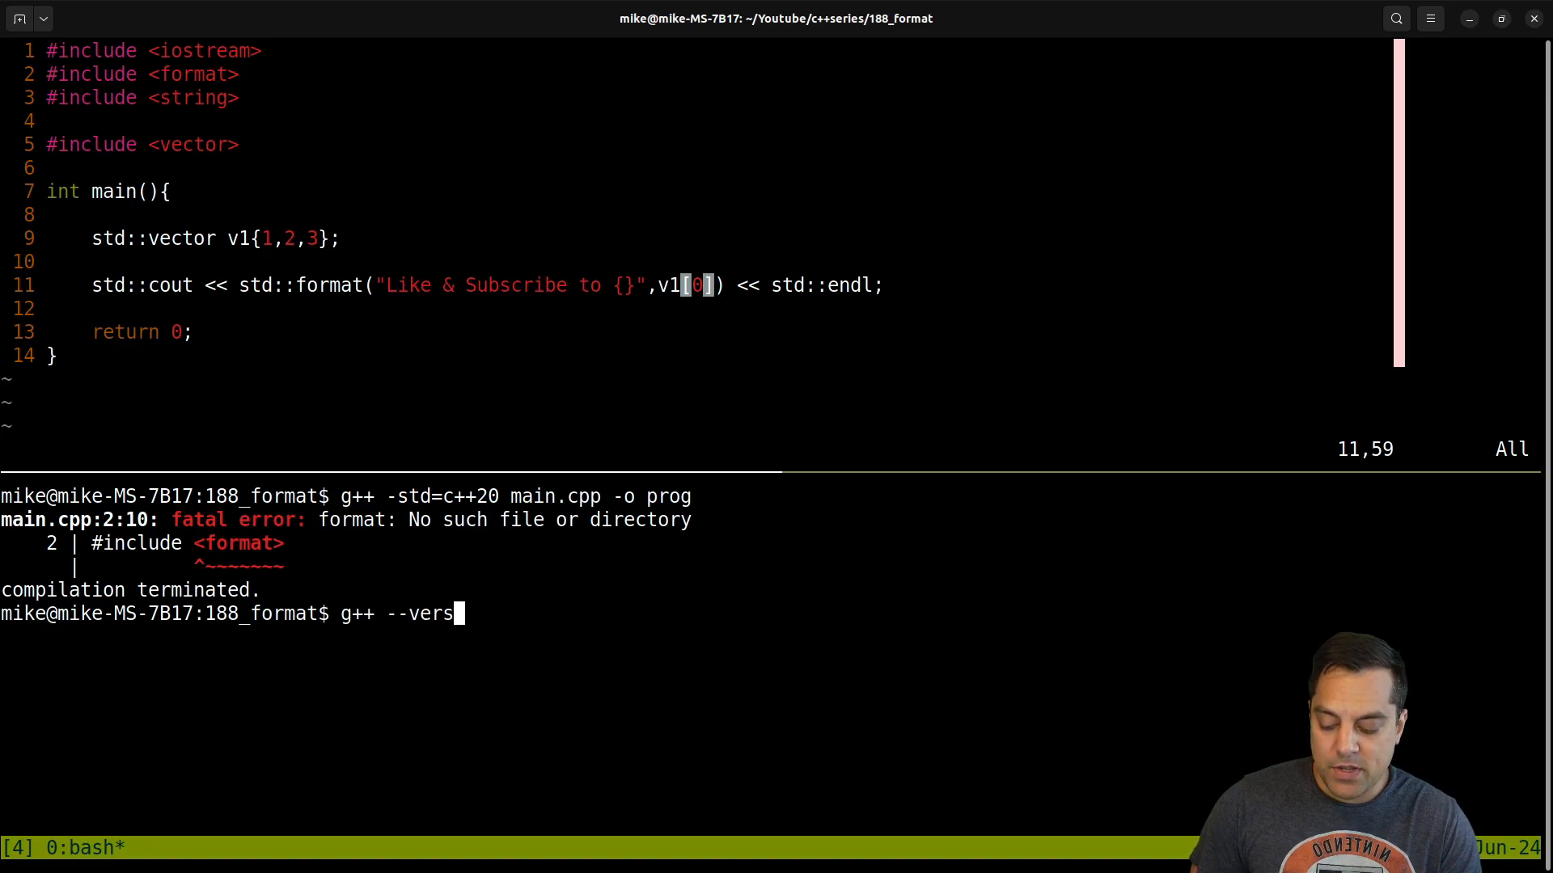
{"action": "key", "text": "Return"}
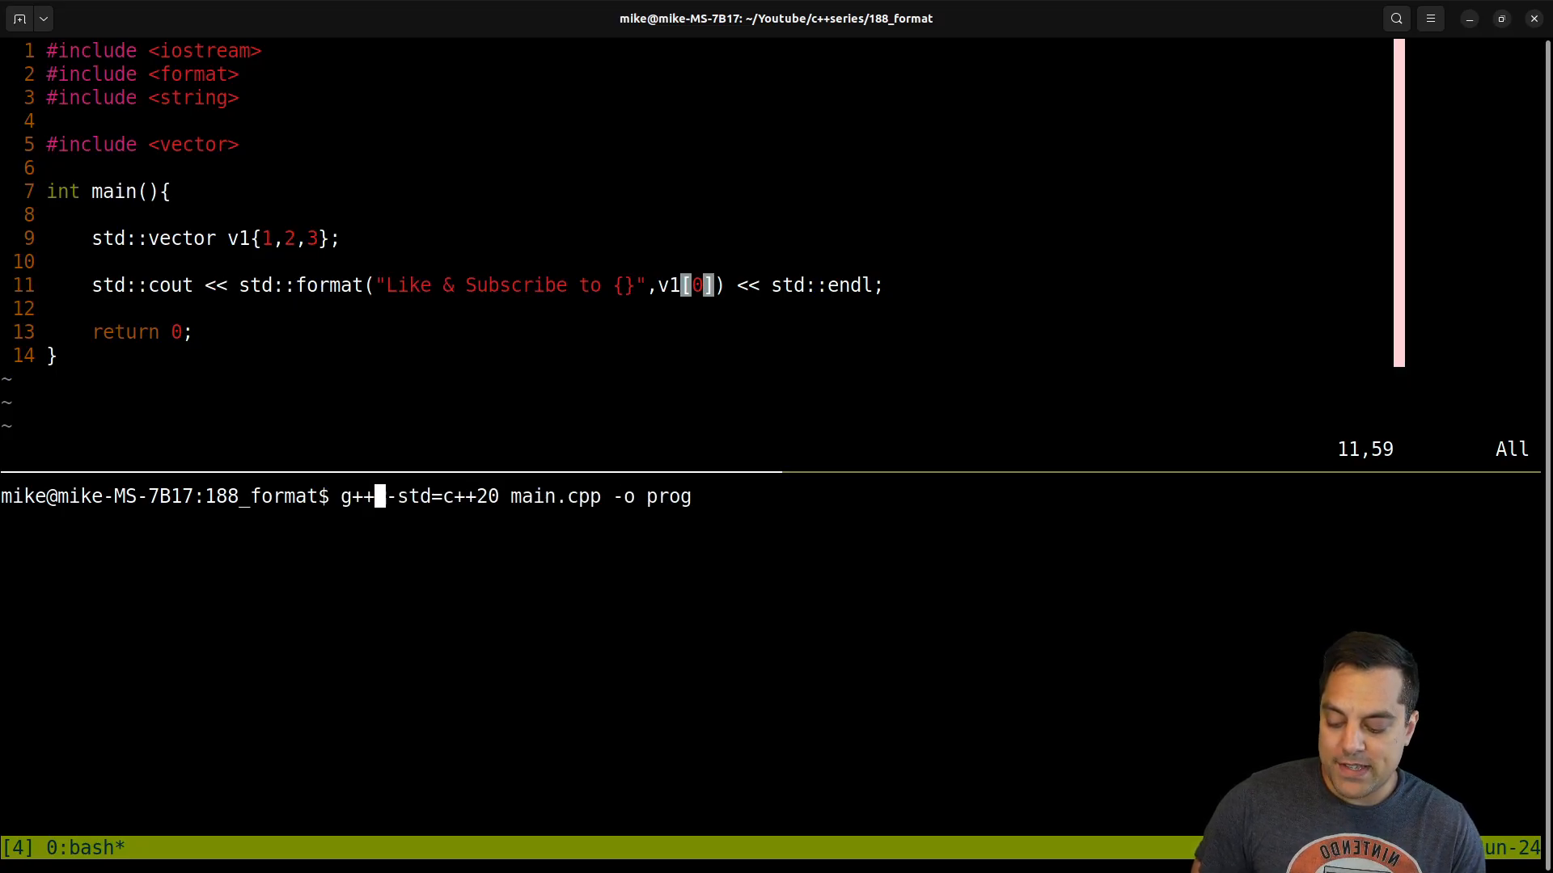
- Rebuild with g++-13 and run ./prog, printing 'Like & Subscribe to 1'
{"action": "key", "text": "Return"}
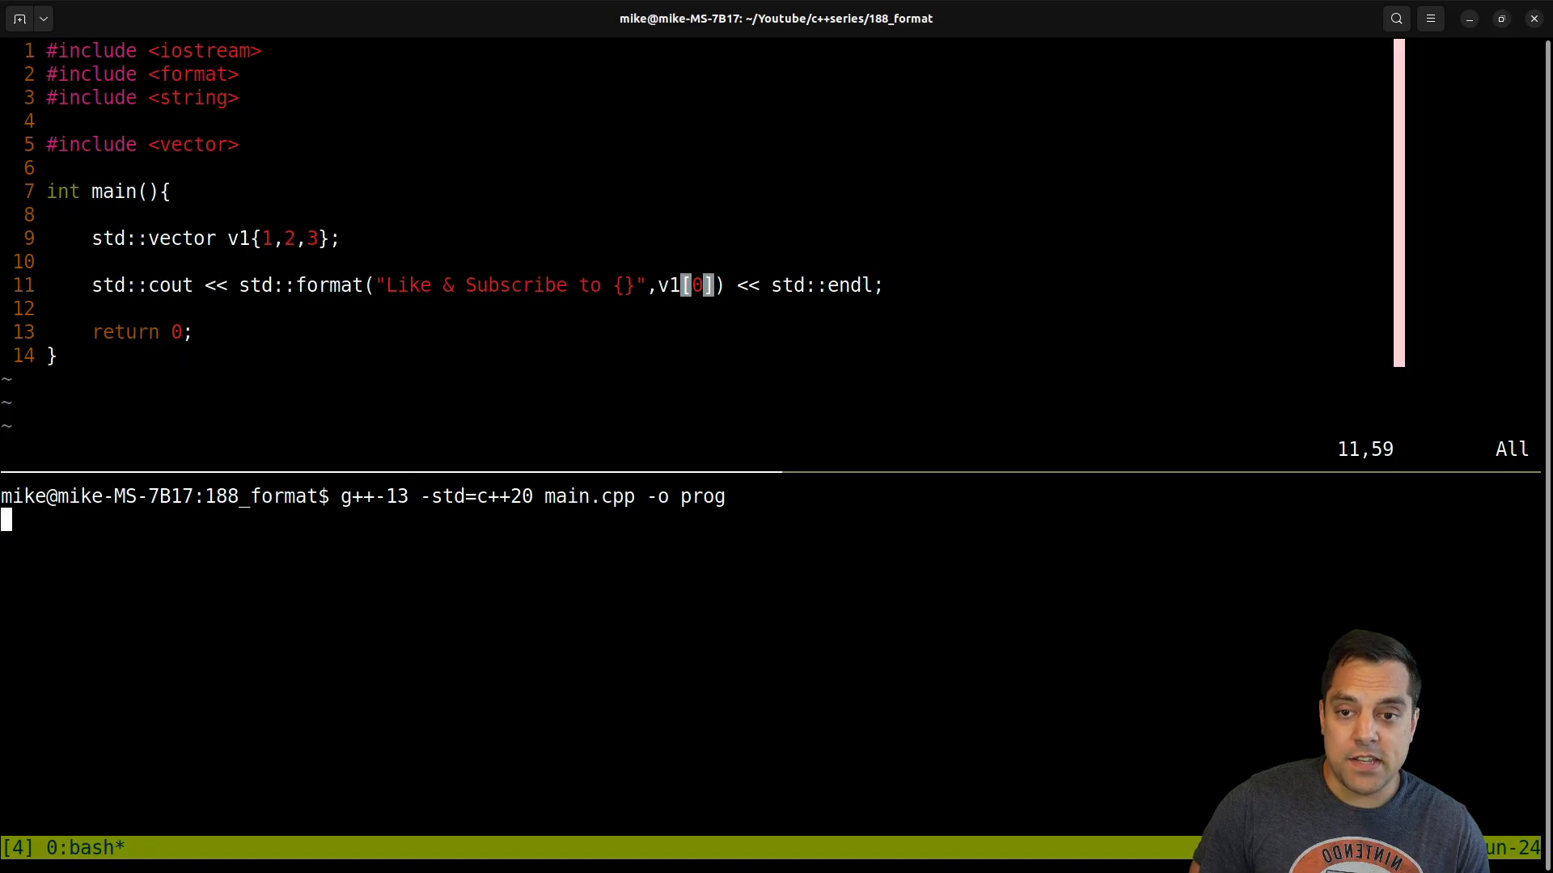
{"action": "type", "text": "./pr"}
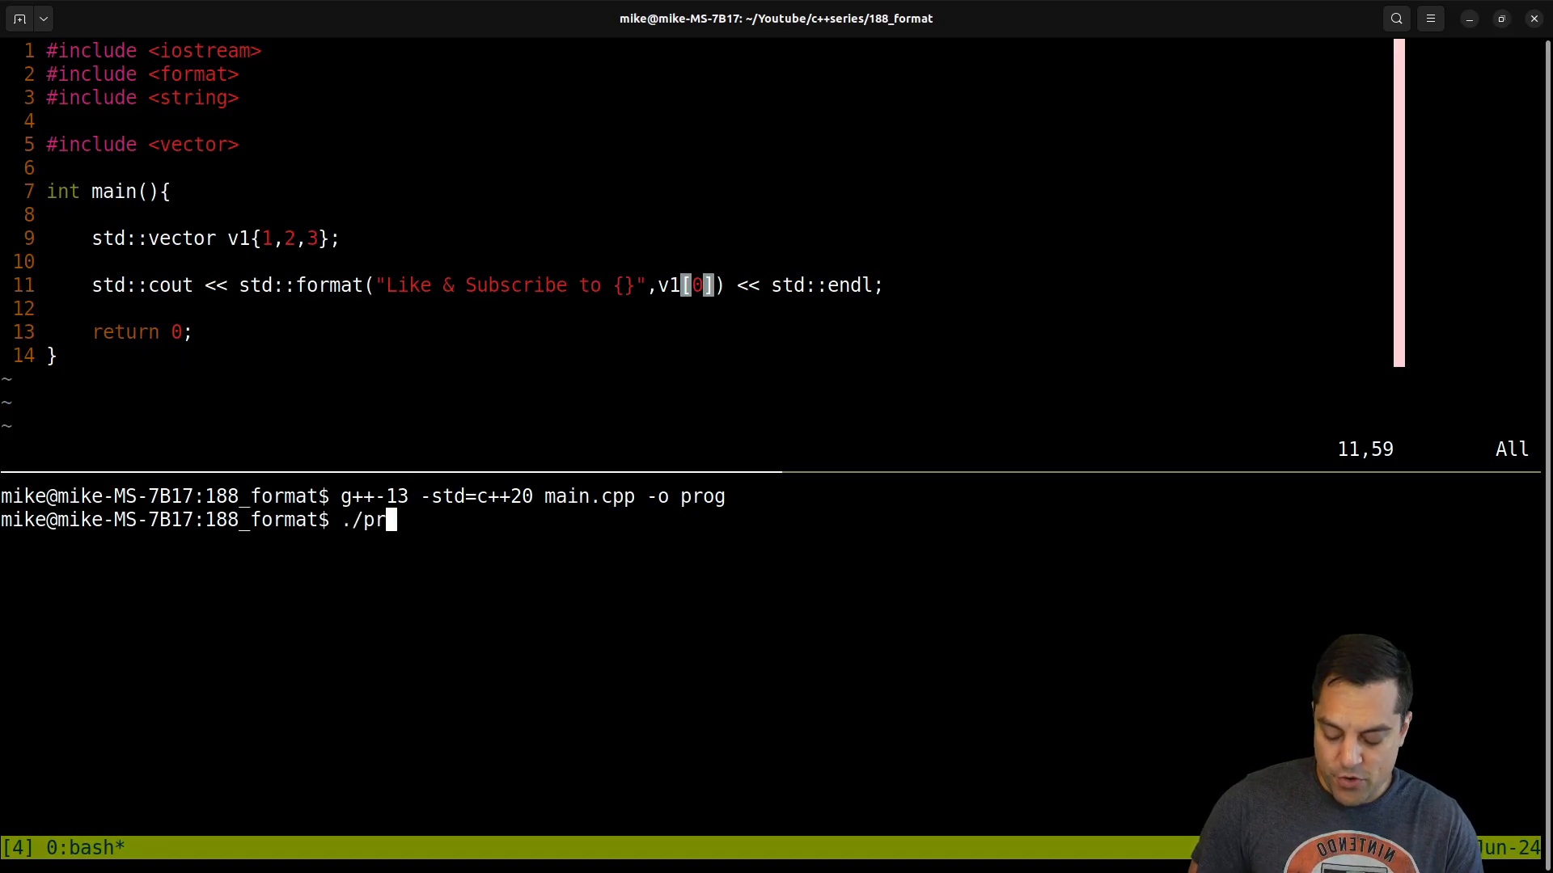
{"action": "key", "text": "Return"}
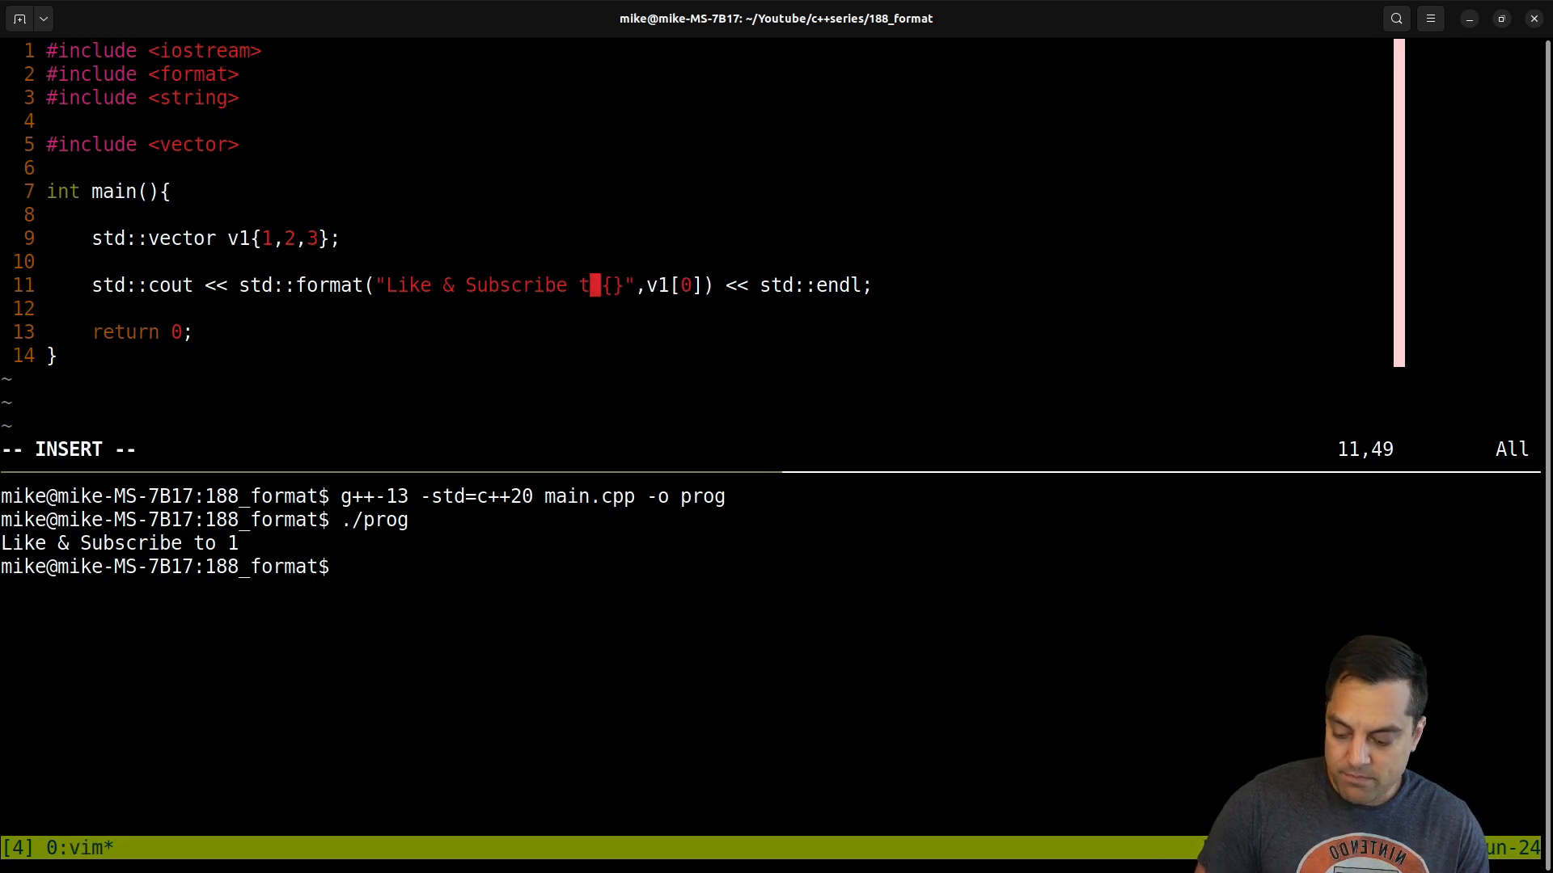
- Change line 11 to std::format("v1: {}",v1), save, and rebuild, getting std::formatter errors
{"action": "type", "text": "v1:"}
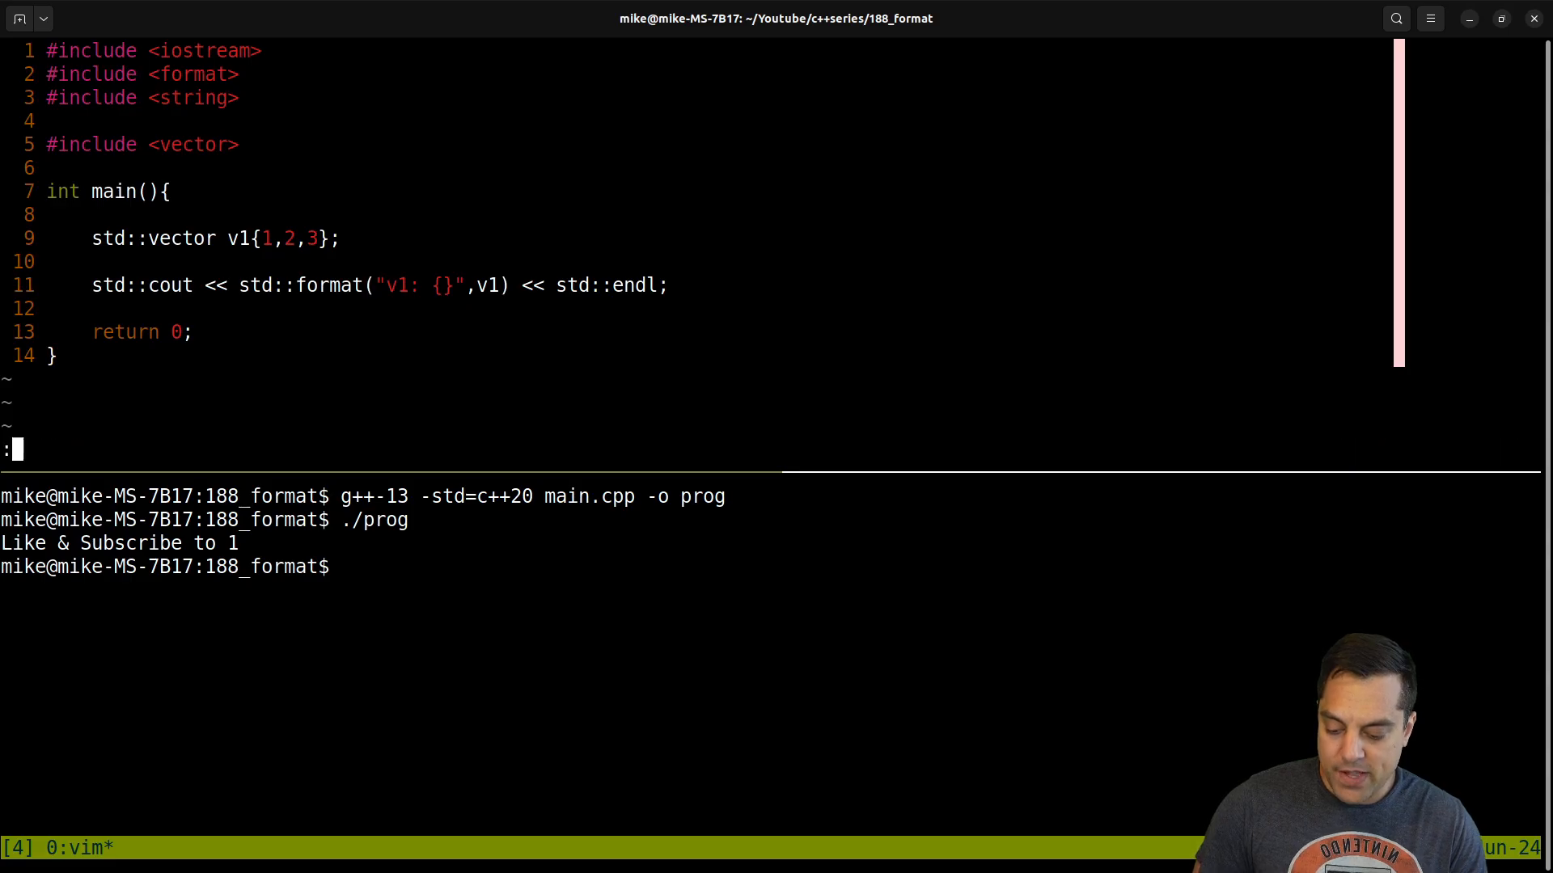
{"action": "key", "text": "Return"}
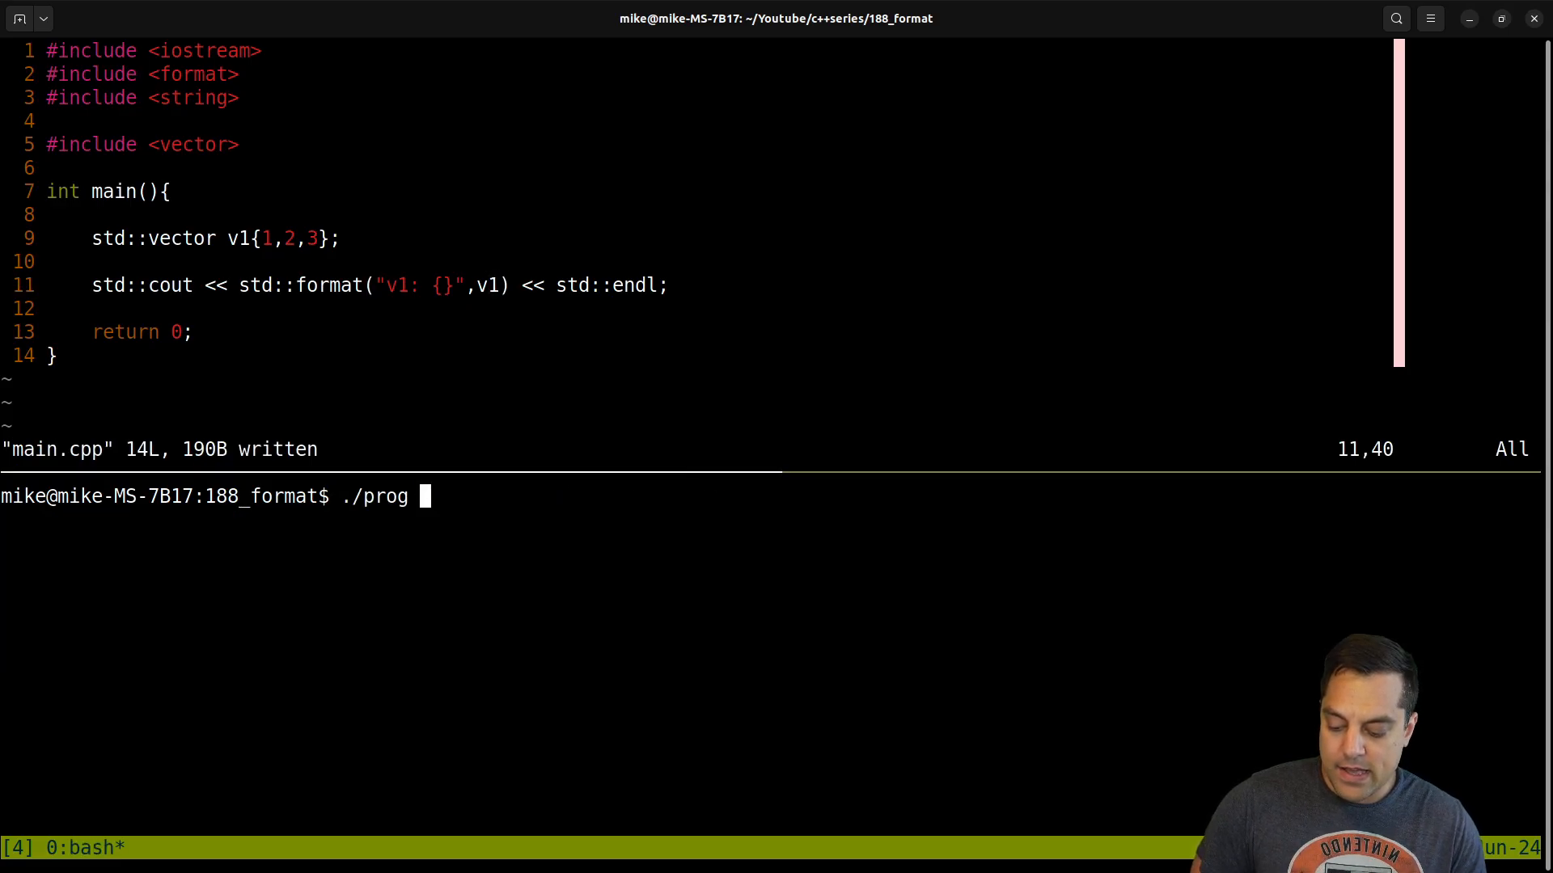
{"action": "key", "text": "Return"}
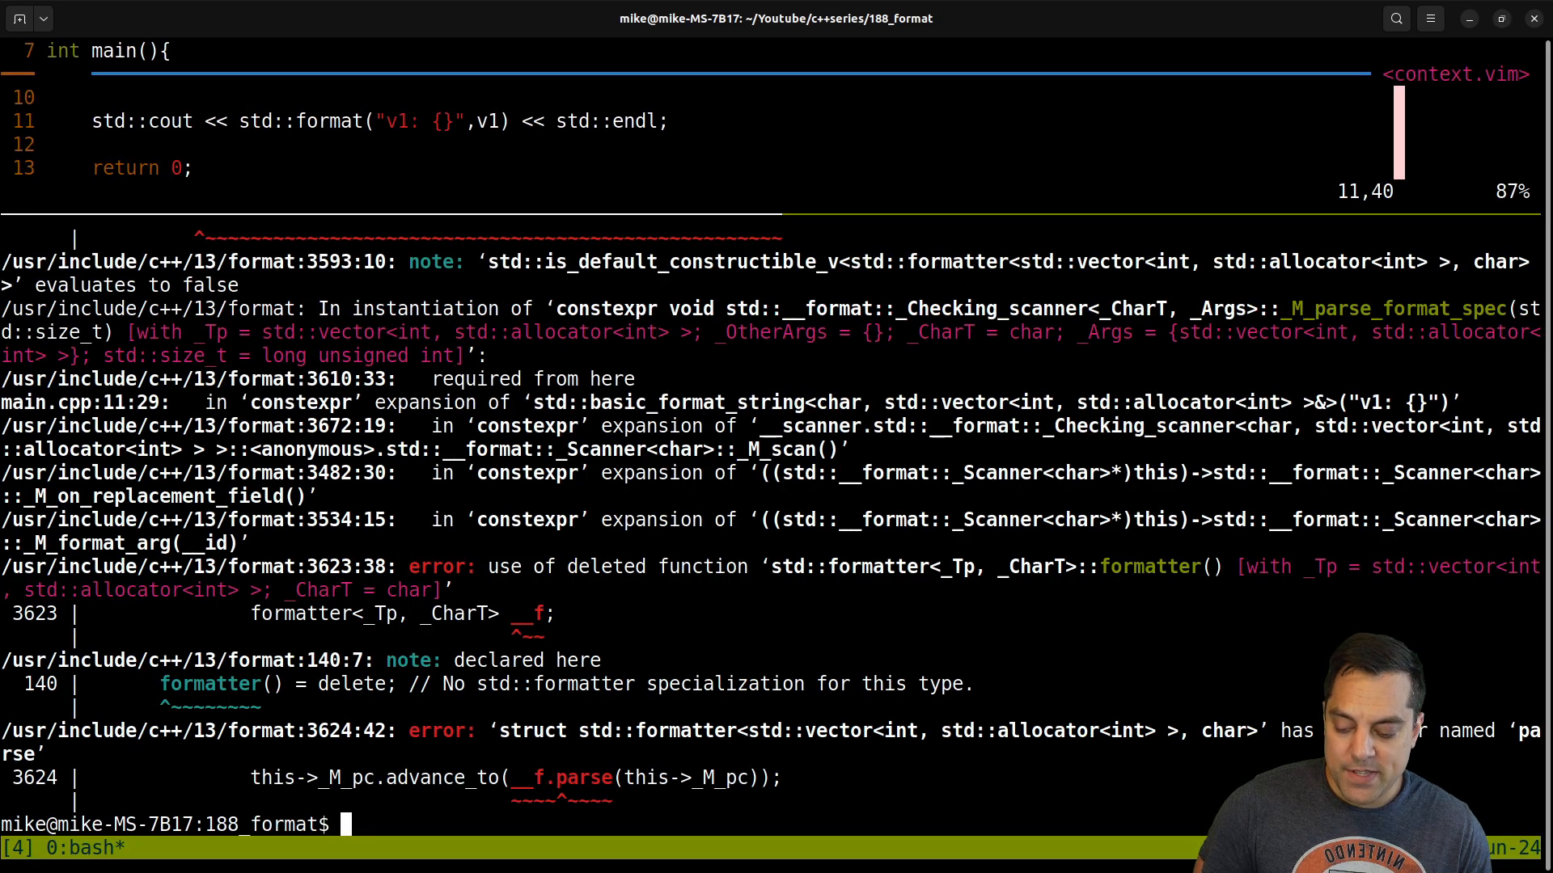
{"action": "scroll", "scroll_direction": "down", "scroll_amount": 3}
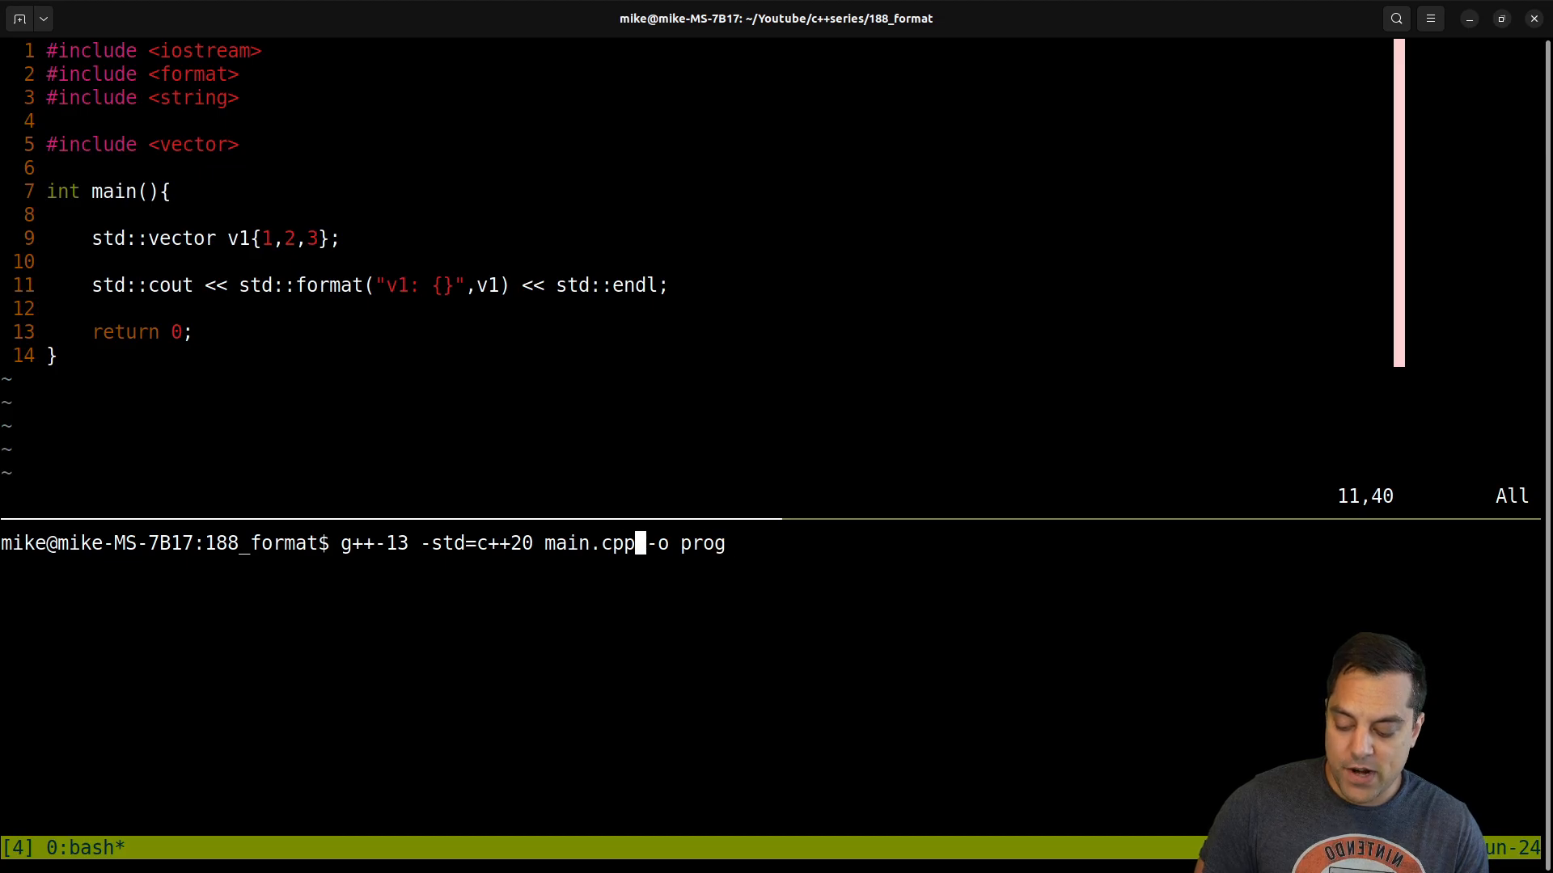
{"action": "key", "text": "Return"}
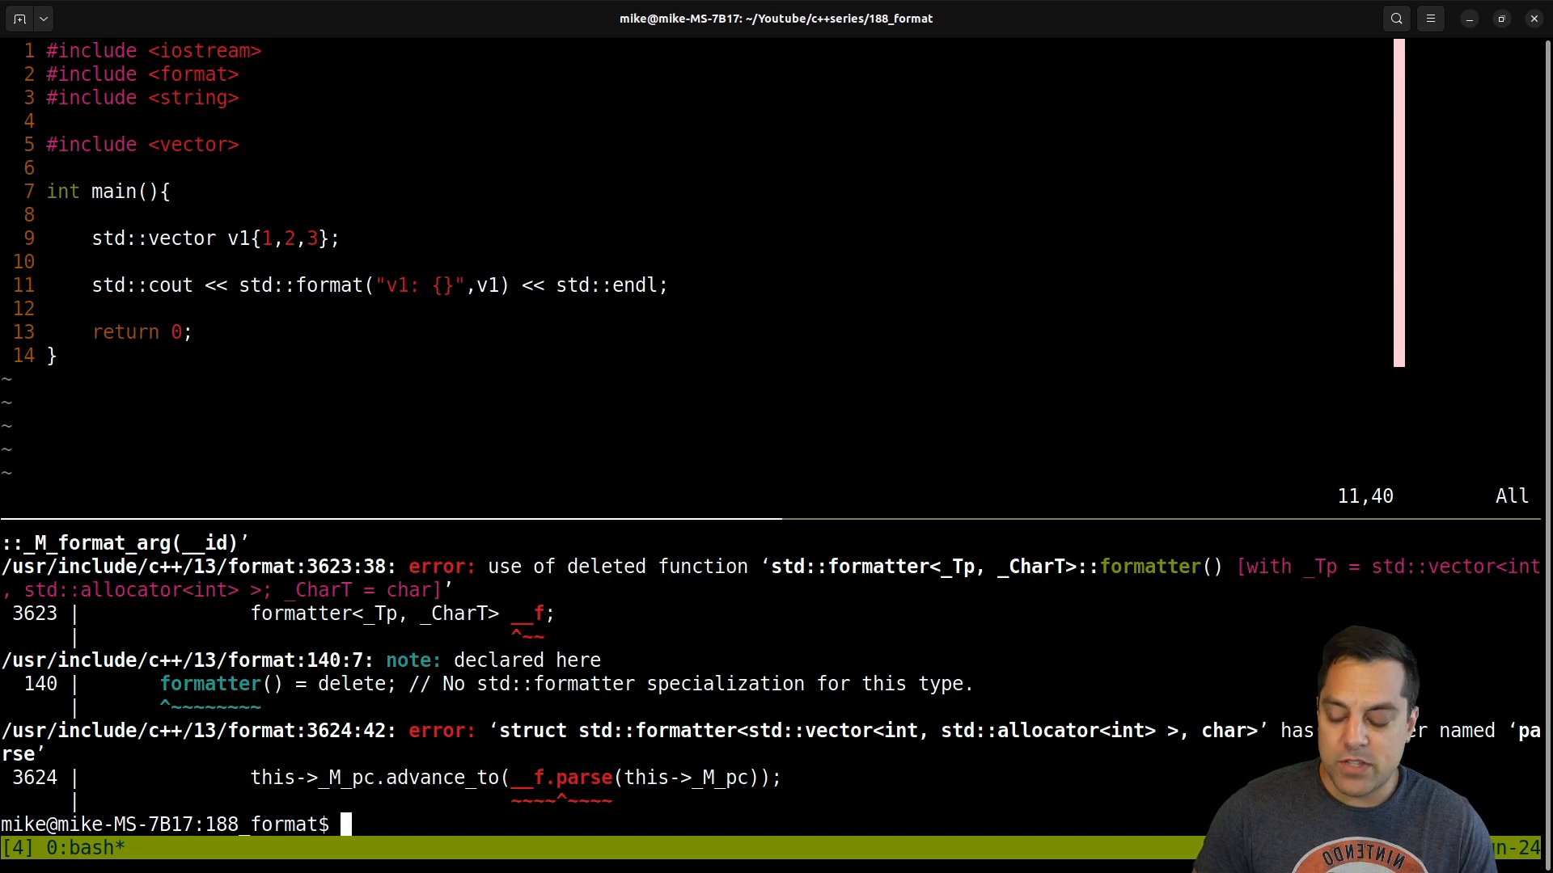
- Run g++-13 -std=c++23 main.cpp -o prog, then cat the source
{"action": "type", "text": "g++-13 -std=c++23 main.cpp -o prog"}
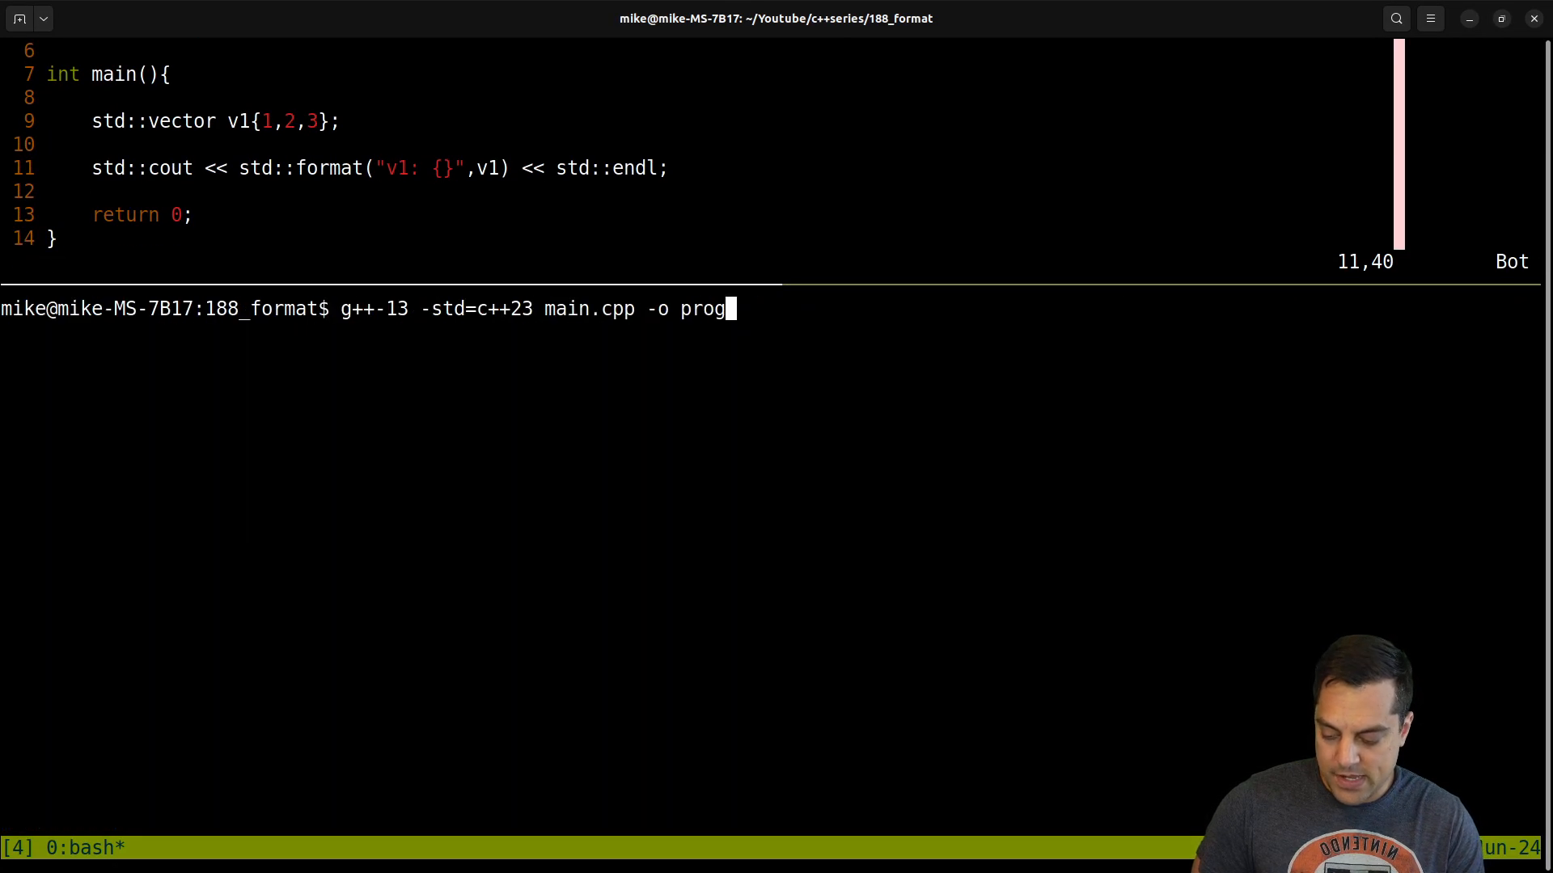
{"action": "type", "text": "cat"}
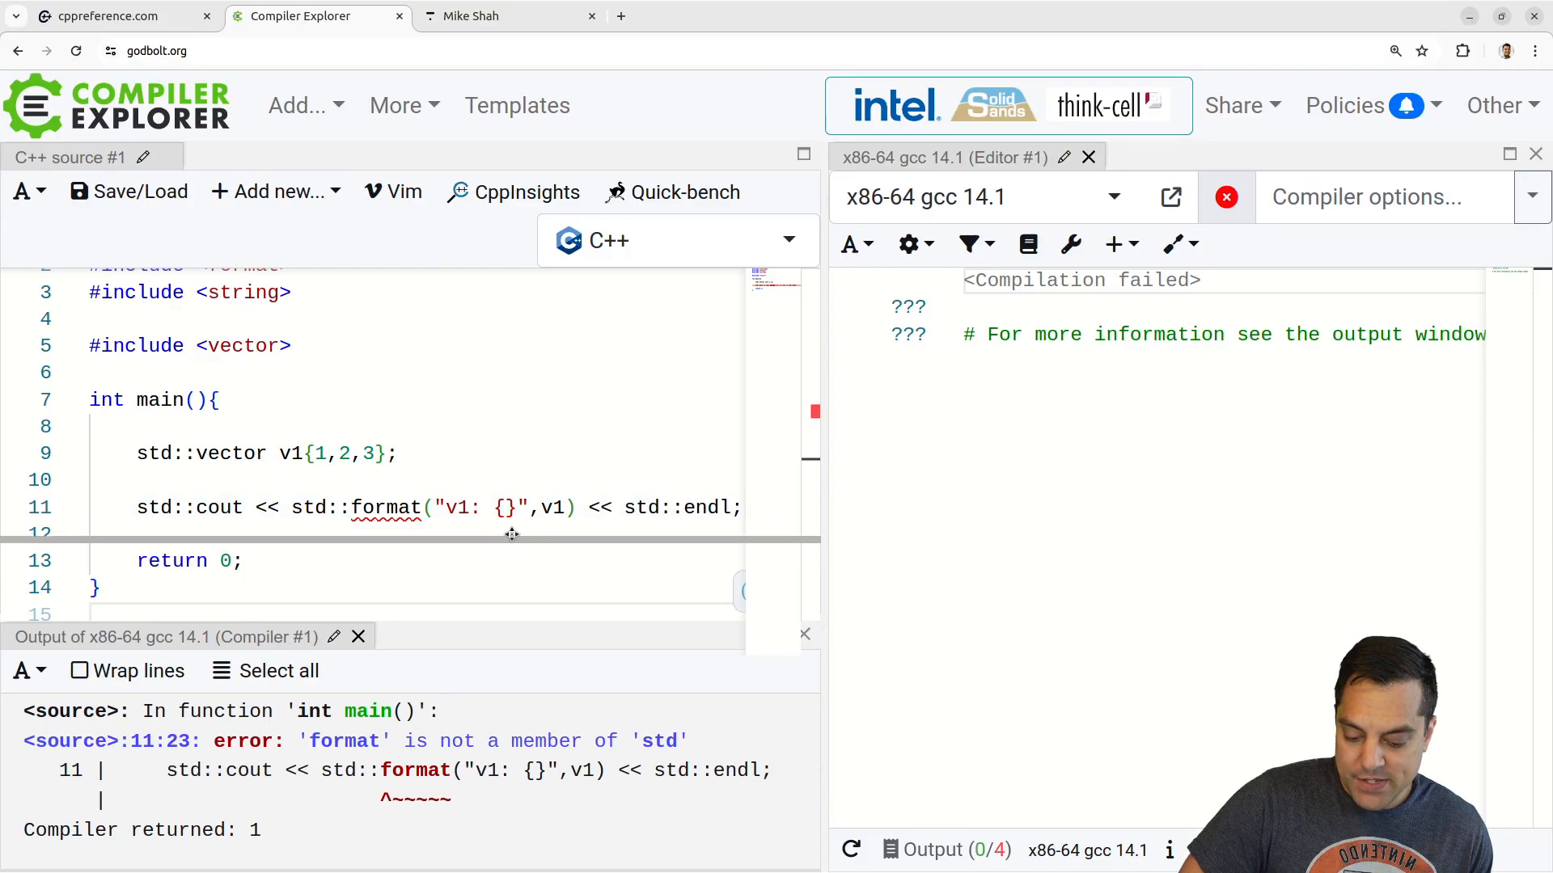
- Set gcc 14.1 compiler options to -std=c++20, then change them to -std=c++23
{"action": "double_click", "coordinate": [415, 667]}
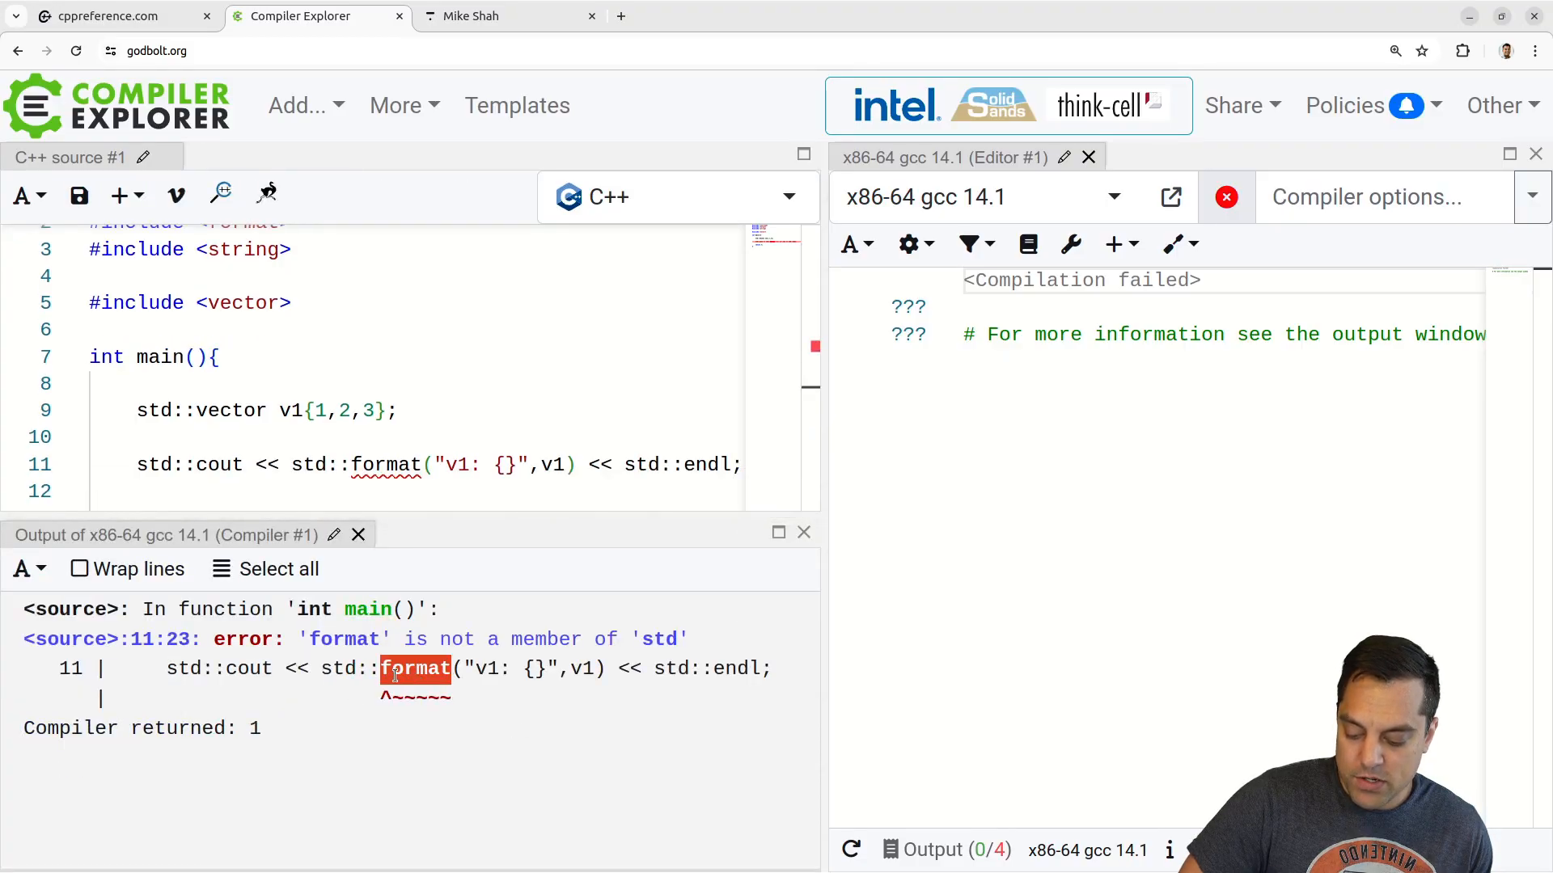
{"action": "left_click", "coordinate": [1386, 196]}
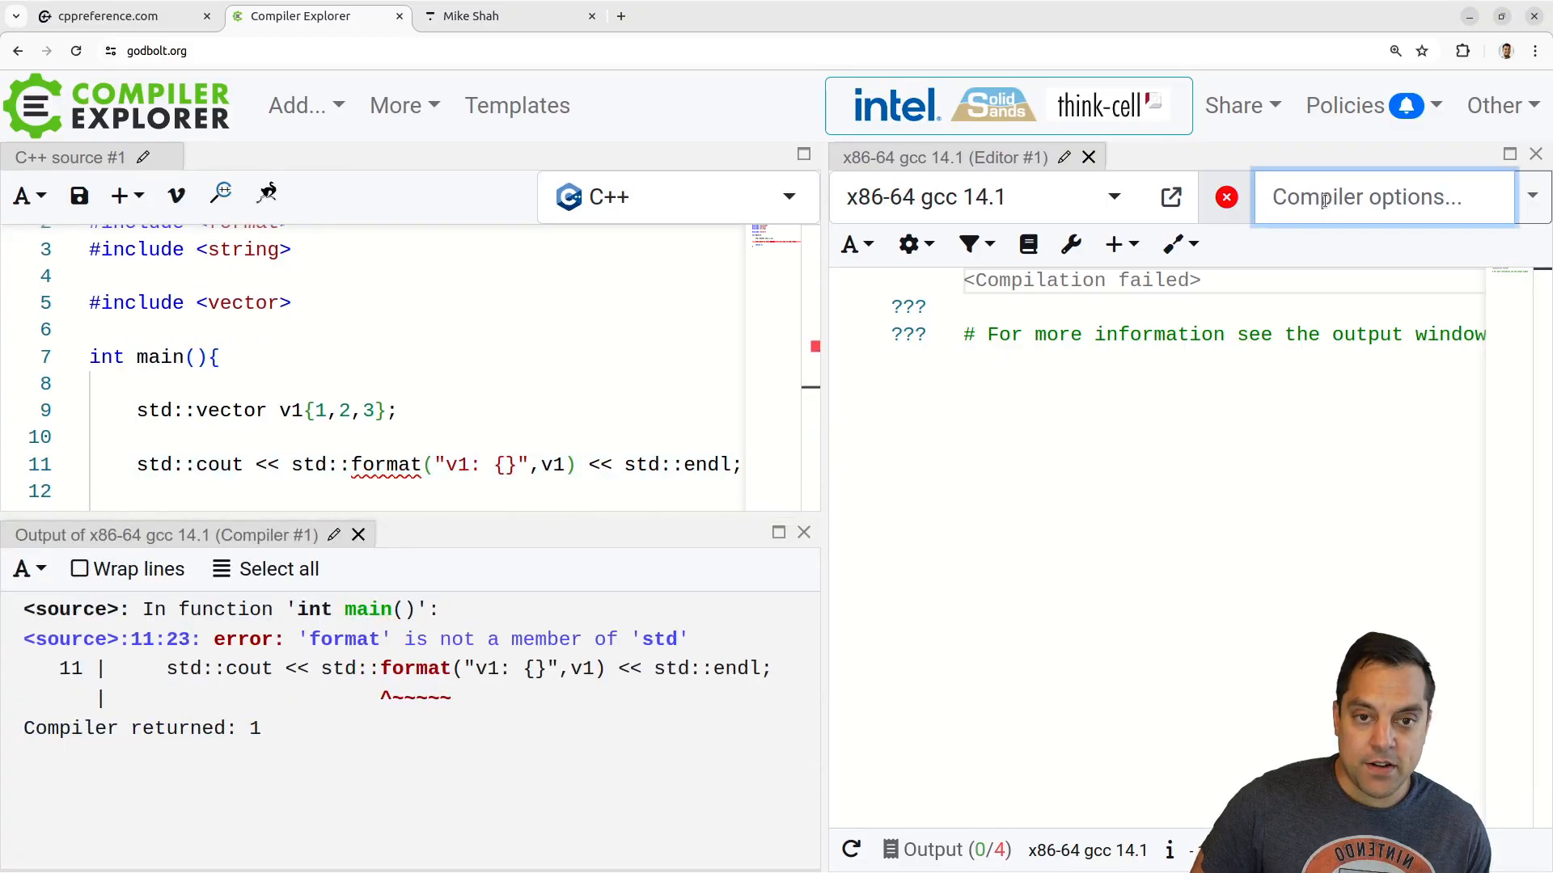
{"action": "type", "text": "-std="}
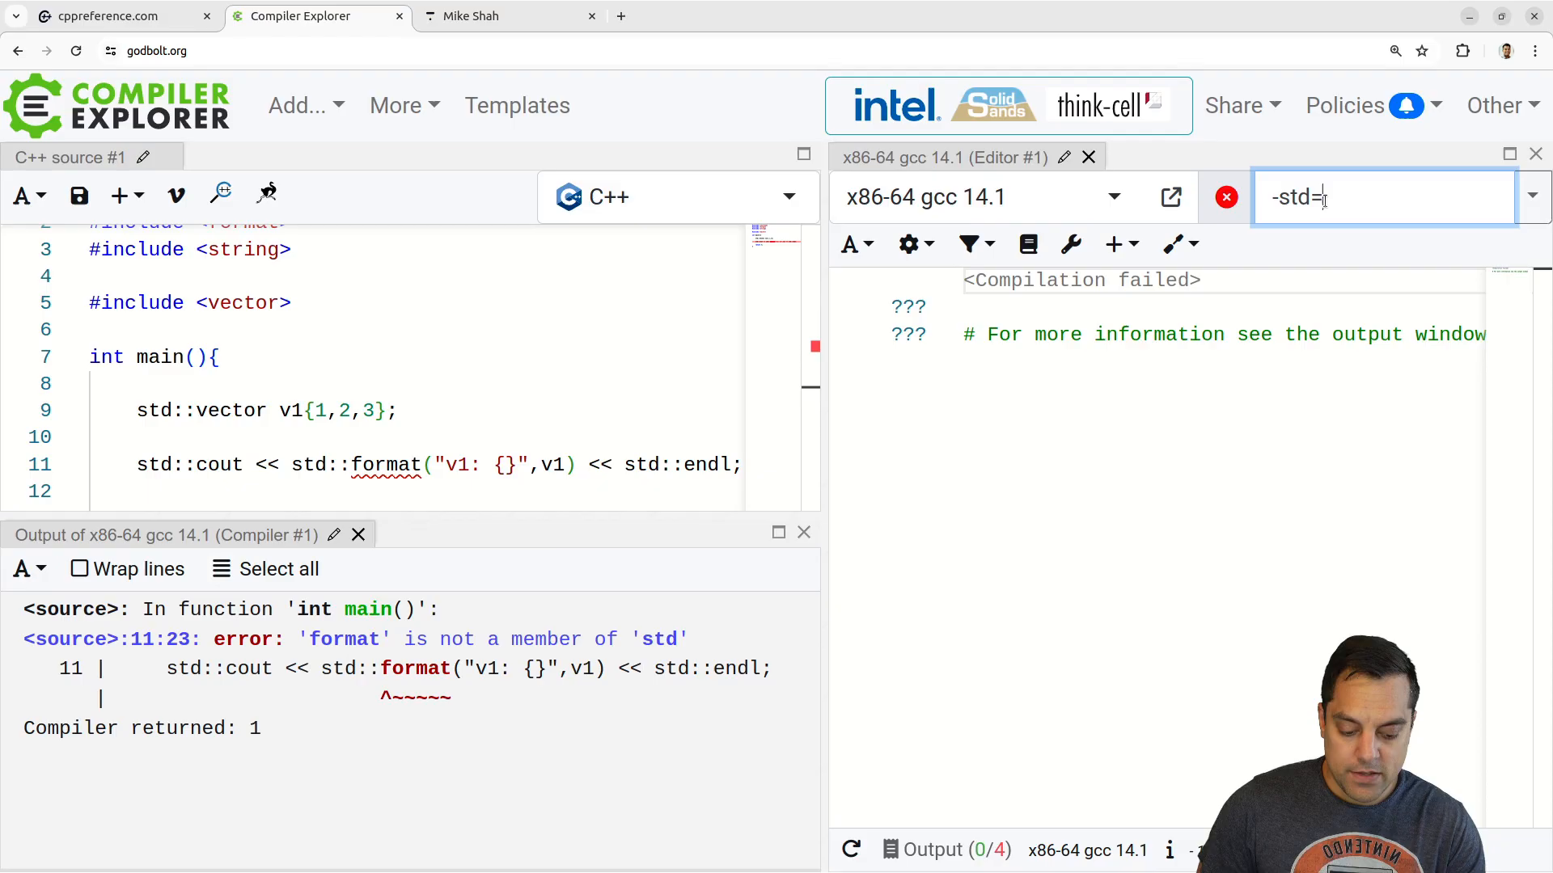
{"action": "type", "text": "c++20"}
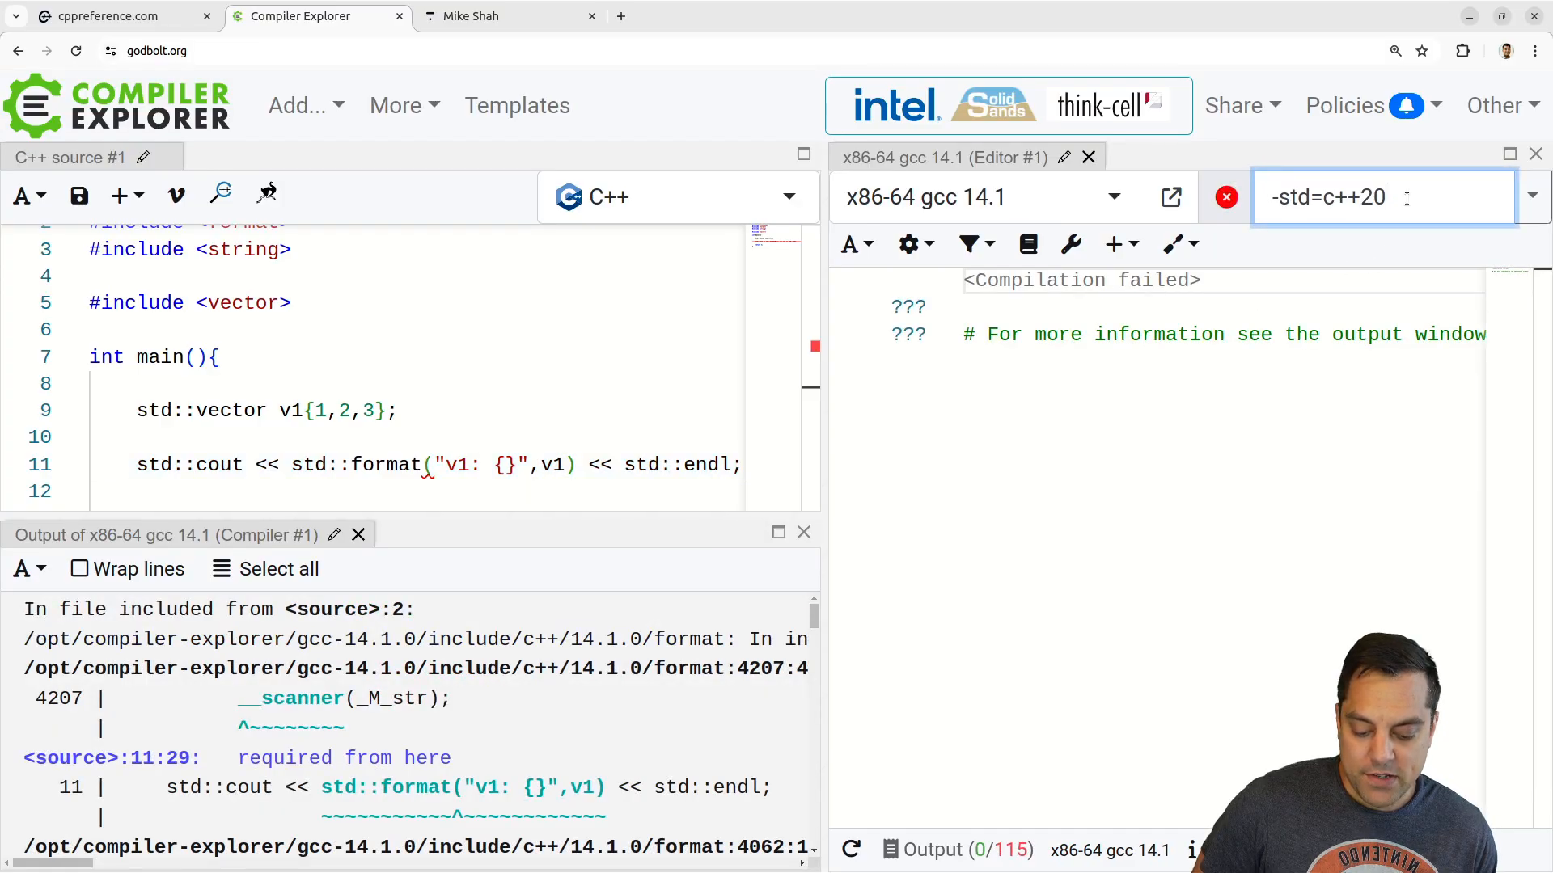
{"action": "type", "text": "23"}
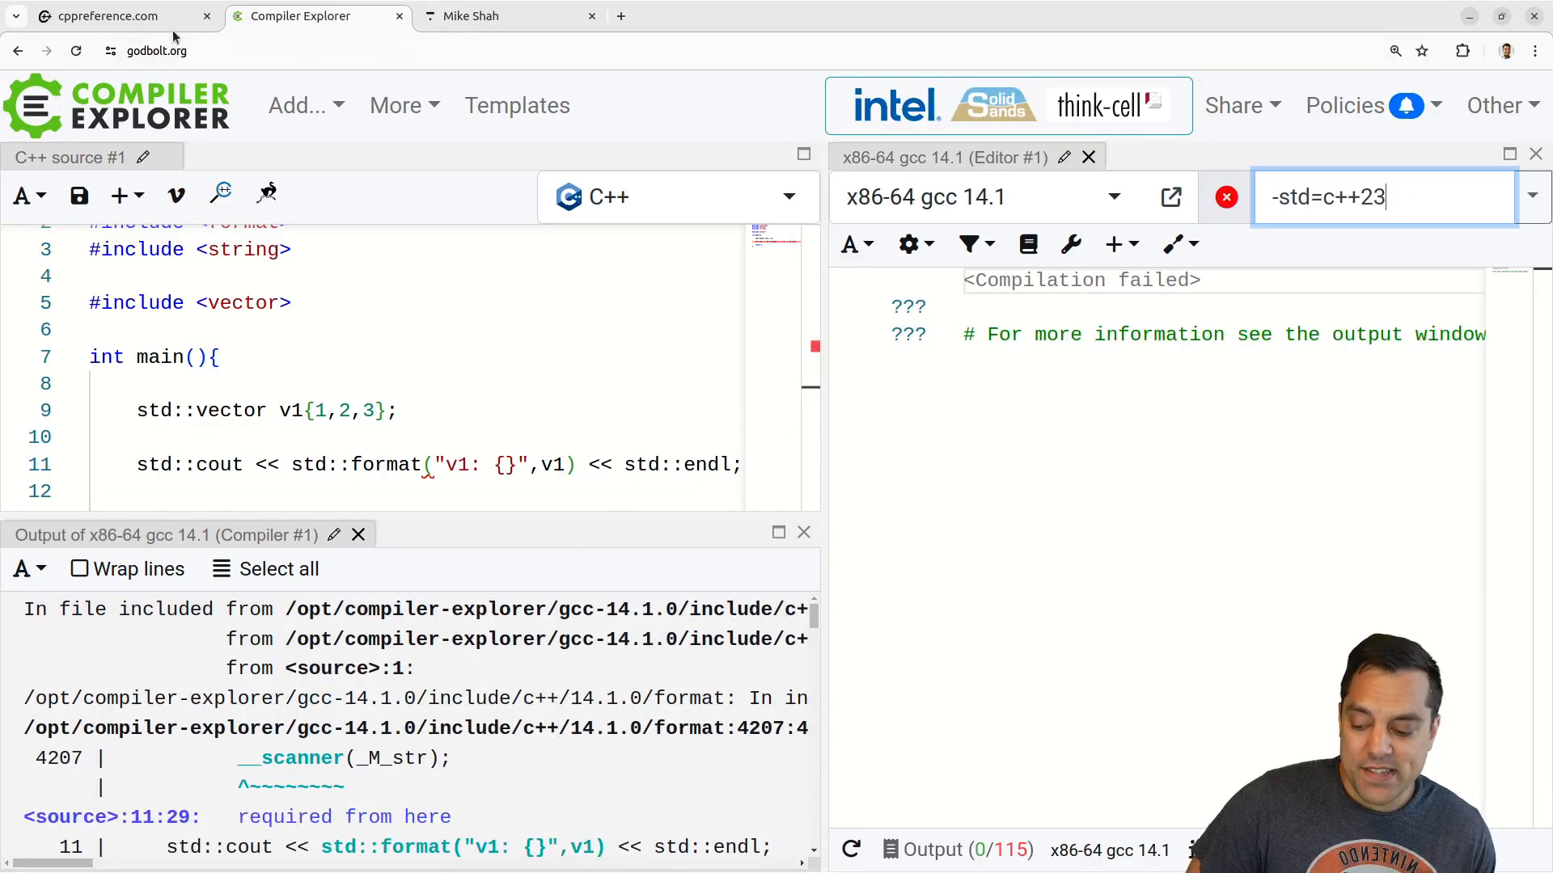
- Find Formatting Ranges in cppreference's C++23 support table, requiring Clang libc++ 16
{"action": "left_click", "coordinate": [99, 16]}
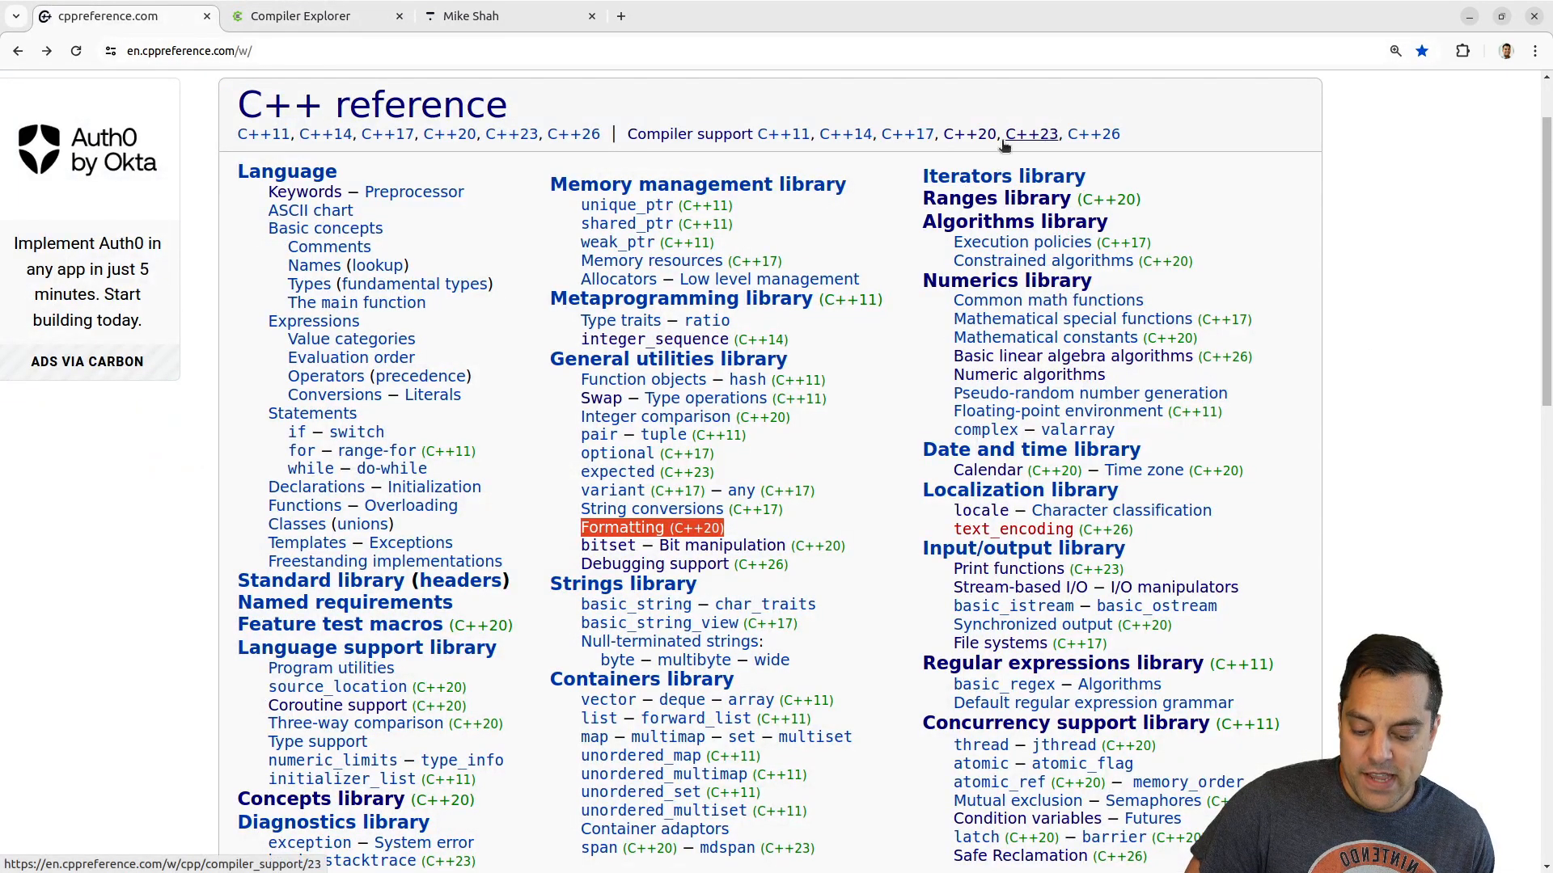
{"action": "left_click", "coordinate": [1031, 134]}
{"action": "type", "text": "format"}
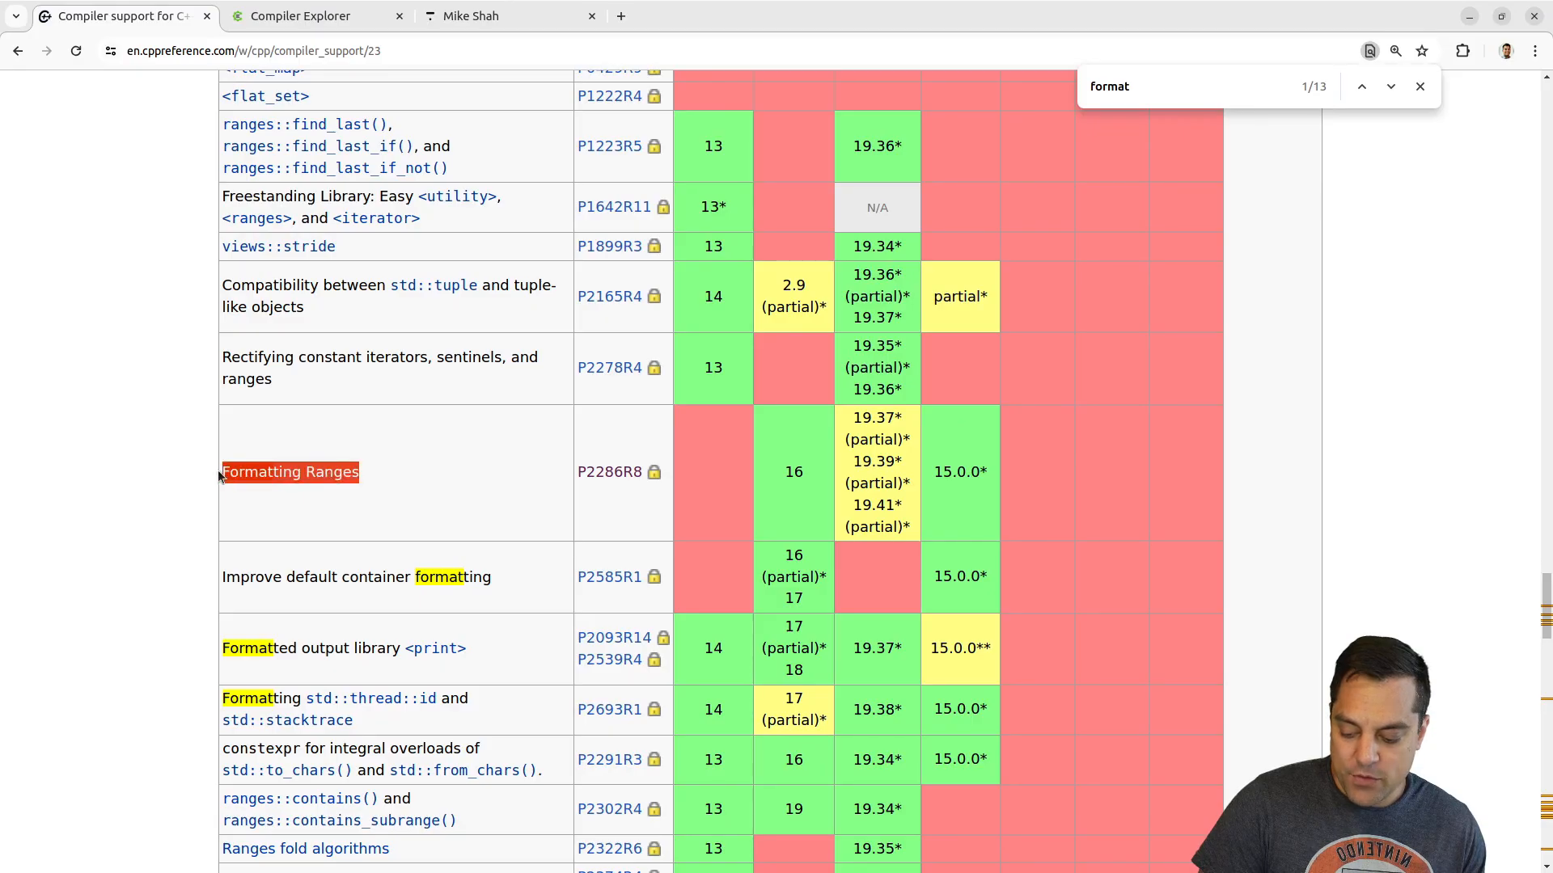
{"action": "mouse_move", "coordinate": [726, 484]}
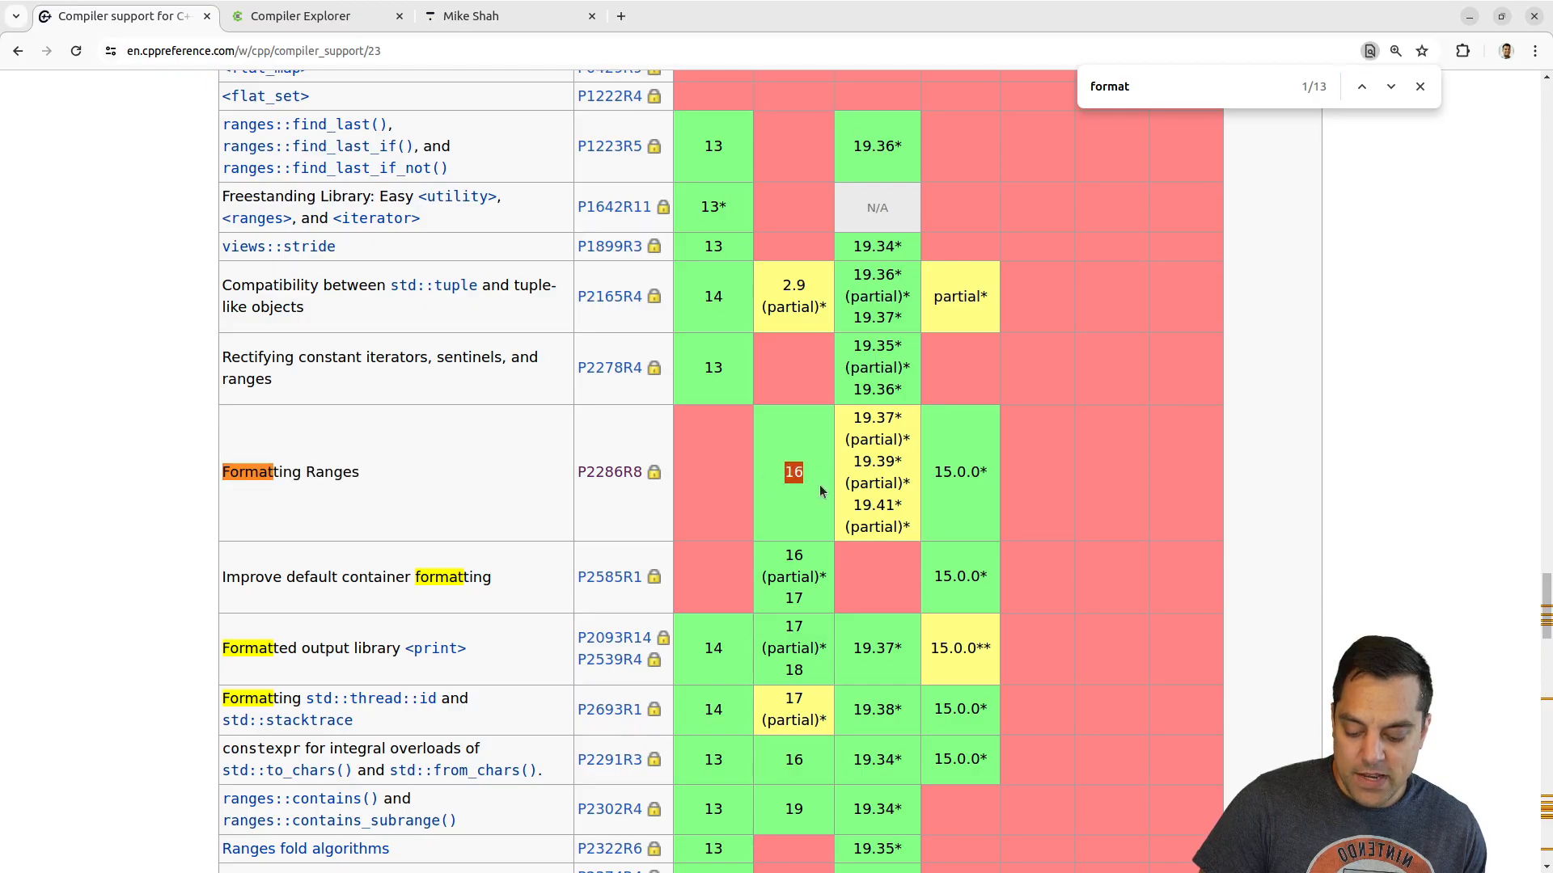
{"action": "scroll", "scroll_direction": "up", "scroll_amount": 3}
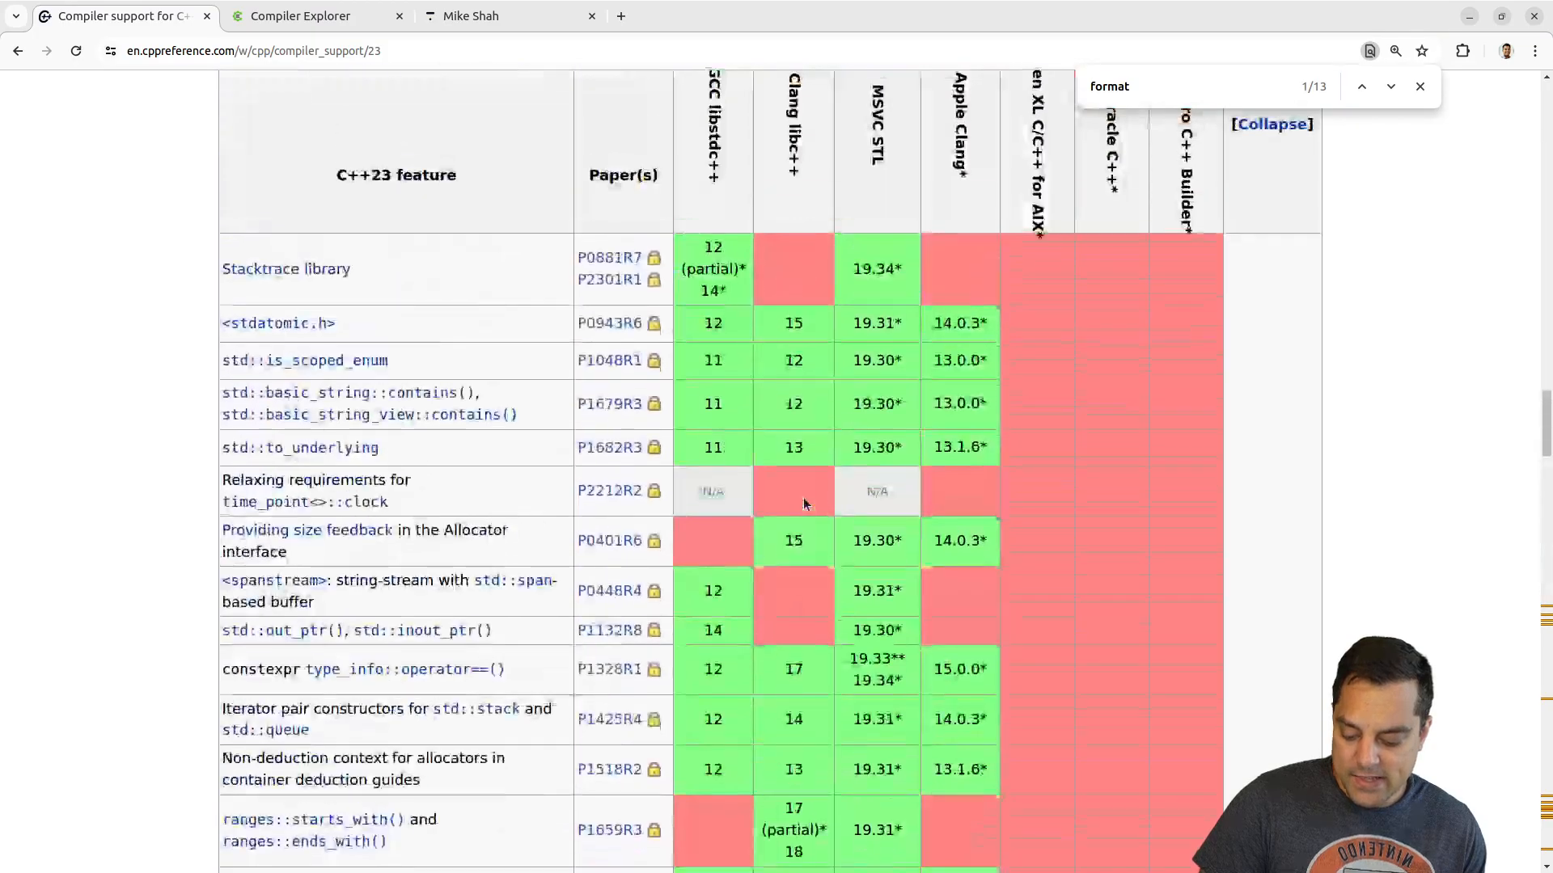
{"action": "scroll", "scroll_direction": "up", "scroll_amount": 3}
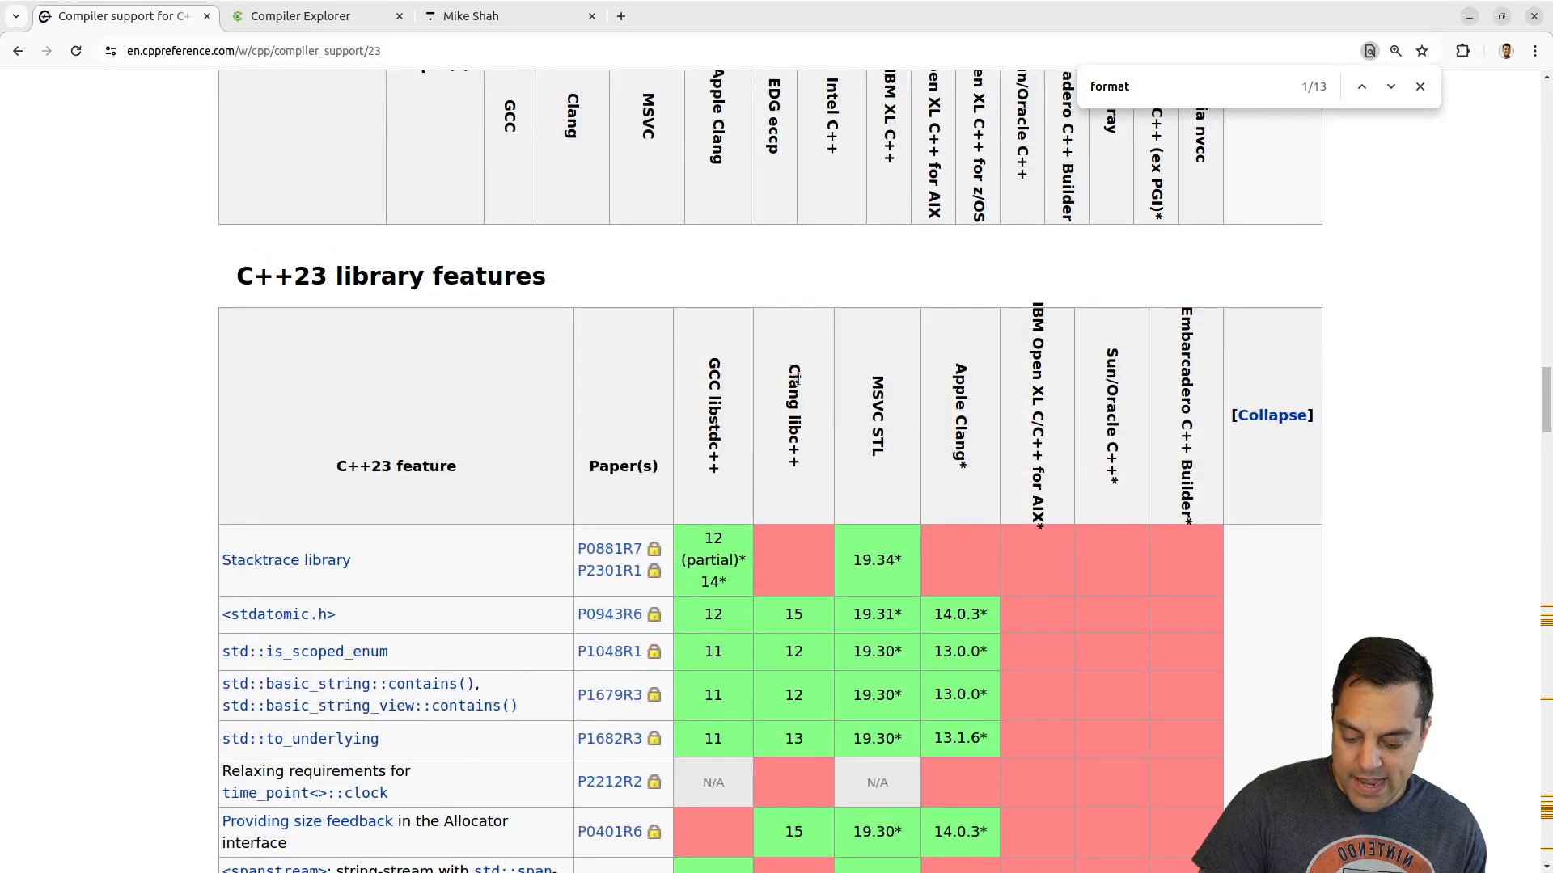
{"action": "mouse_move", "coordinate": [816, 434]}
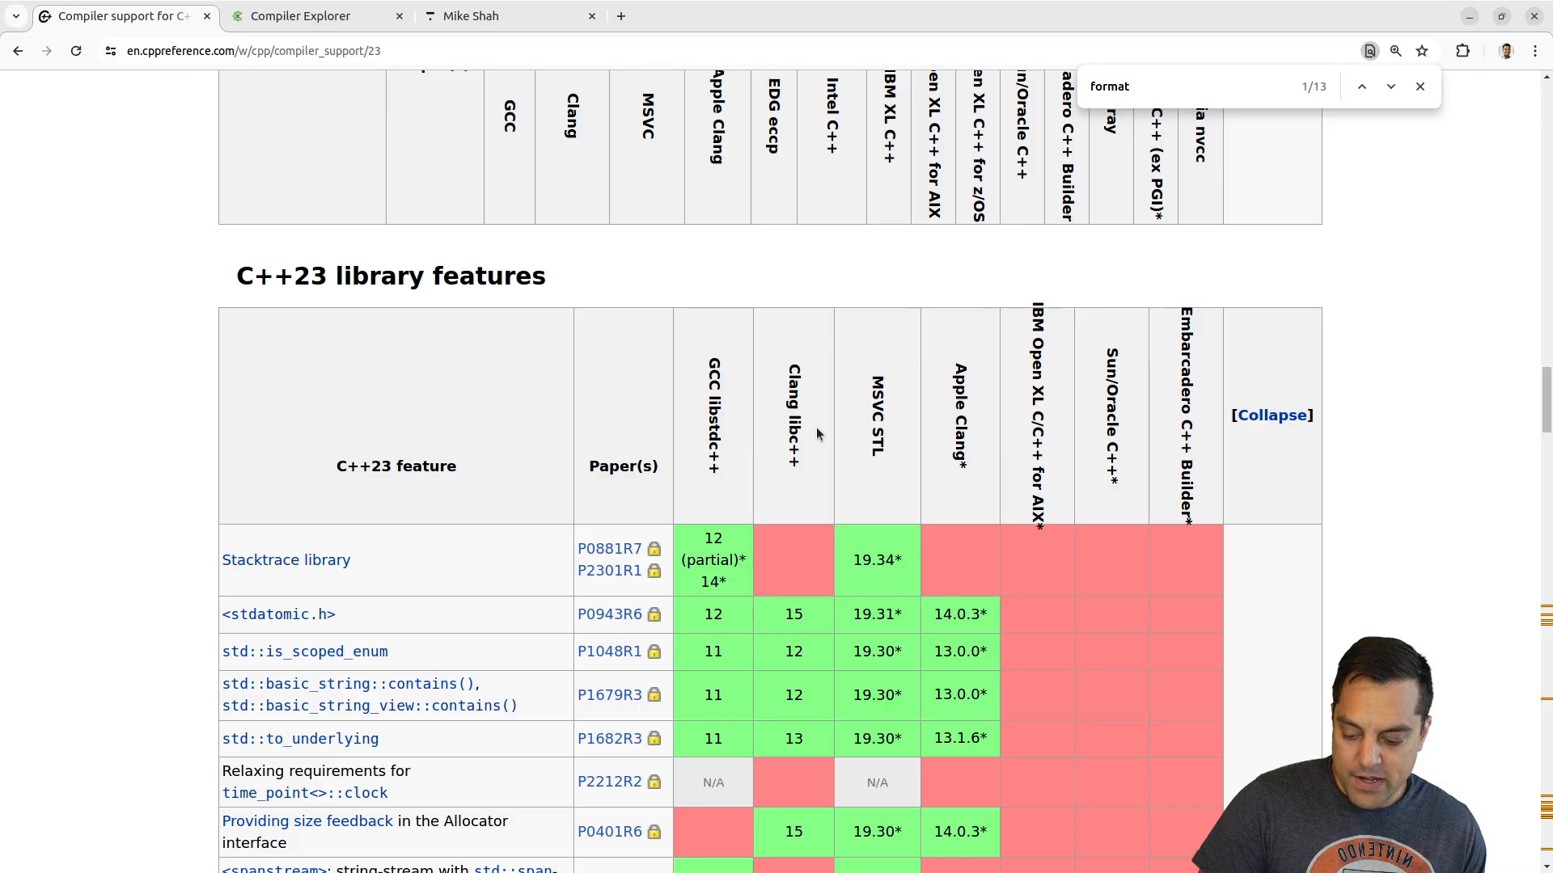
{"action": "left_click", "coordinate": [300, 16]}
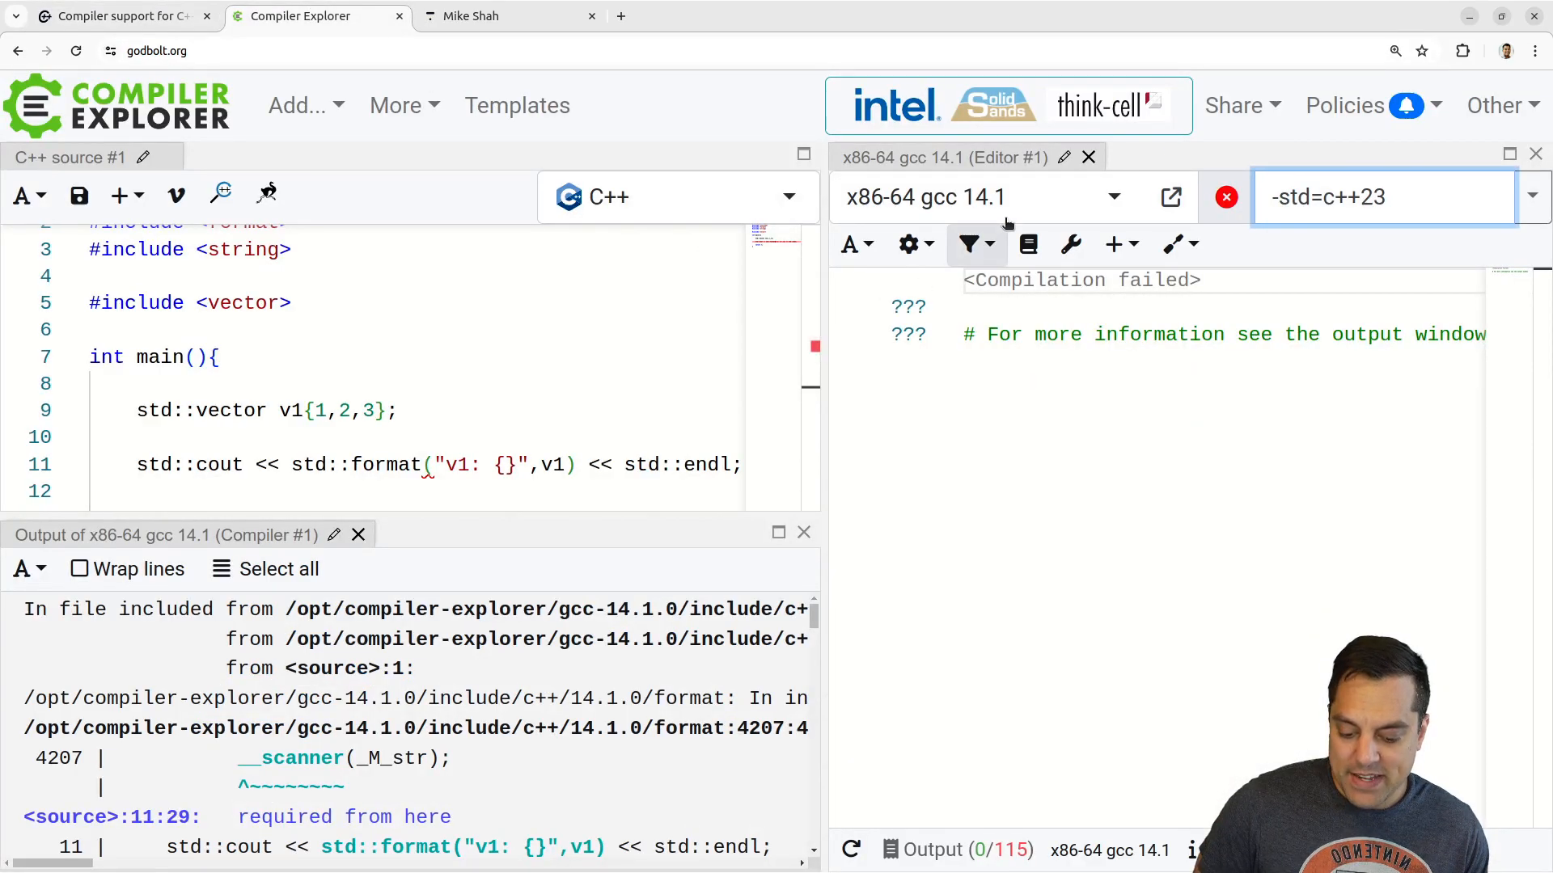
- Search the compiler list for 'clang trunk' and select x86-64 clang (trunk)
{"action": "left_click", "coordinate": [980, 196]}
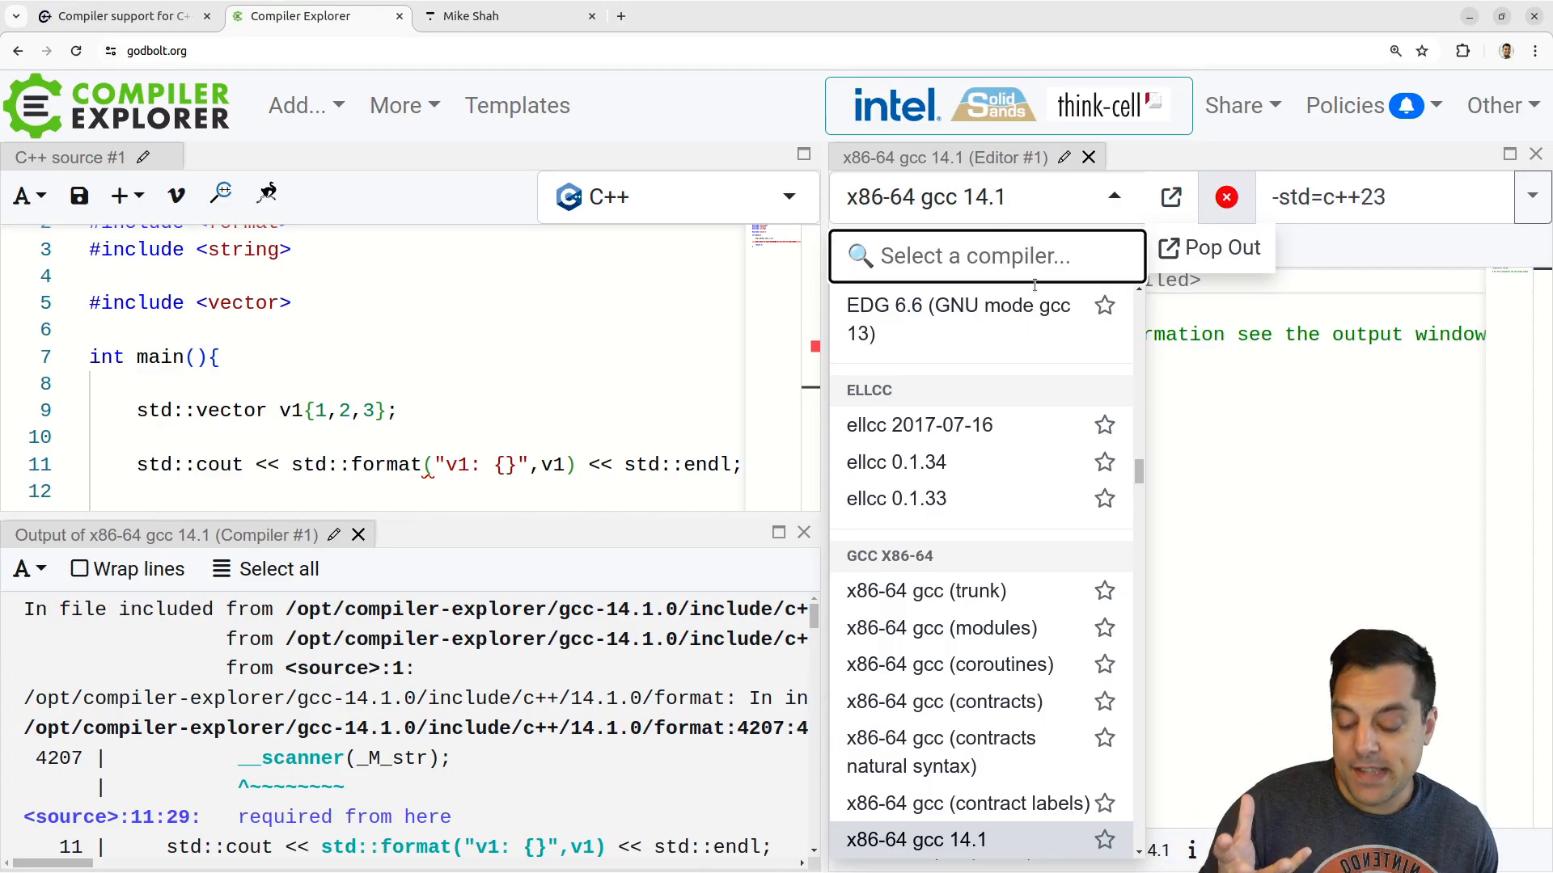
{"action": "scroll", "scroll_direction": "down", "scroll_amount": 3}
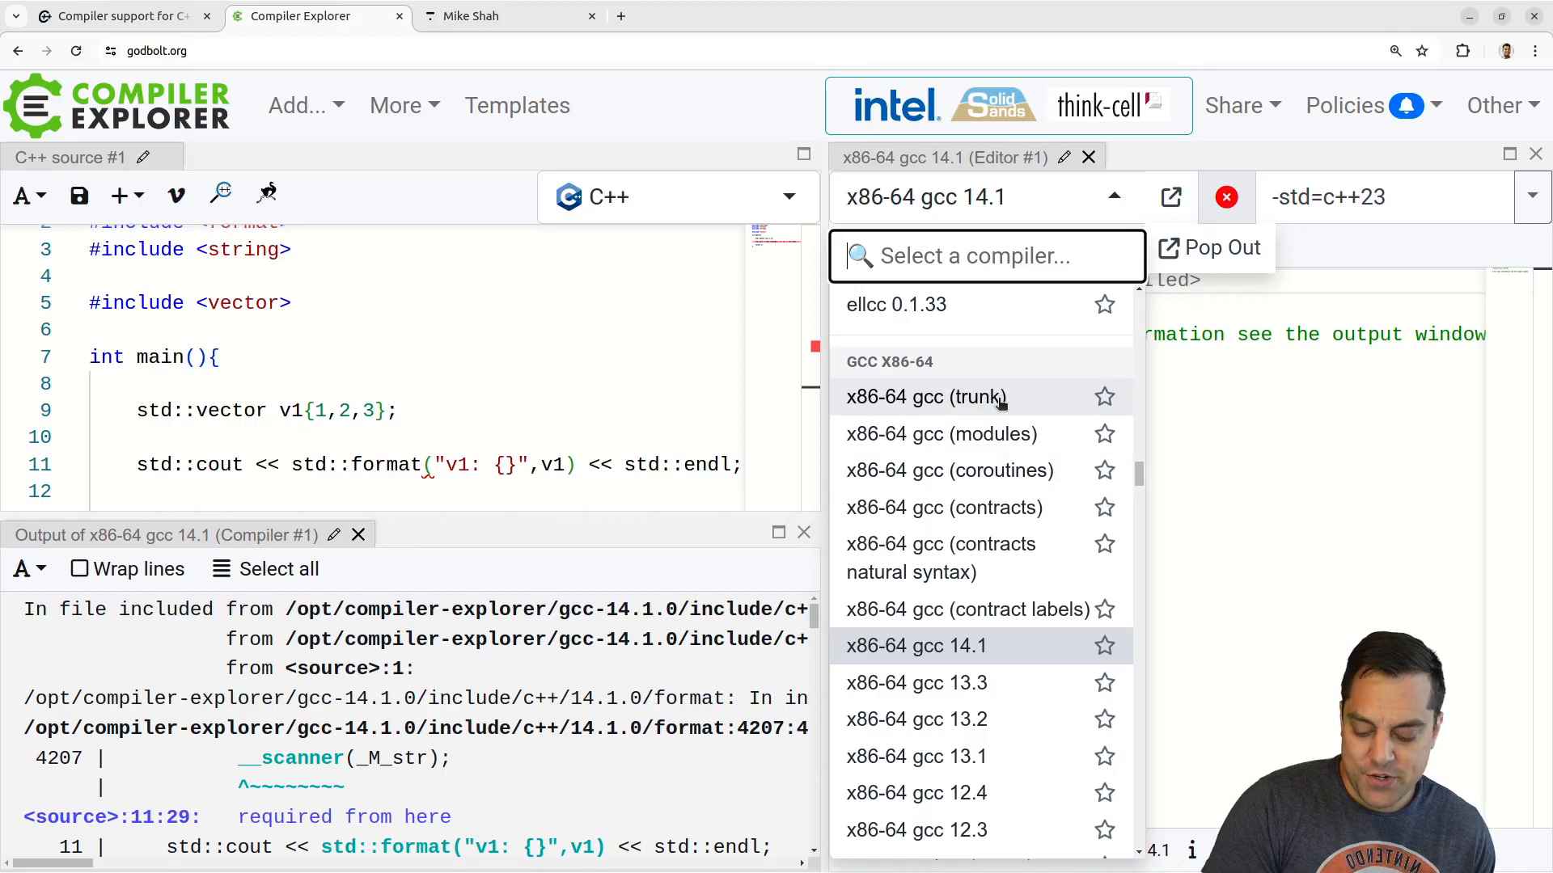
{"action": "left_click", "coordinate": [923, 397]}
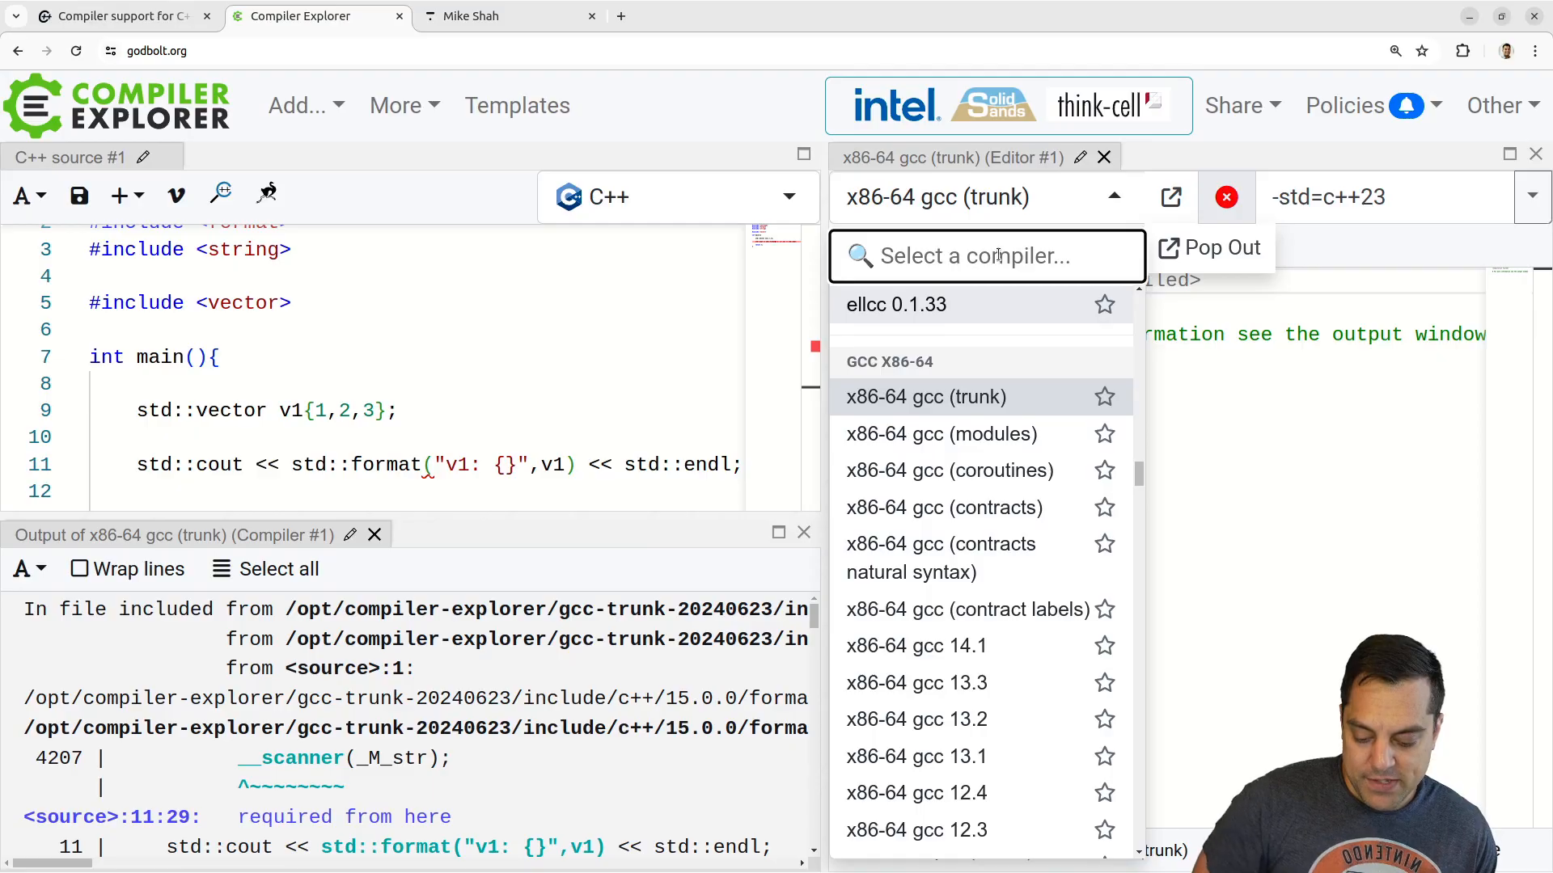
{"action": "type", "text": "clang"}
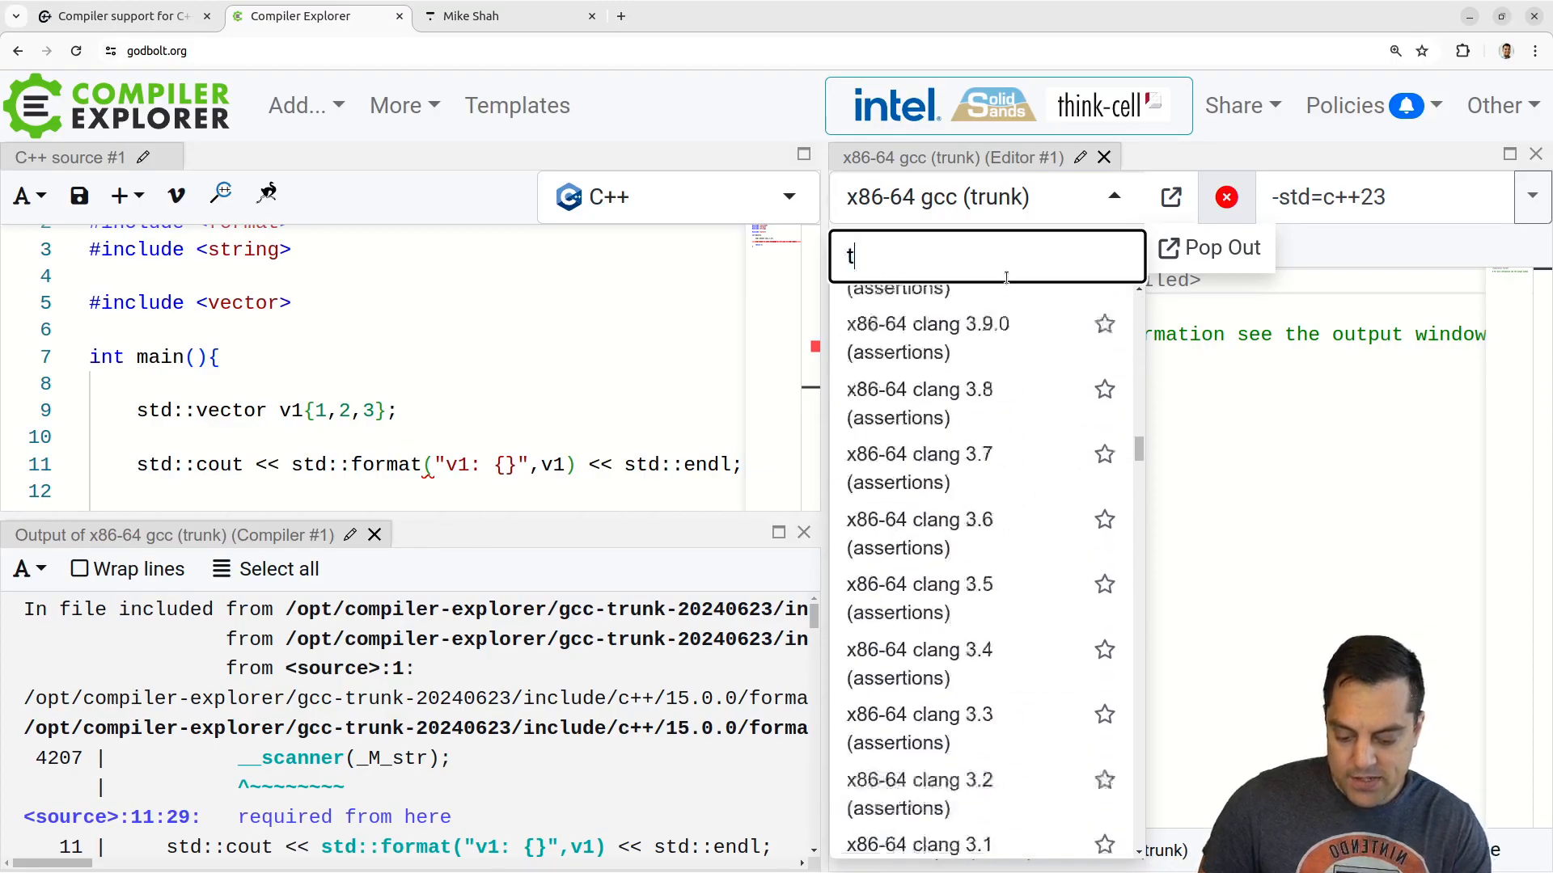
{"action": "type", "text": "runk"}
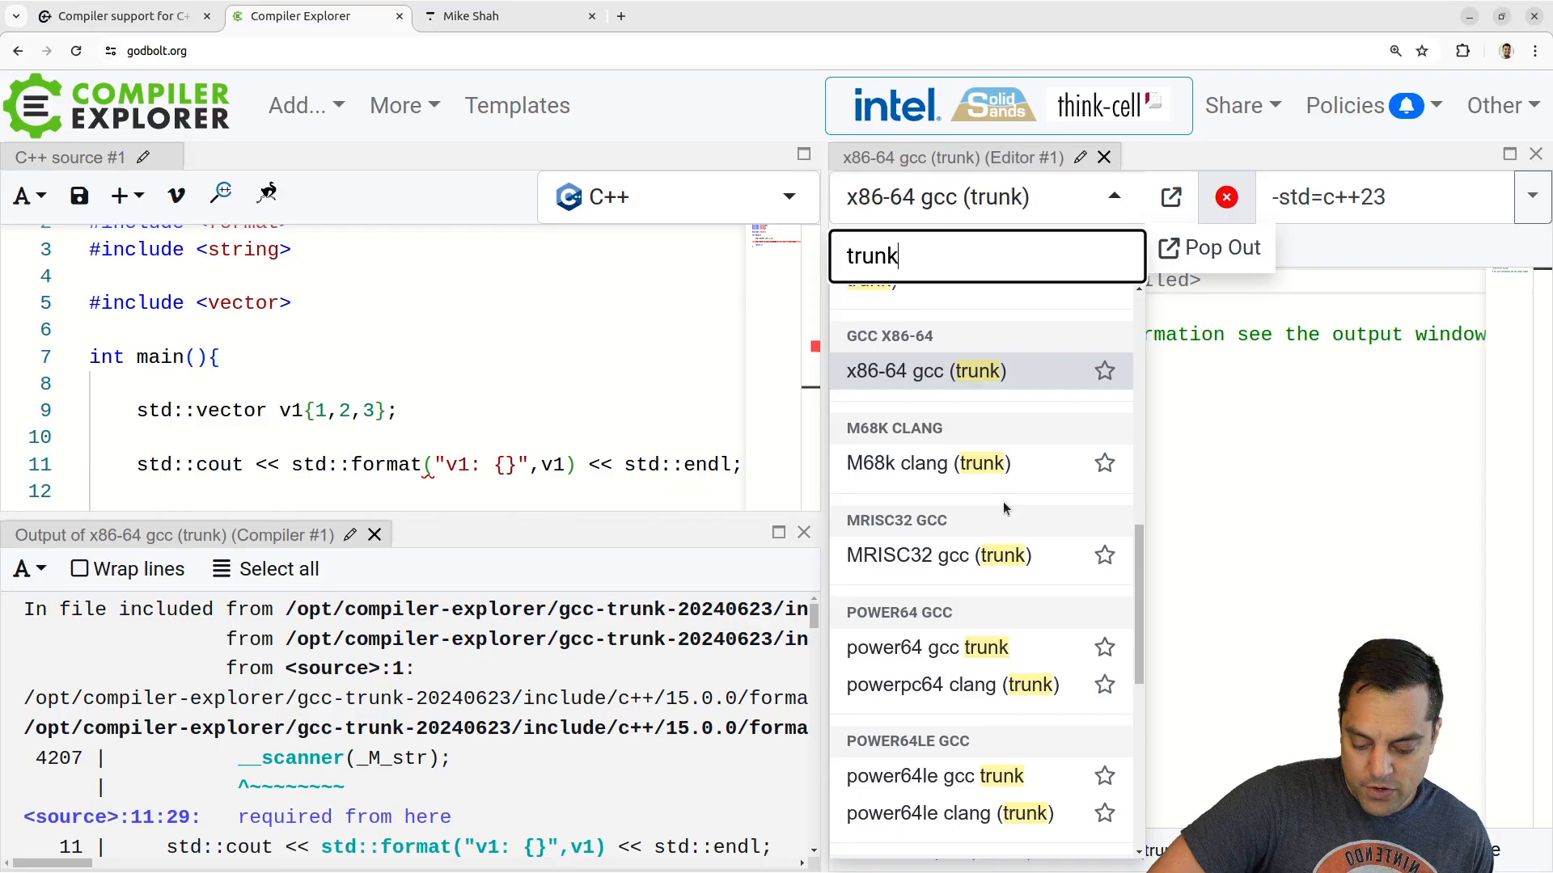
{"action": "scroll", "scroll_direction": "up", "scroll_amount": 3}
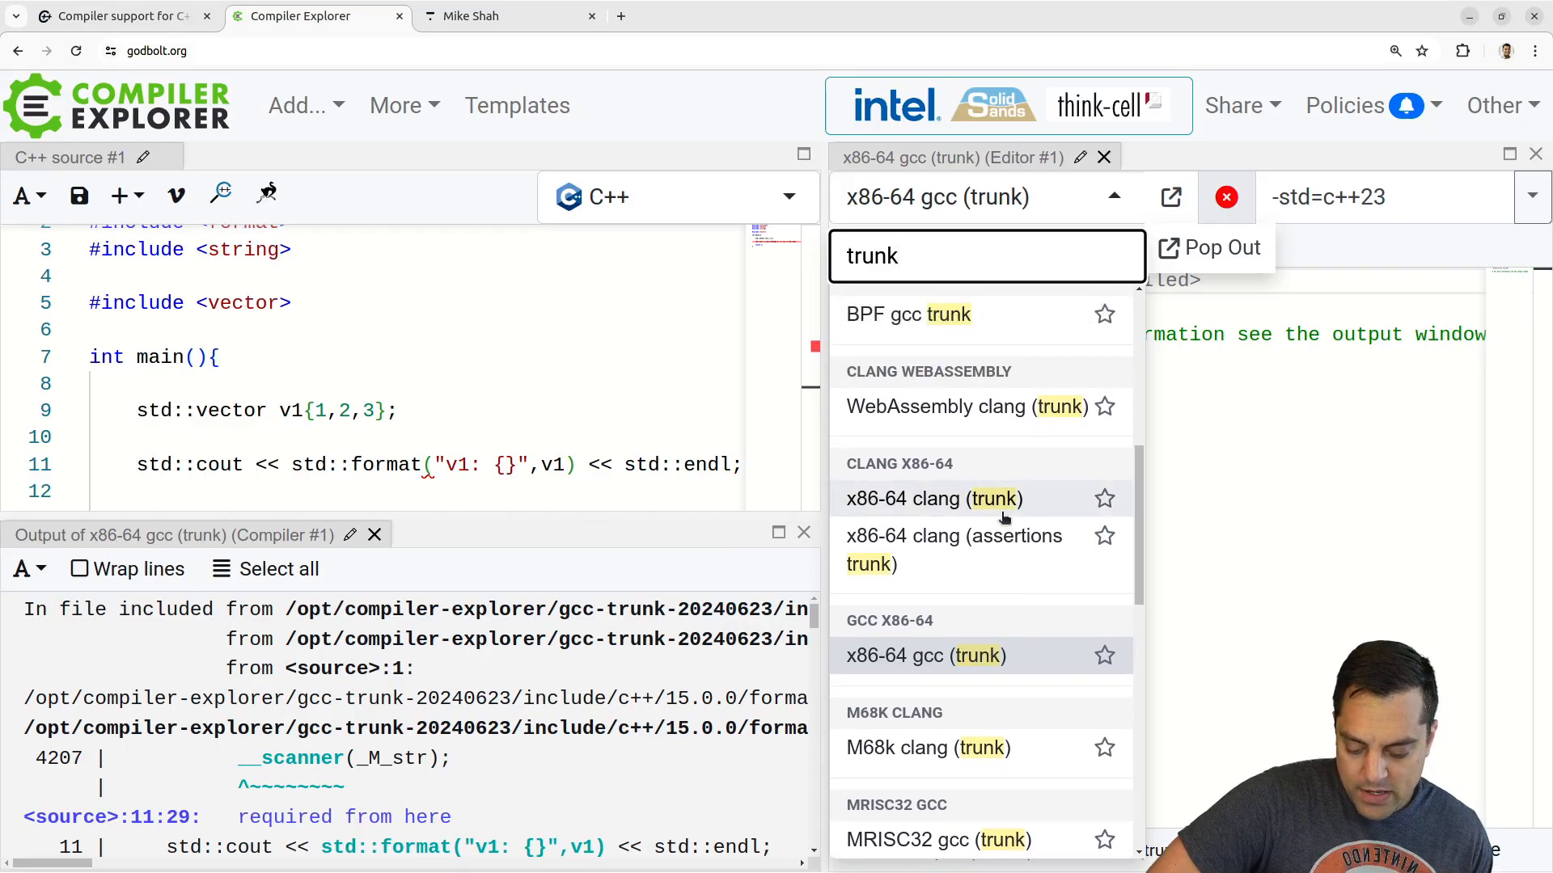
{"action": "left_click", "coordinate": [931, 498]}
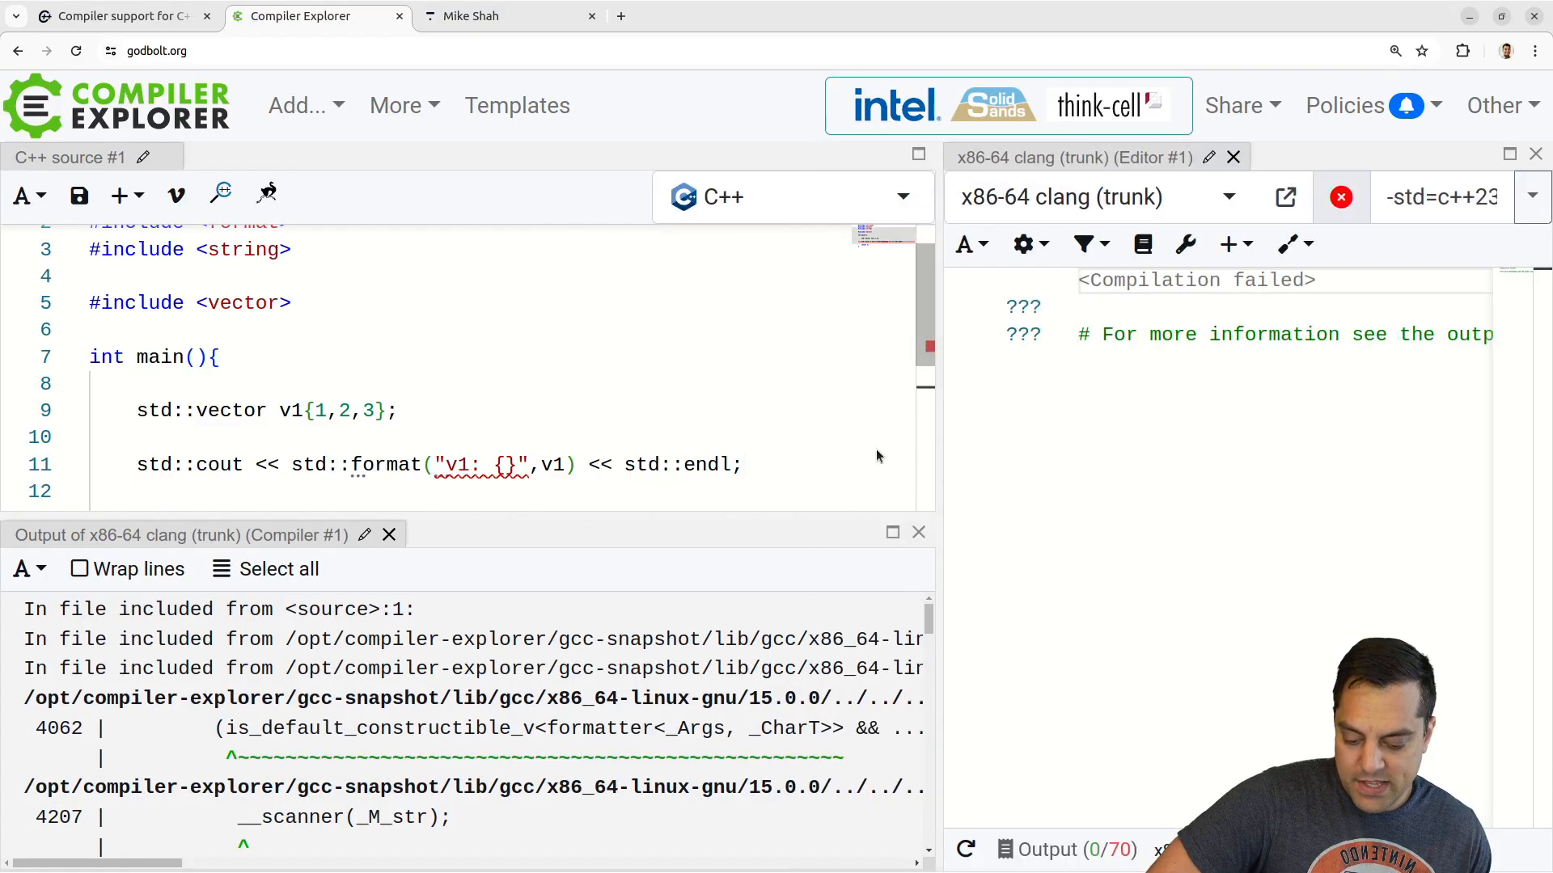
{"action": "left_click", "coordinate": [396, 464]}
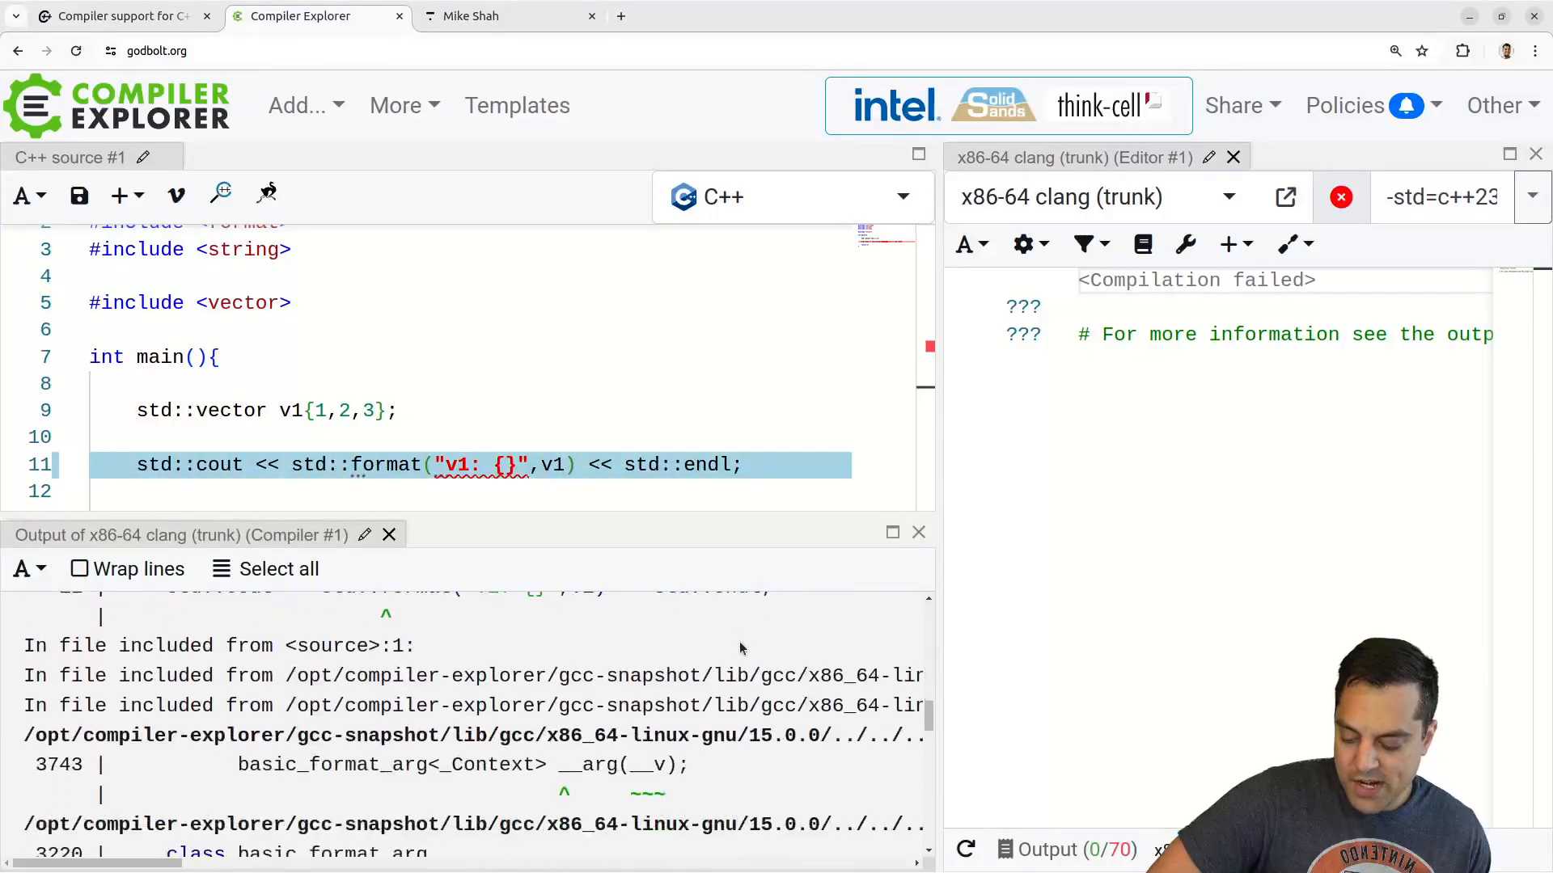
{"action": "scroll", "scroll_direction": "down", "scroll_amount": 3}
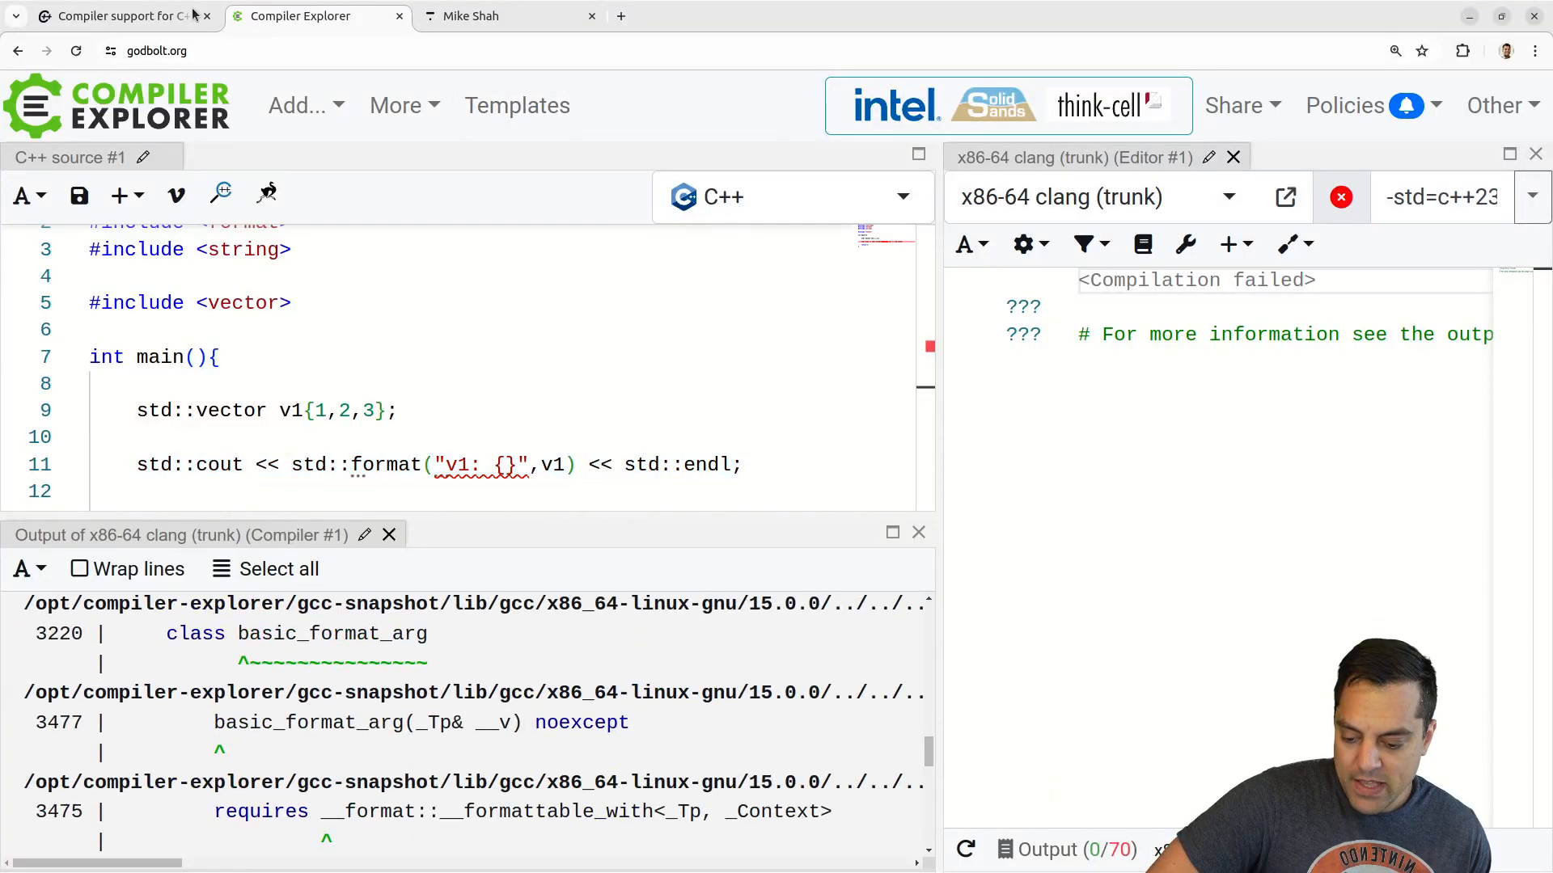
{"action": "left_click", "coordinate": [119, 16]}
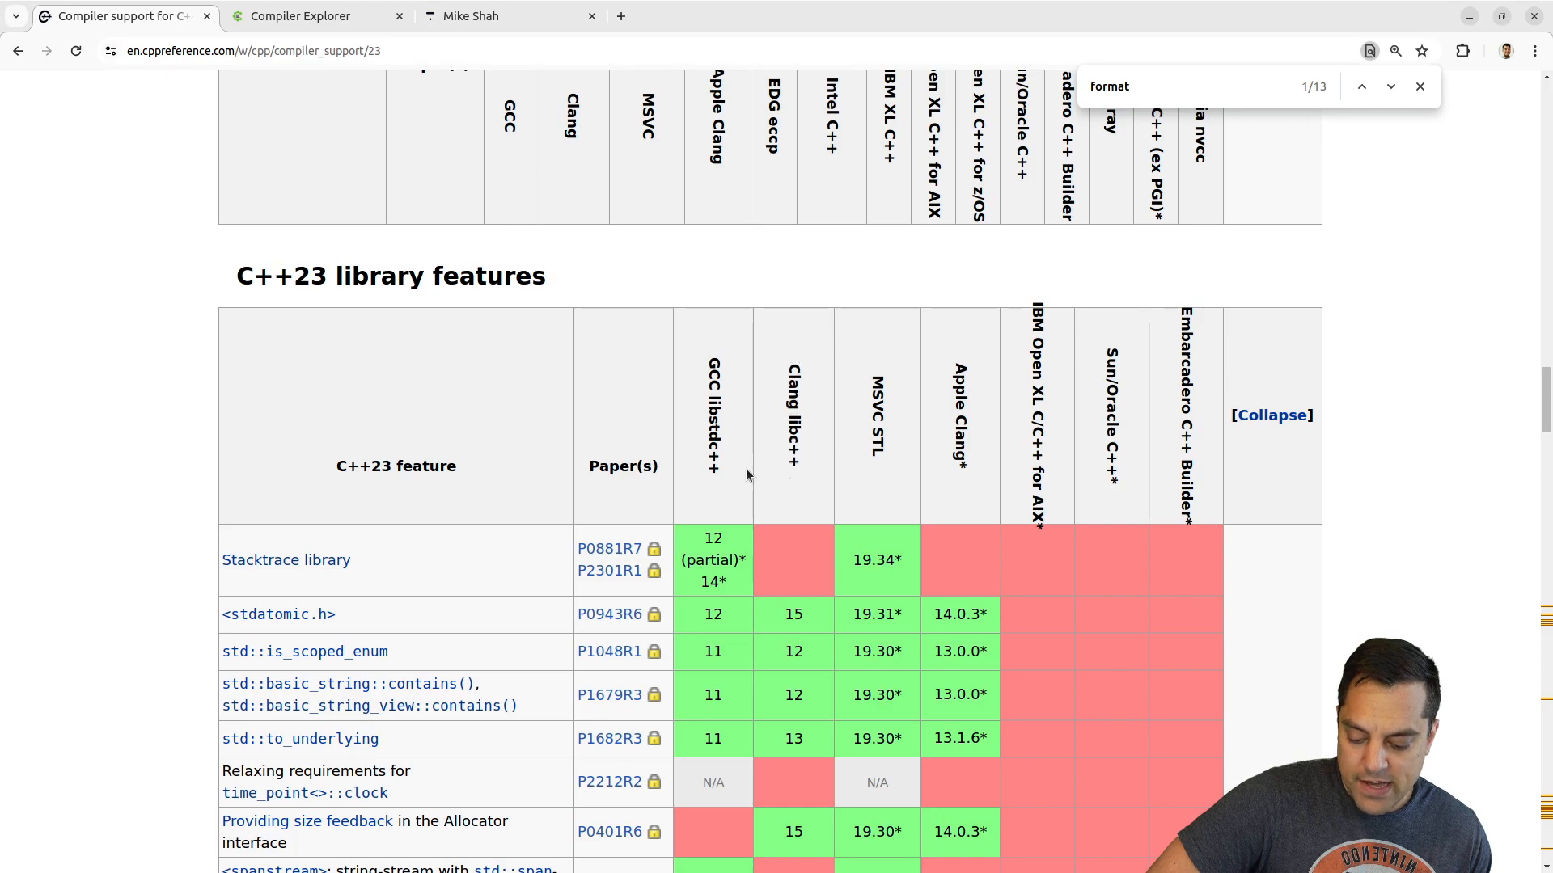
{"action": "mouse_move", "coordinate": [808, 462]}
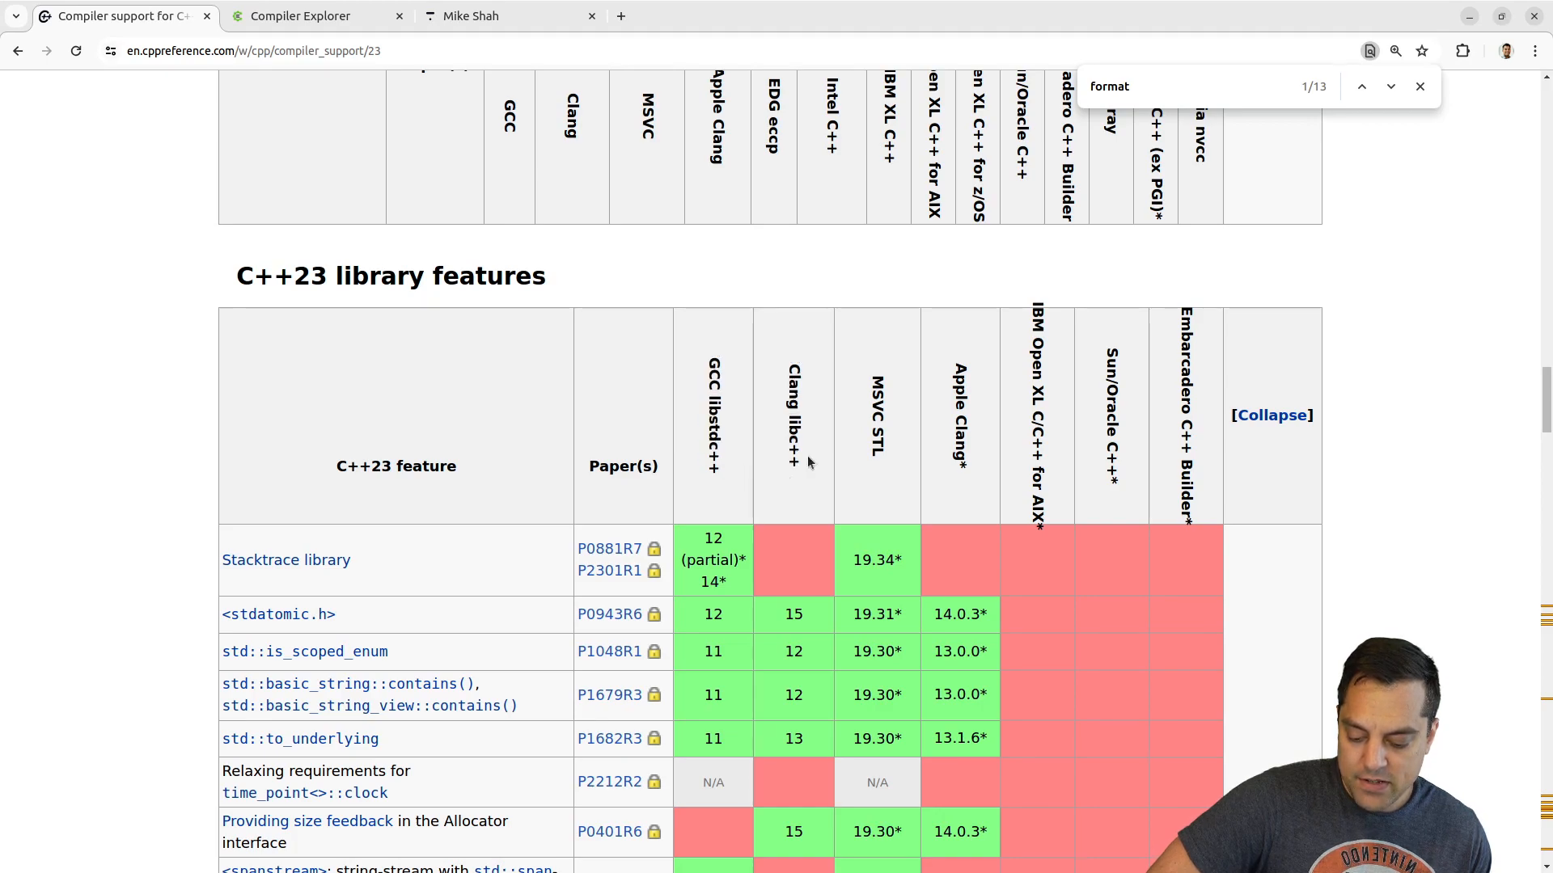
{"action": "left_click", "coordinate": [298, 16]}
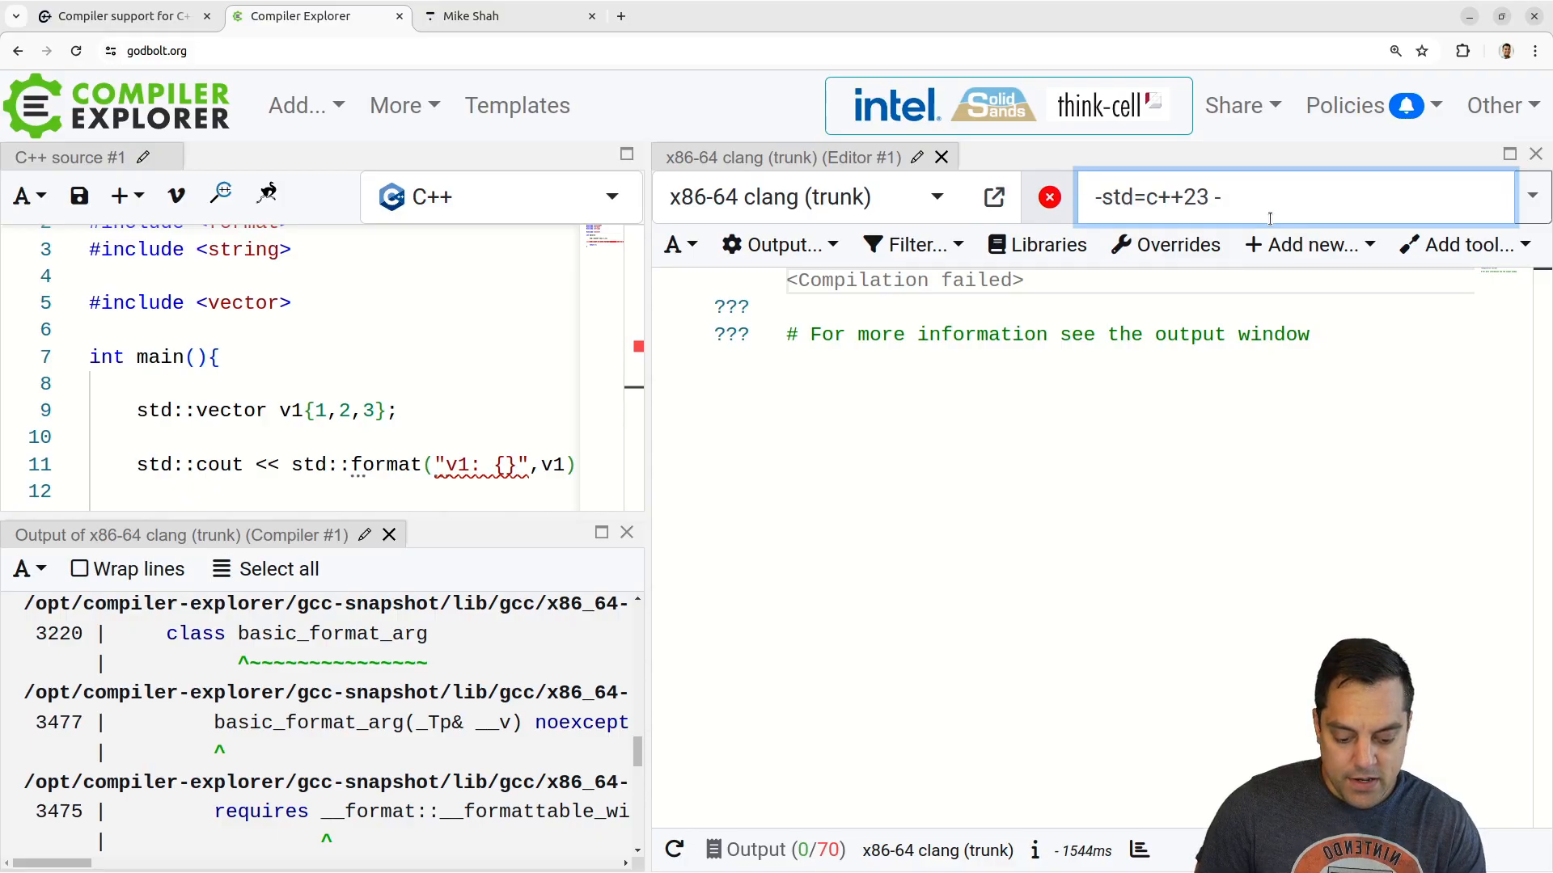
- Append -stdlib=libstdc++ after -std=c++23 and browse the compiler list for 'trunk'
{"action": "type", "text": "stdlib=lib"}
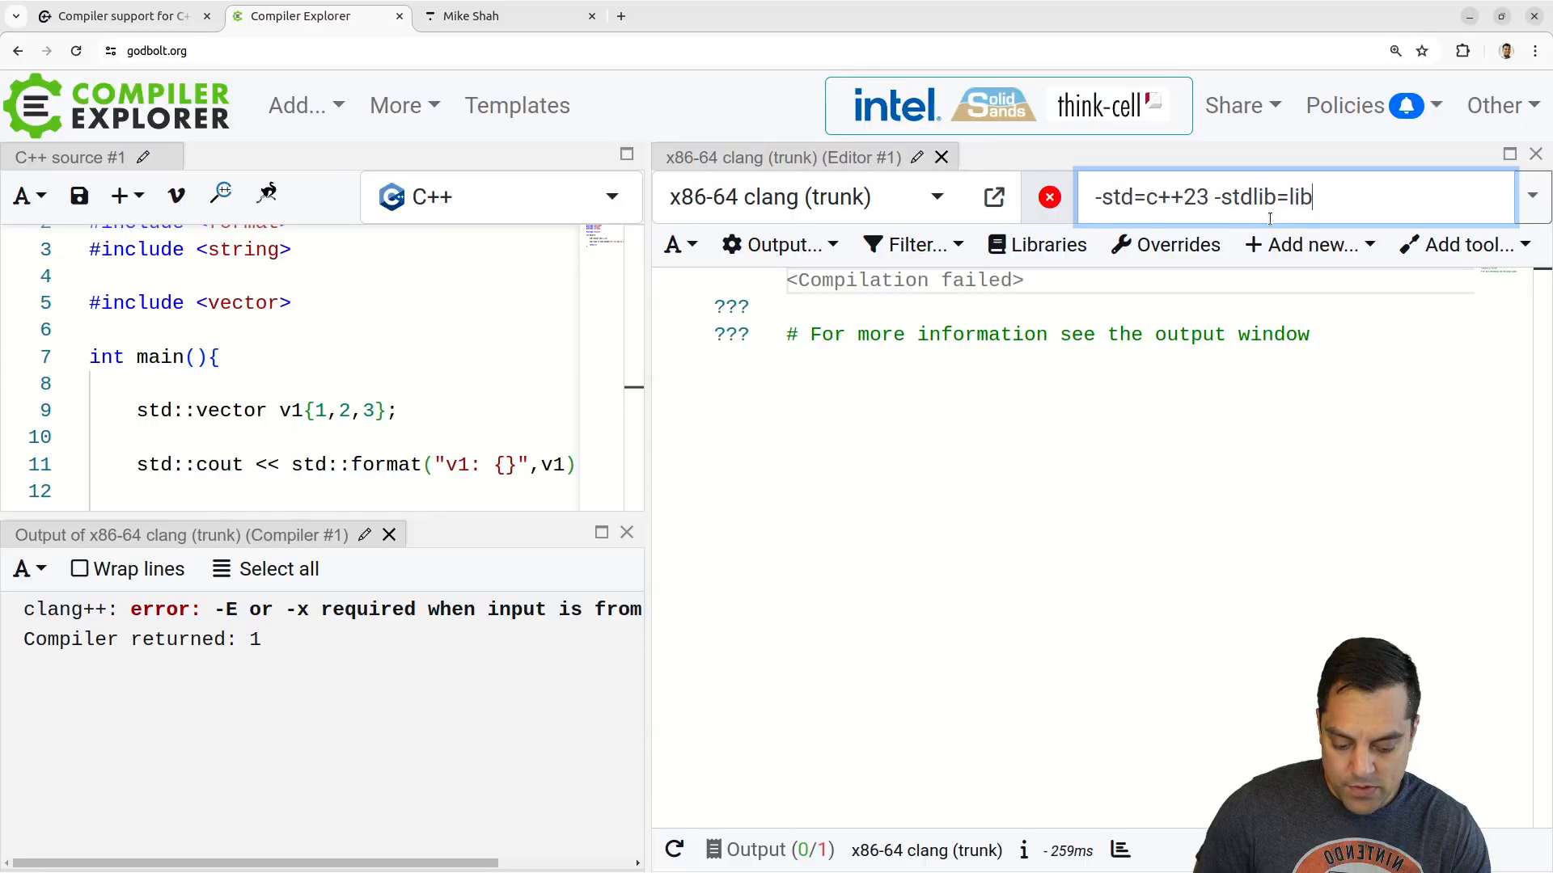
{"action": "type", "text": "stdc++"}
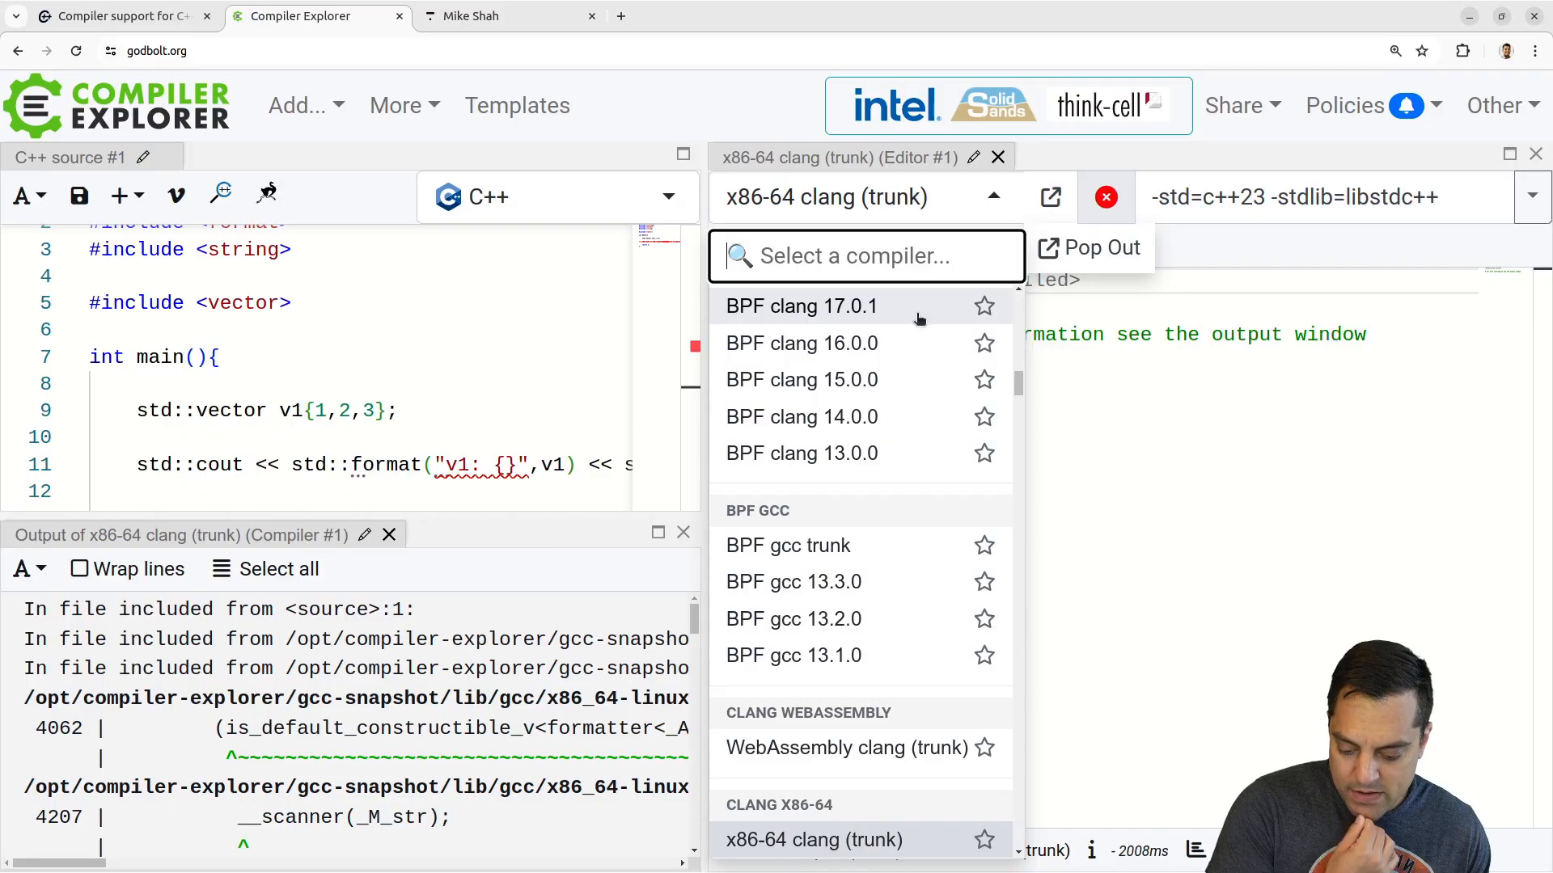
{"action": "scroll", "scroll_direction": "down", "scroll_amount": 3}
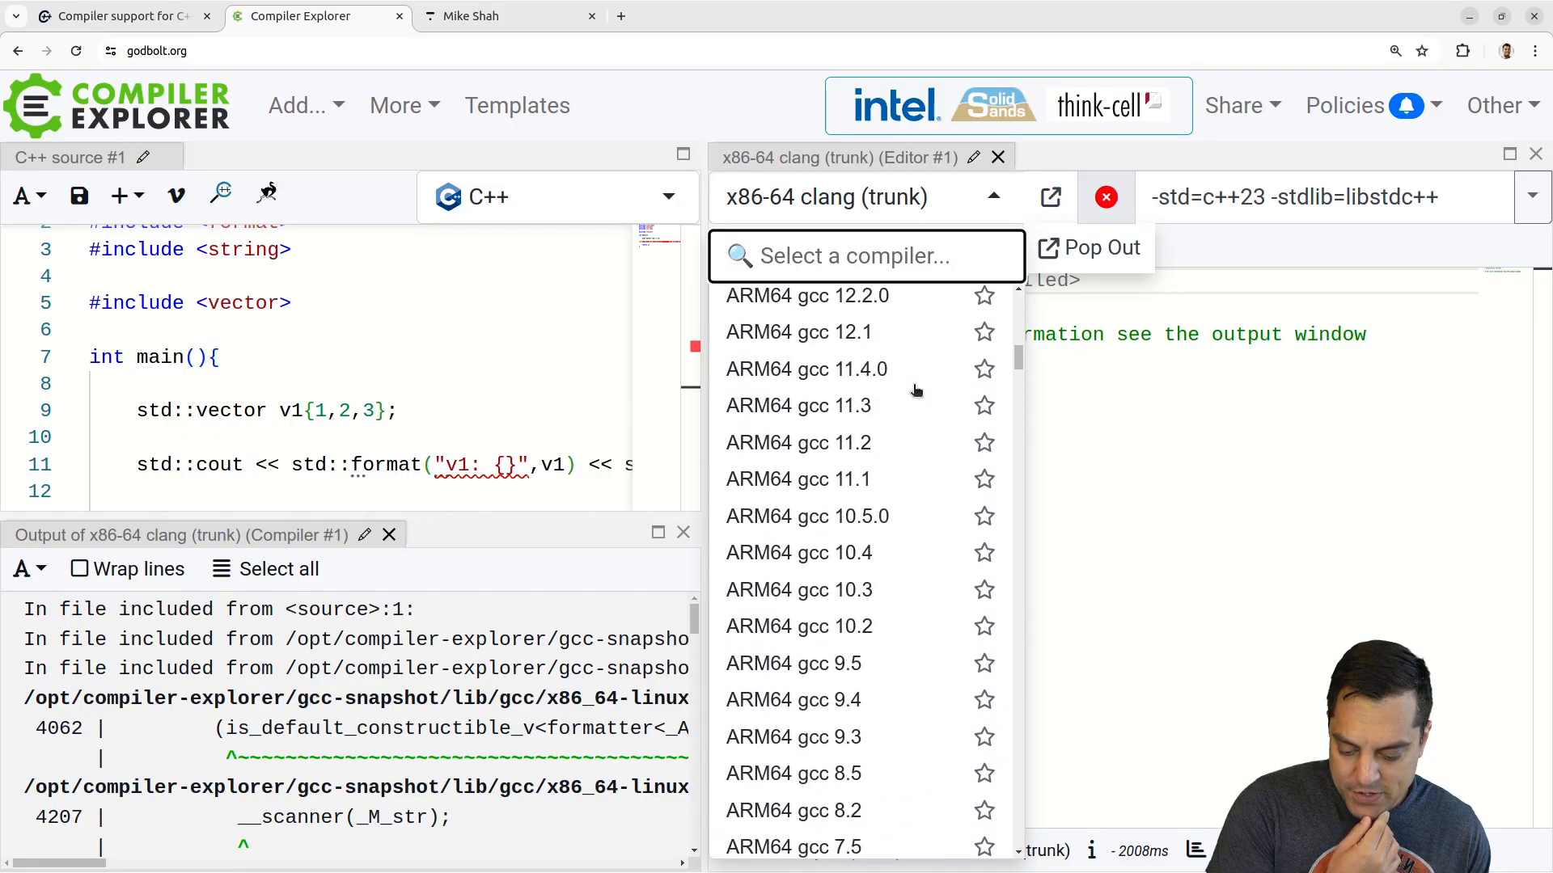
{"action": "scroll", "scroll_direction": "down", "scroll_amount": 3}
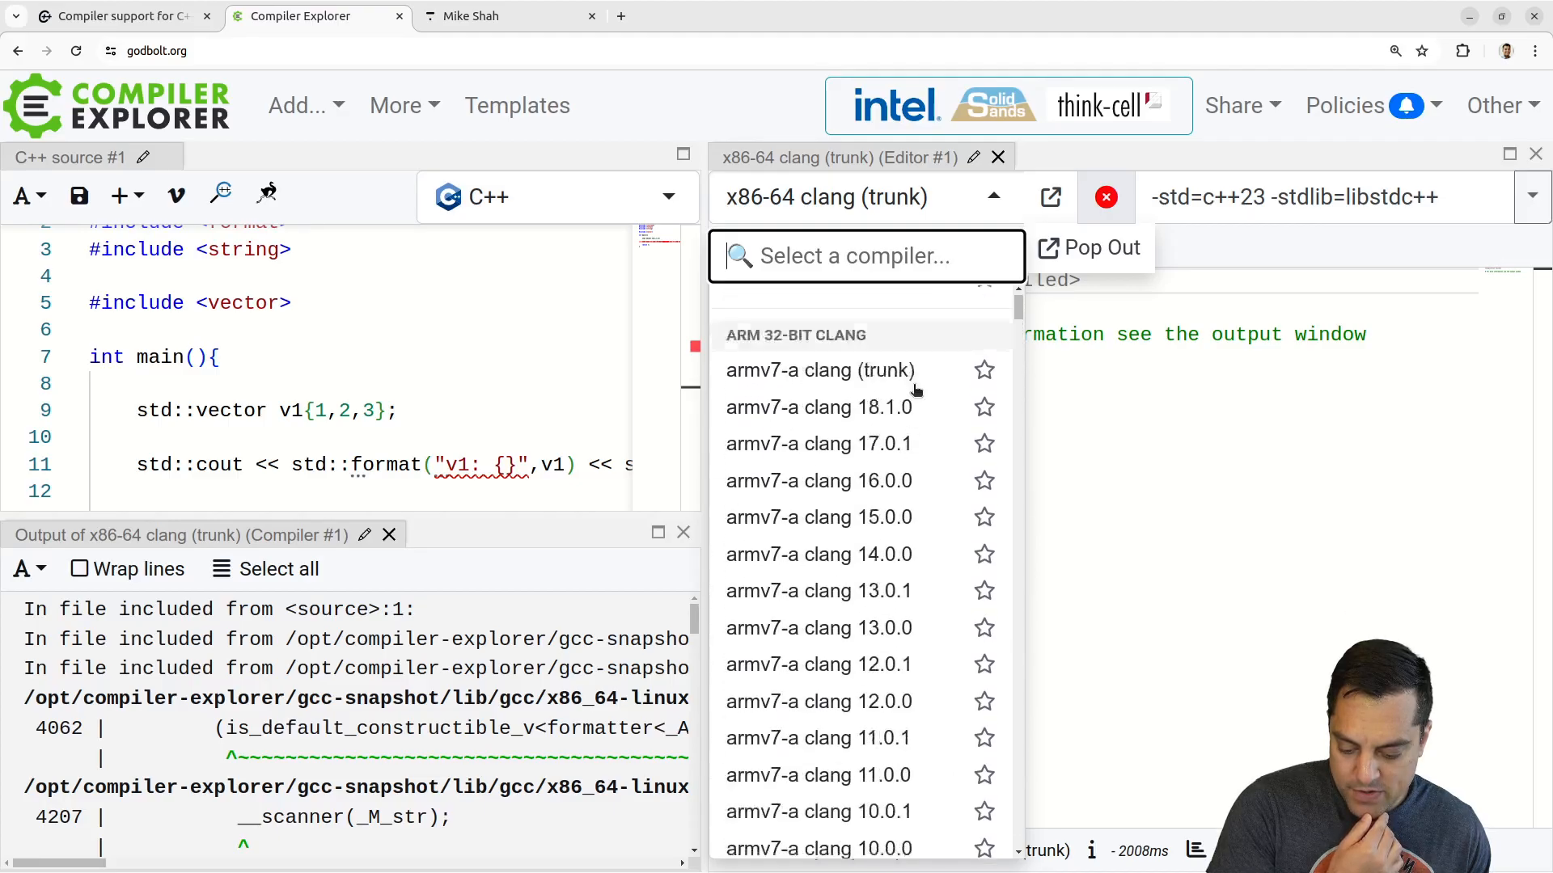
{"action": "scroll", "scroll_direction": "up", "scroll_amount": 3}
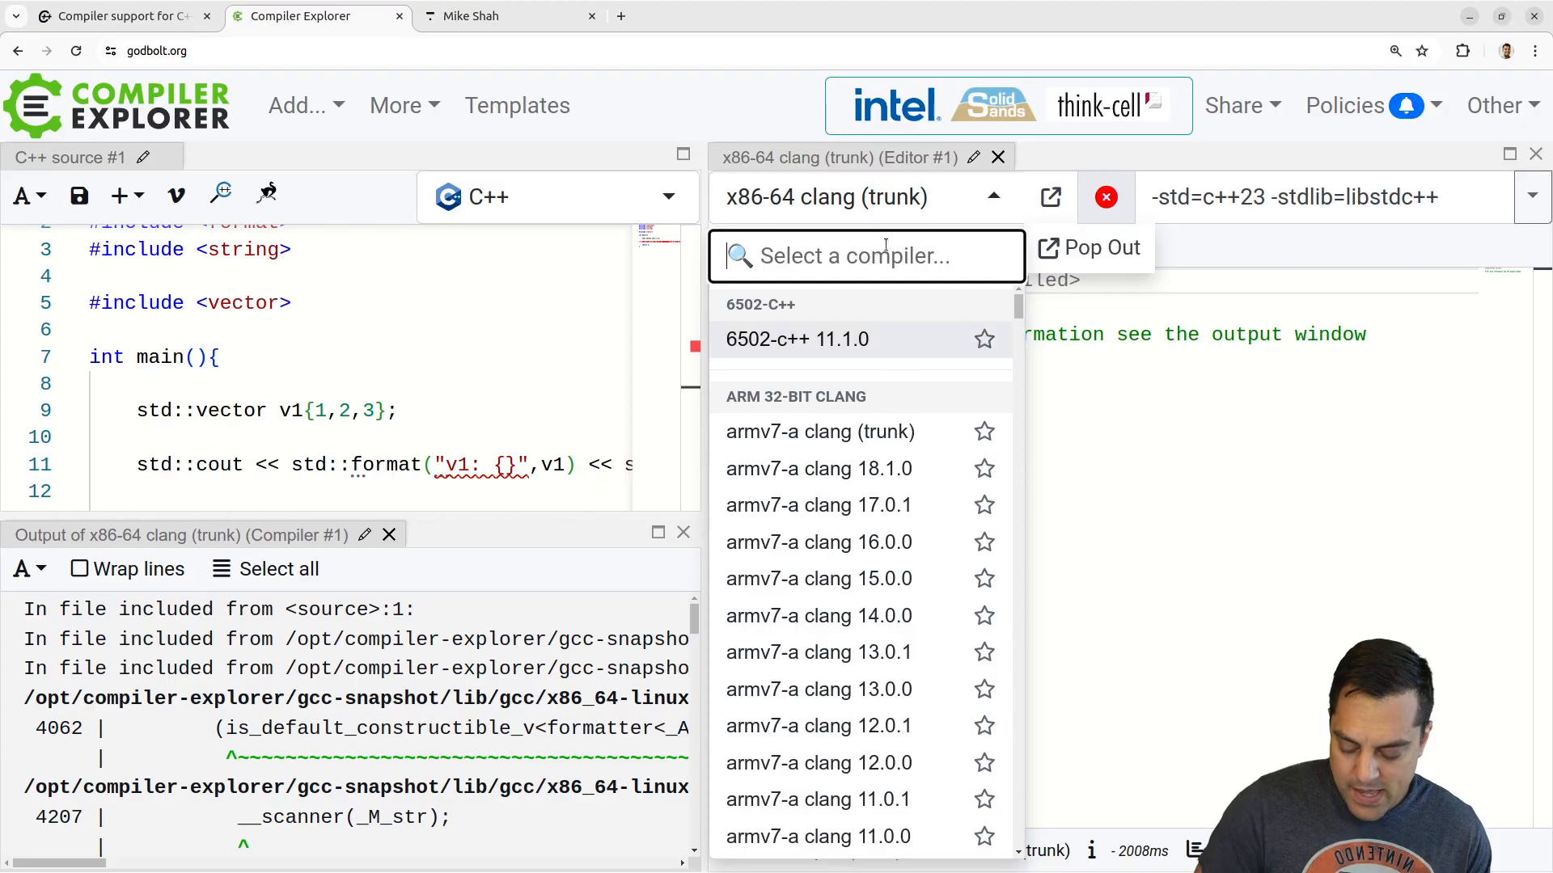
{"action": "type", "text": "trunk"}
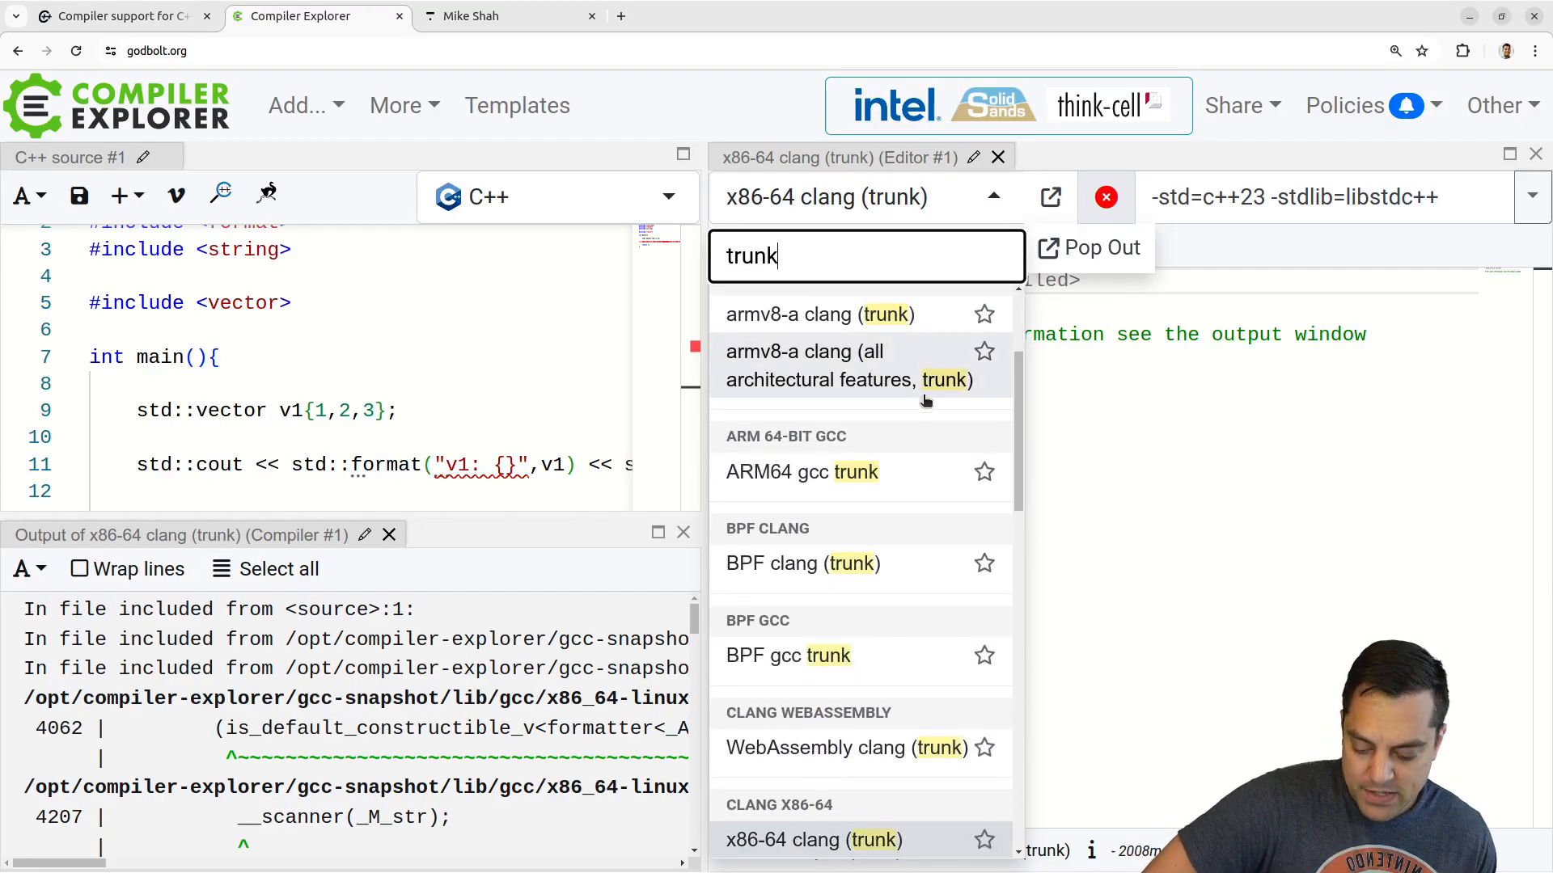
{"action": "scroll", "scroll_direction": "down", "scroll_amount": 3}
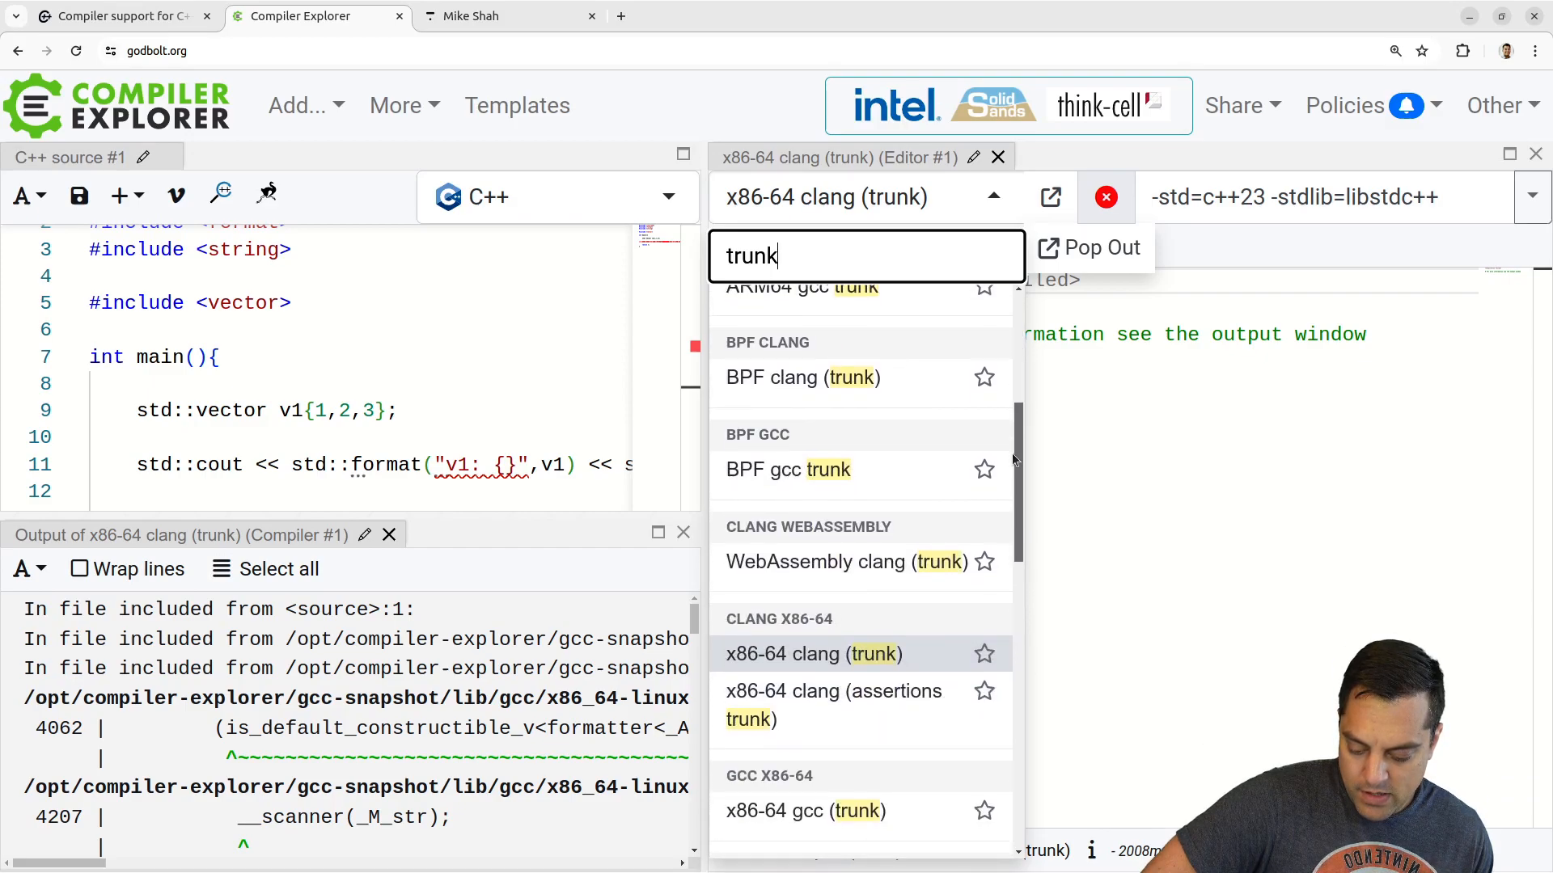
{"action": "scroll", "scroll_direction": "down", "scroll_amount": 3}
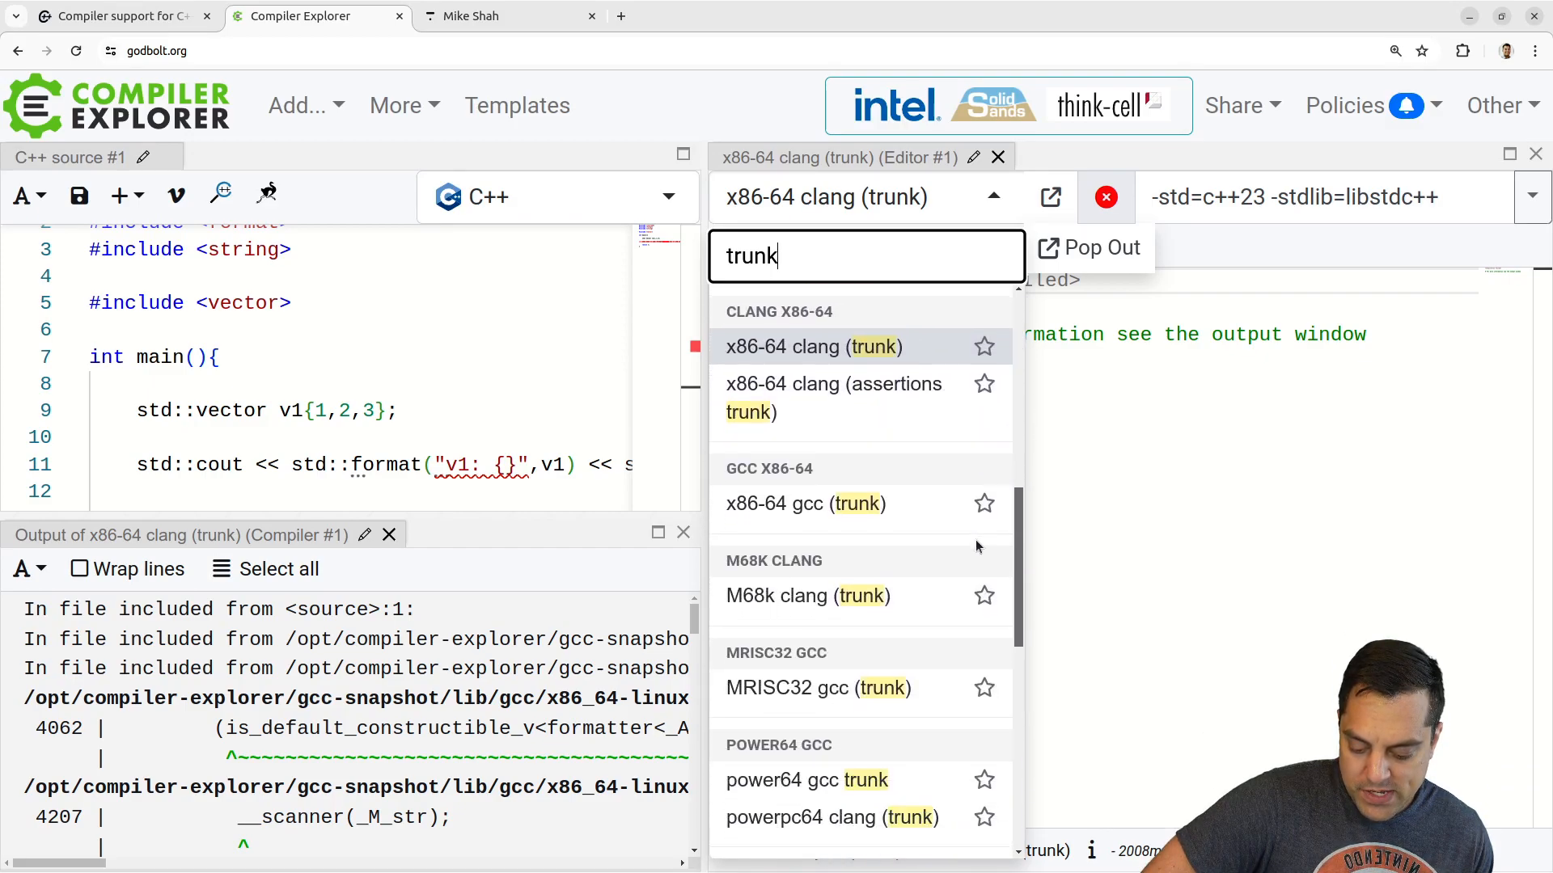
{"action": "scroll", "scroll_direction": "down", "scroll_amount": 3}
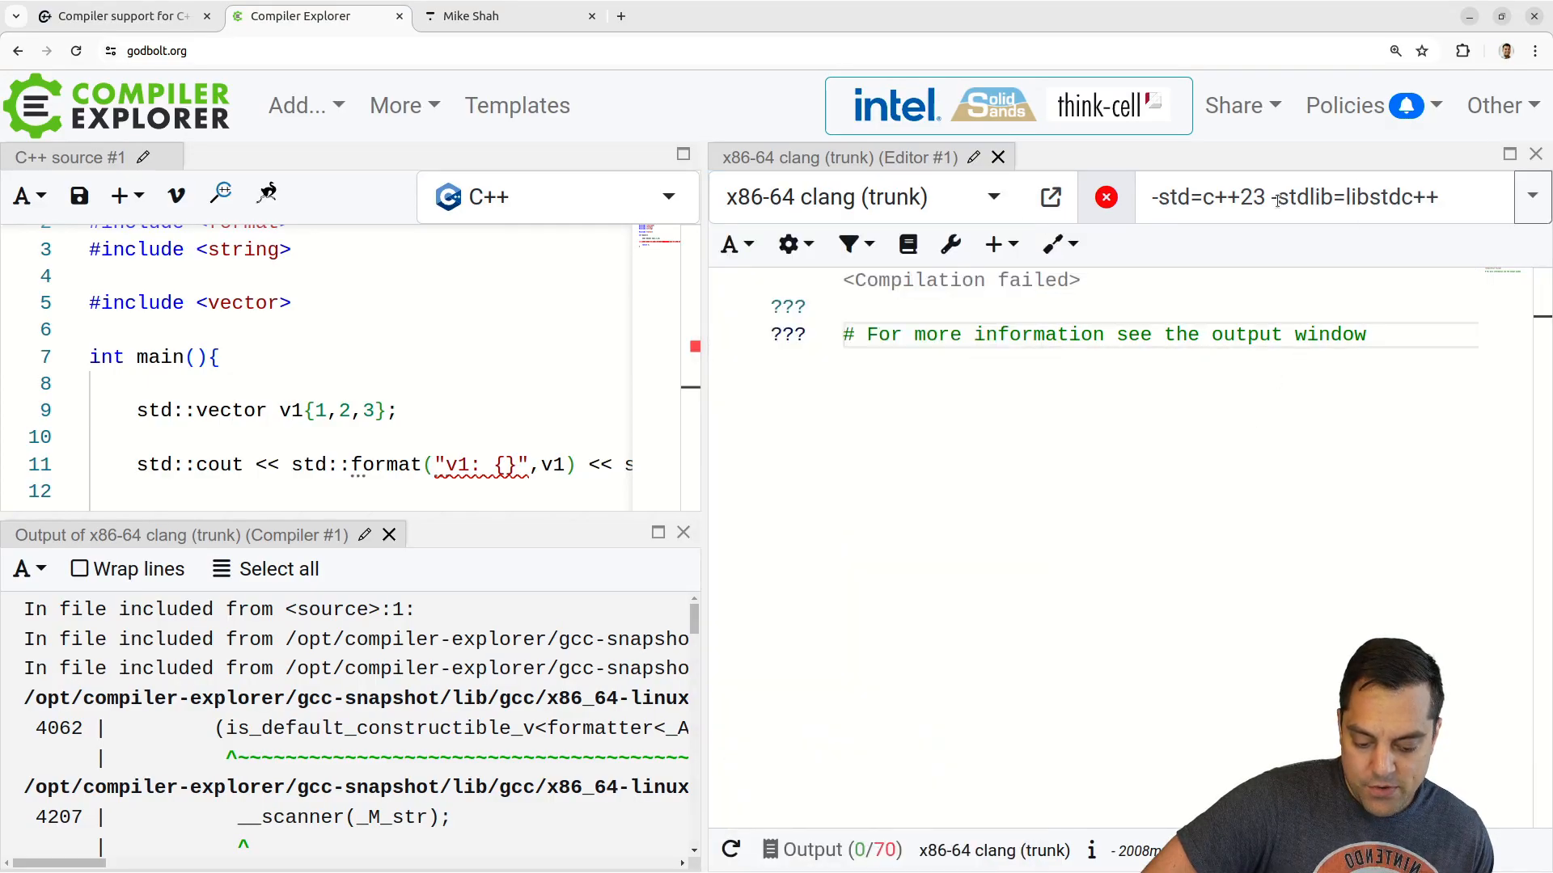
- Switch the library to libc++ so v1: [1, 2, 3] prints, then try libstdc++ and -std=c++20
{"action": "double_click", "coordinate": [1355, 197]}
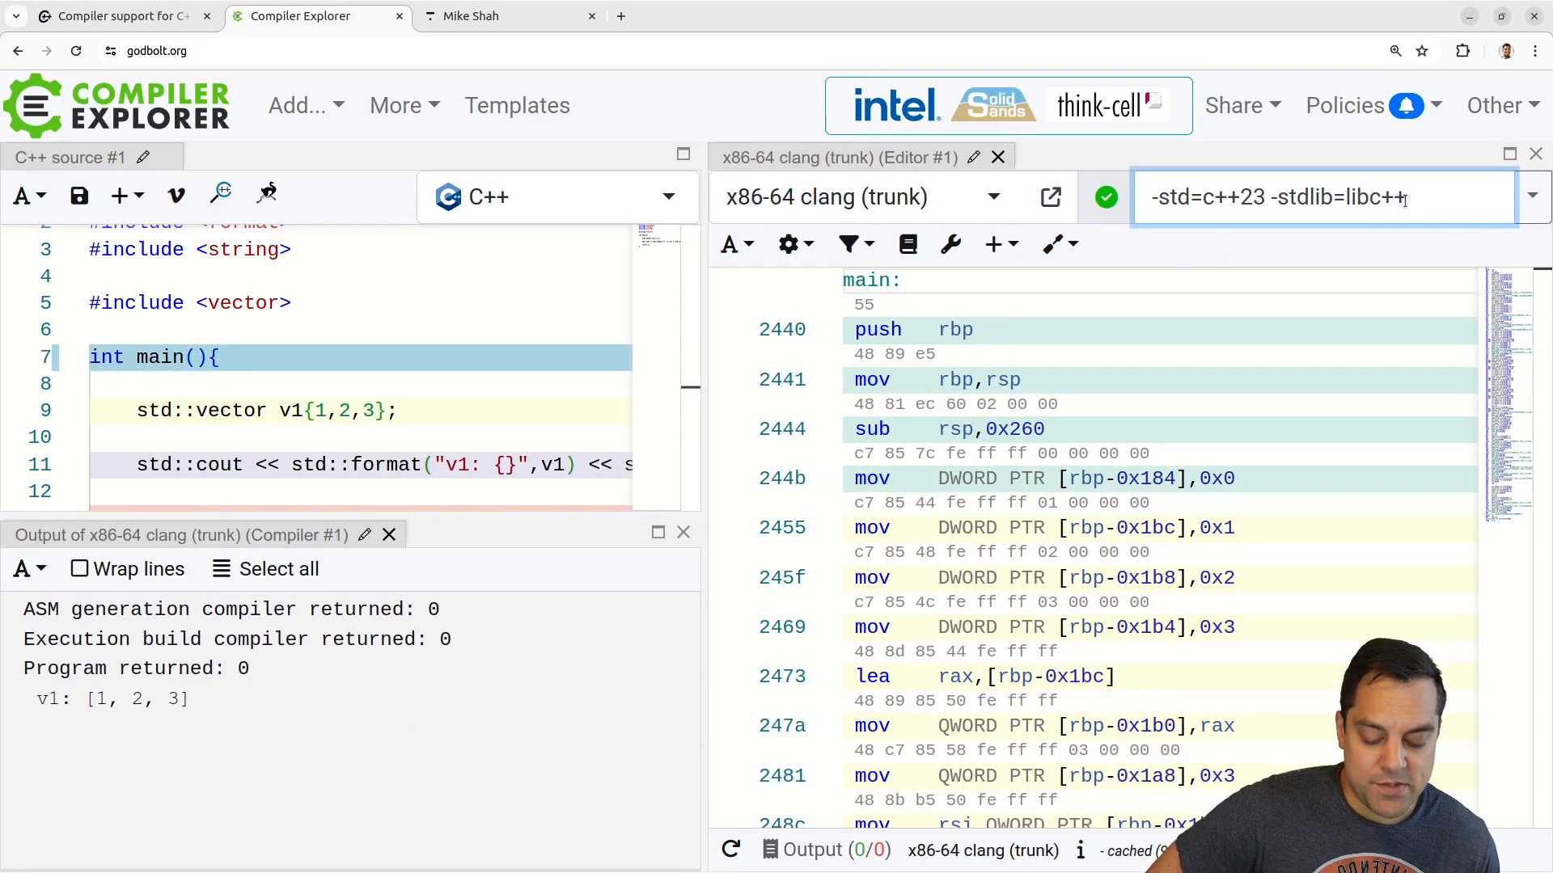
{"action": "double_click", "coordinate": [1375, 197]}
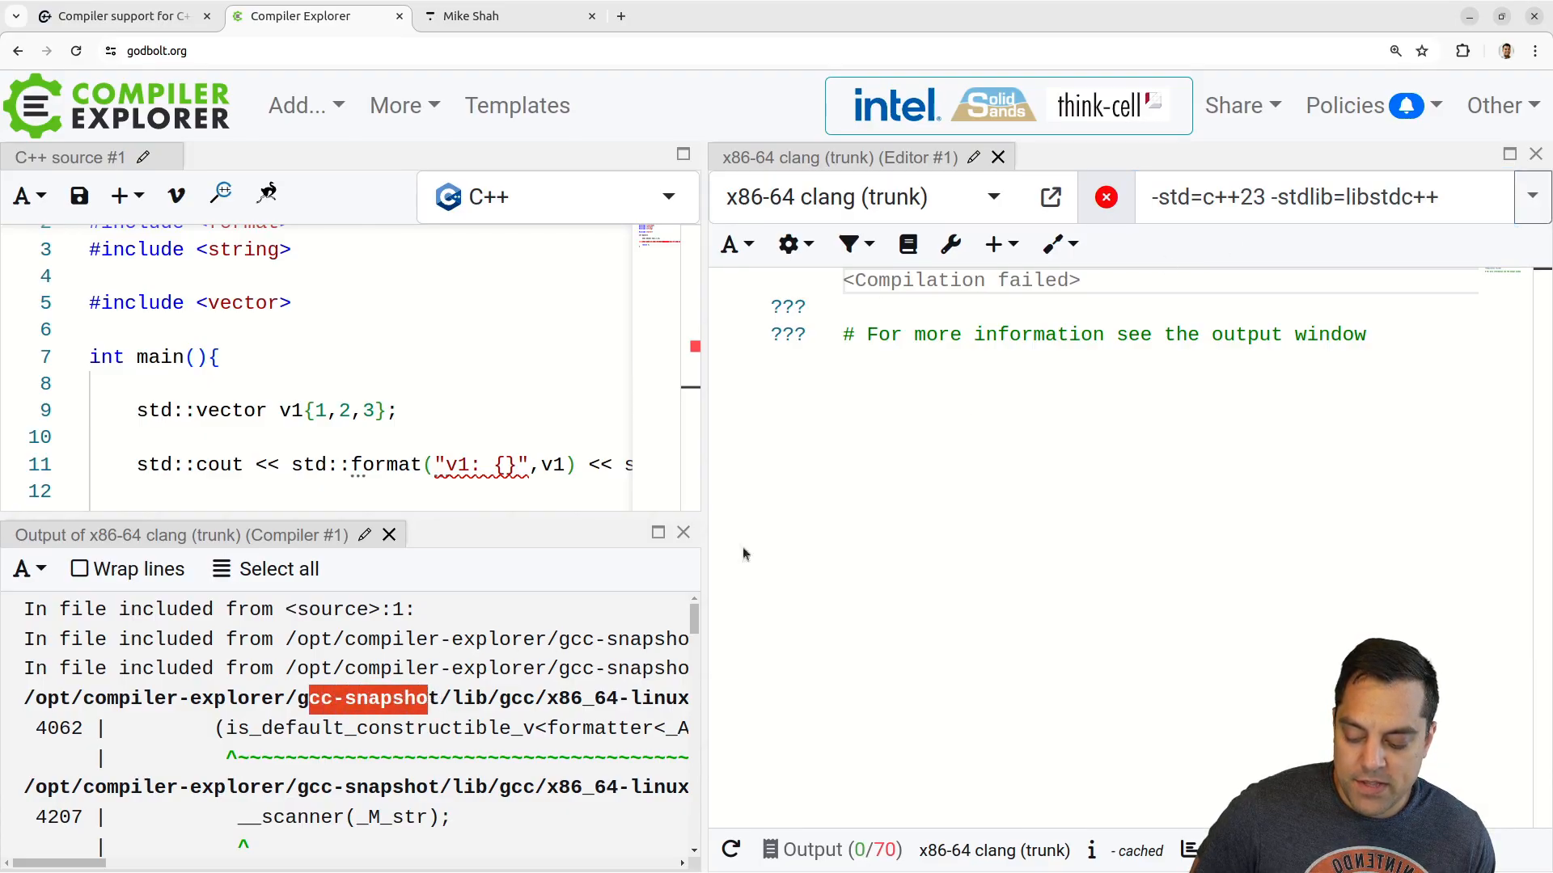
{"action": "left_click", "coordinate": [1366, 198]}
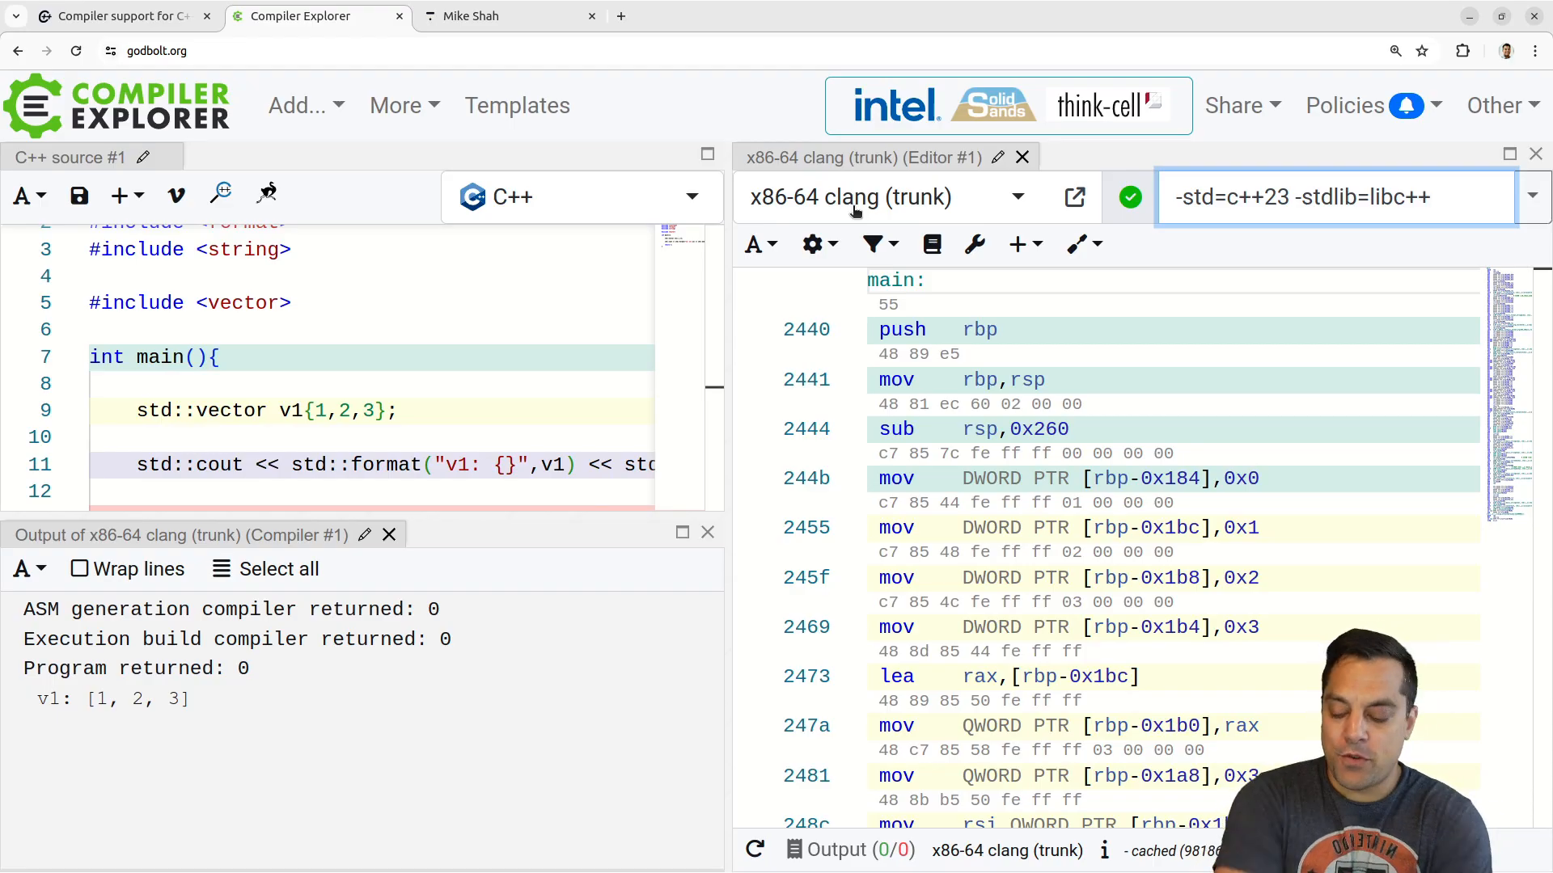
{"action": "left_click", "coordinate": [1336, 196]}
{"action": "type", "text": "0"}
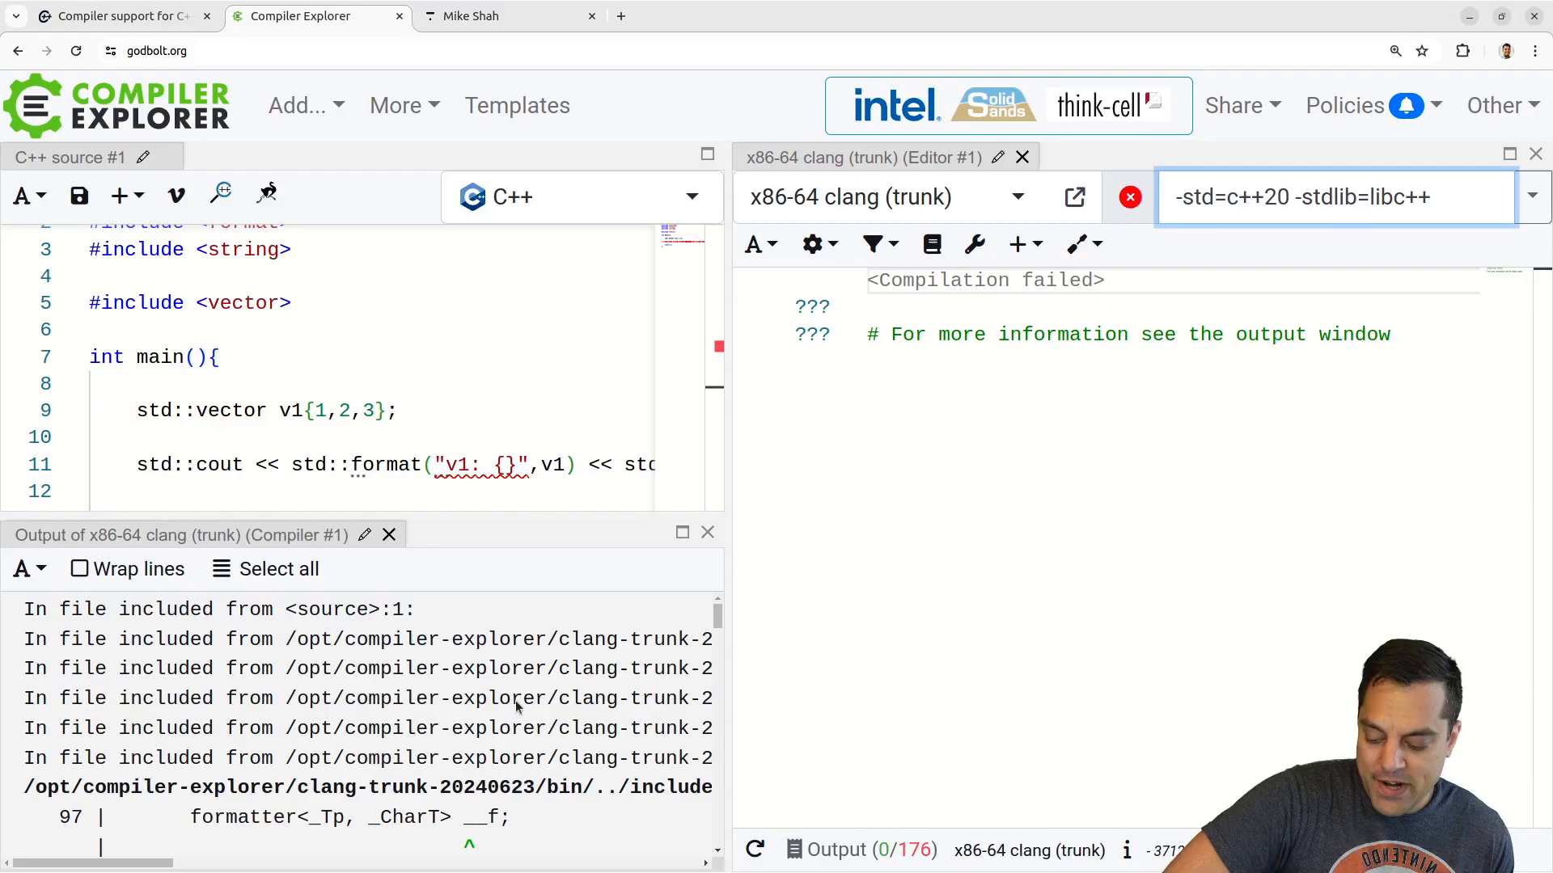
- Change -std=c++20 back to -std=c++23 with -stdlib=libc++, printing v1: [1, 2, 3]
{"action": "type", "text": "23"}
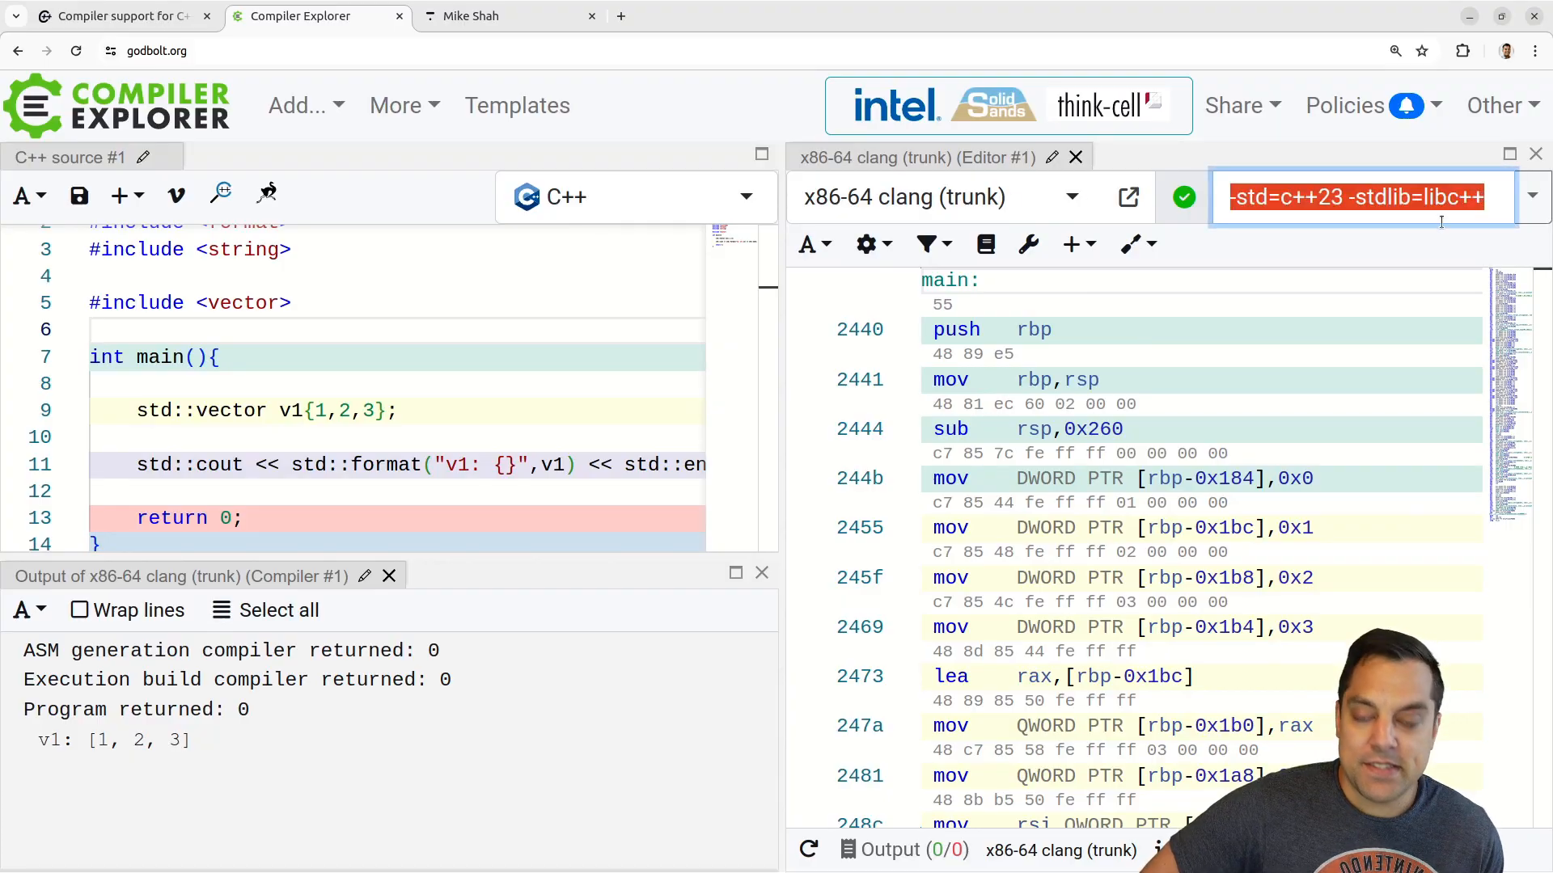
{"action": "double_click", "coordinate": [1329, 197]}
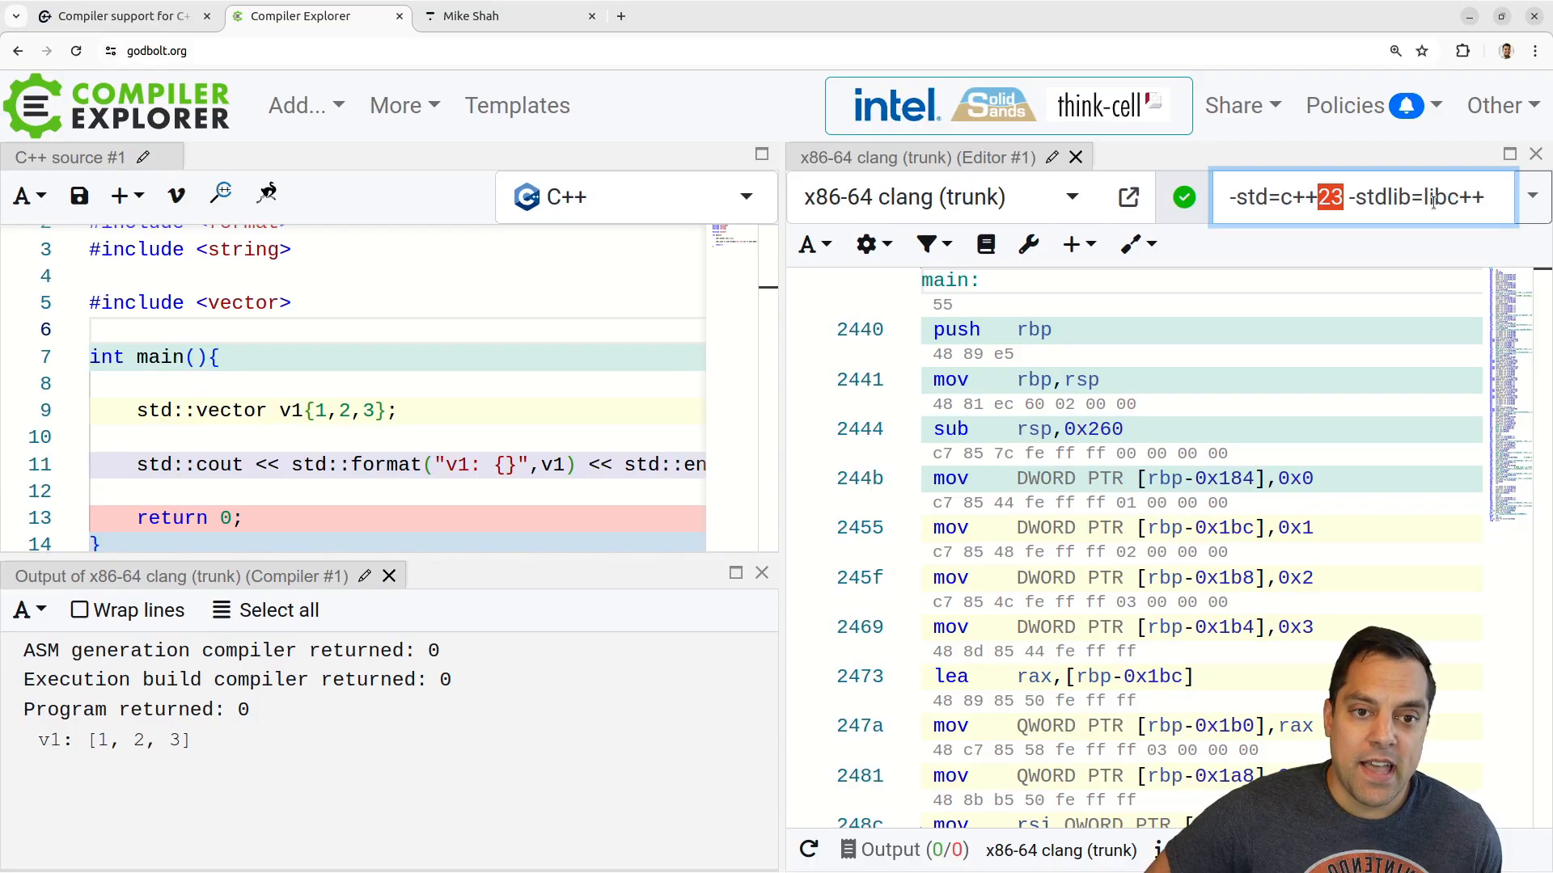
{"action": "double_click", "coordinate": [1451, 196]}
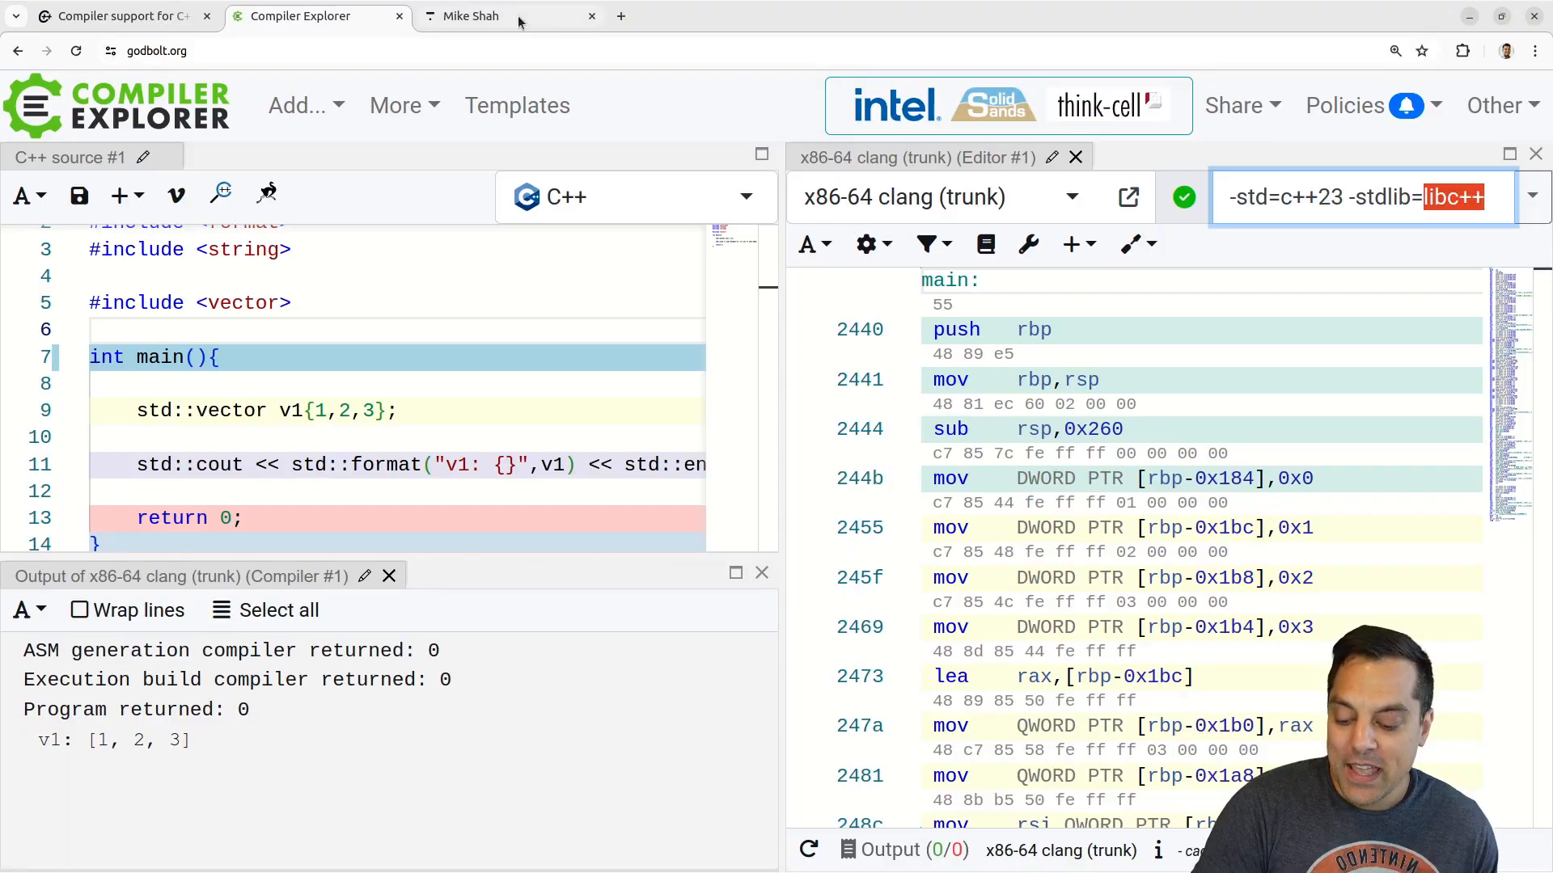
- Scroll Mike Shah's courses site to The C++ Programming Language free playlist
{"action": "left_click", "coordinate": [484, 16]}
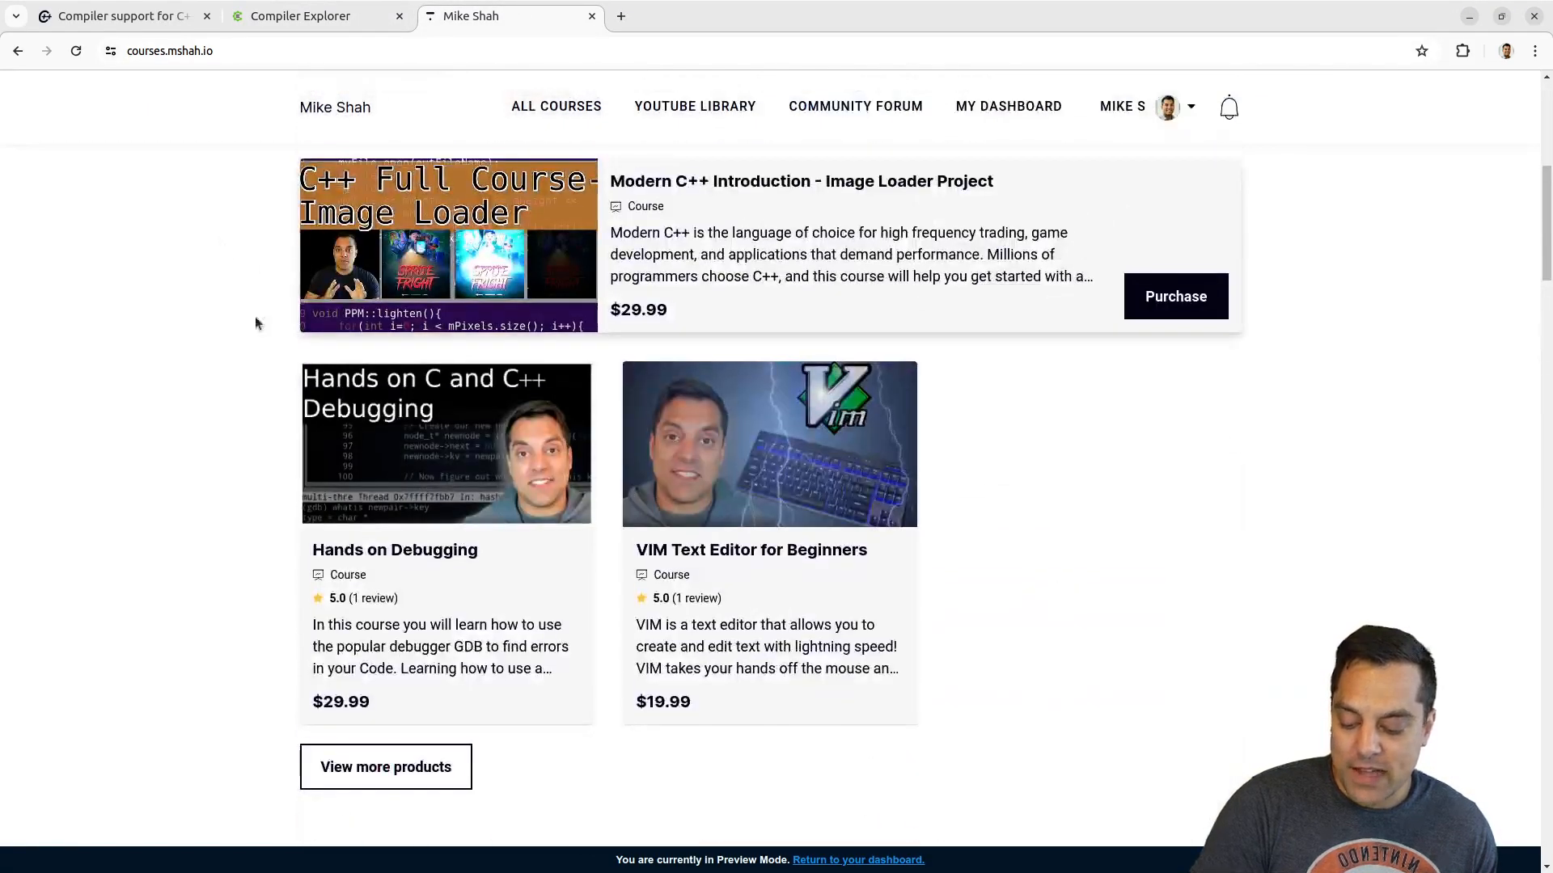
{"action": "scroll", "scroll_direction": "down", "scroll_amount": 3}
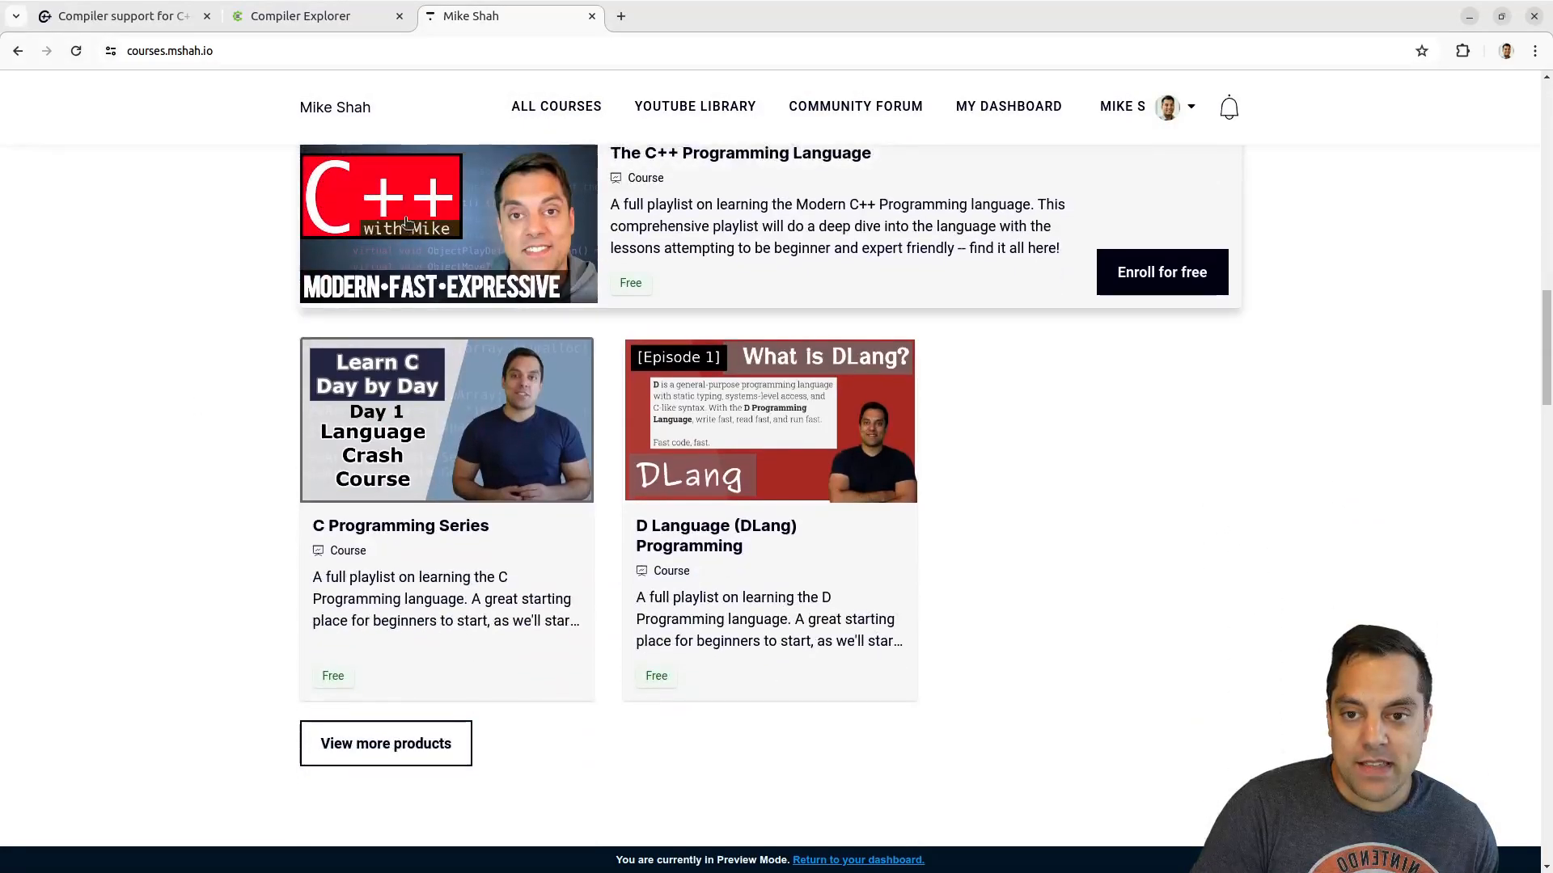
{"action": "scroll", "scroll_direction": "up", "scroll_amount": 3}
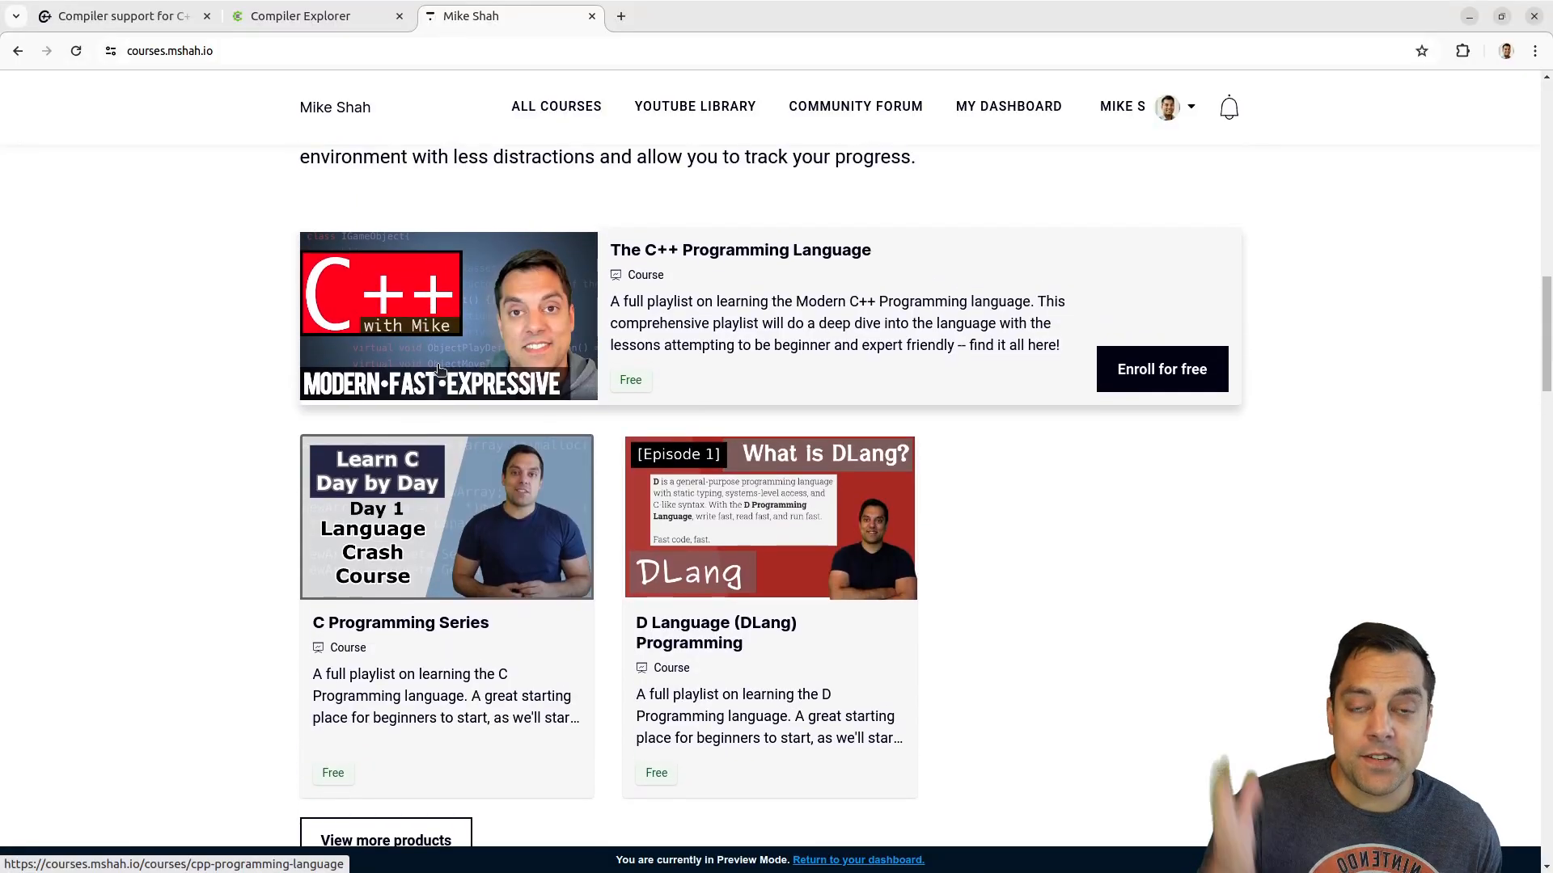